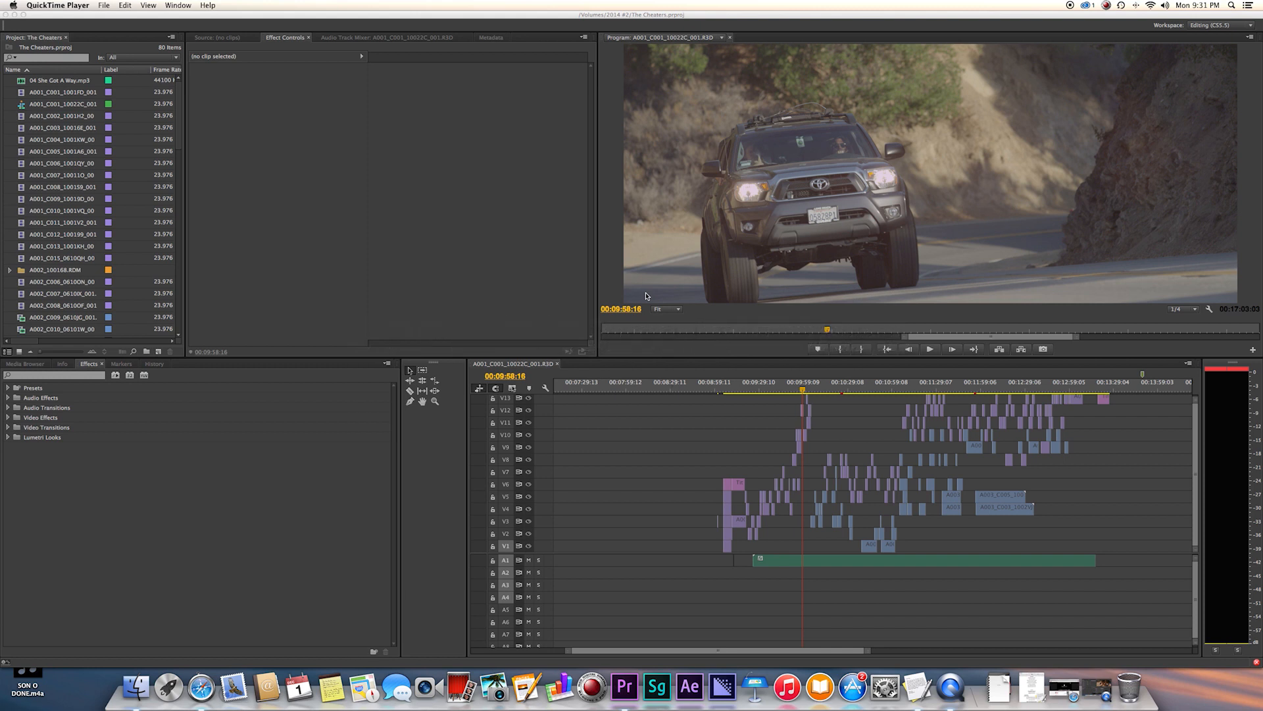
mouse_move(838, 440)
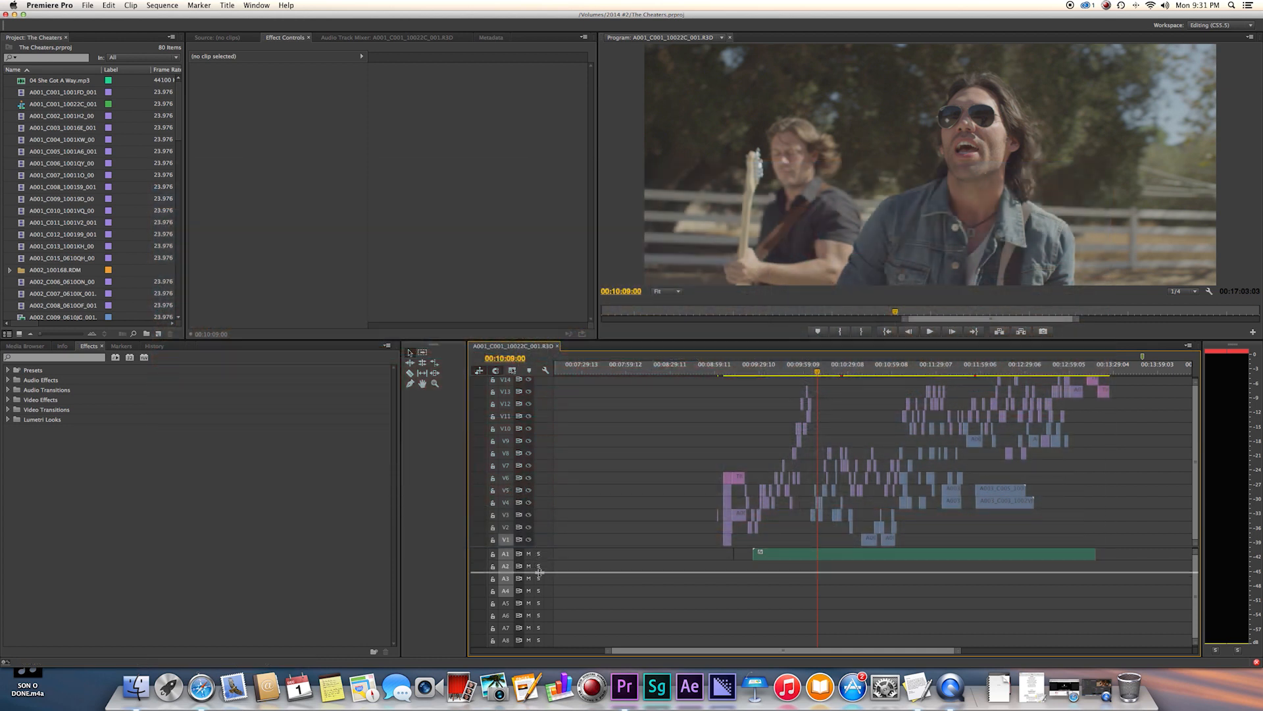
Send The Cheaters sequence to SpeedGrade via File > Direct Link to Adobe SpeedGrade
scroll(down, 3)
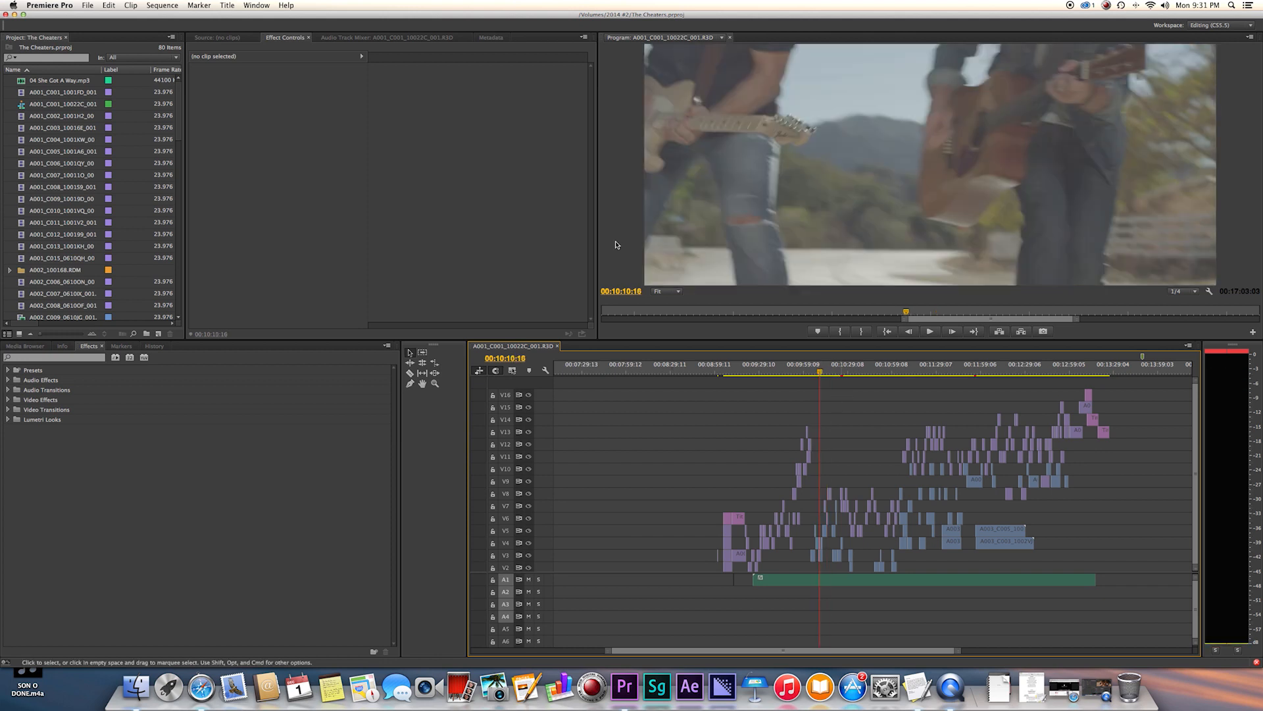
click(88, 6)
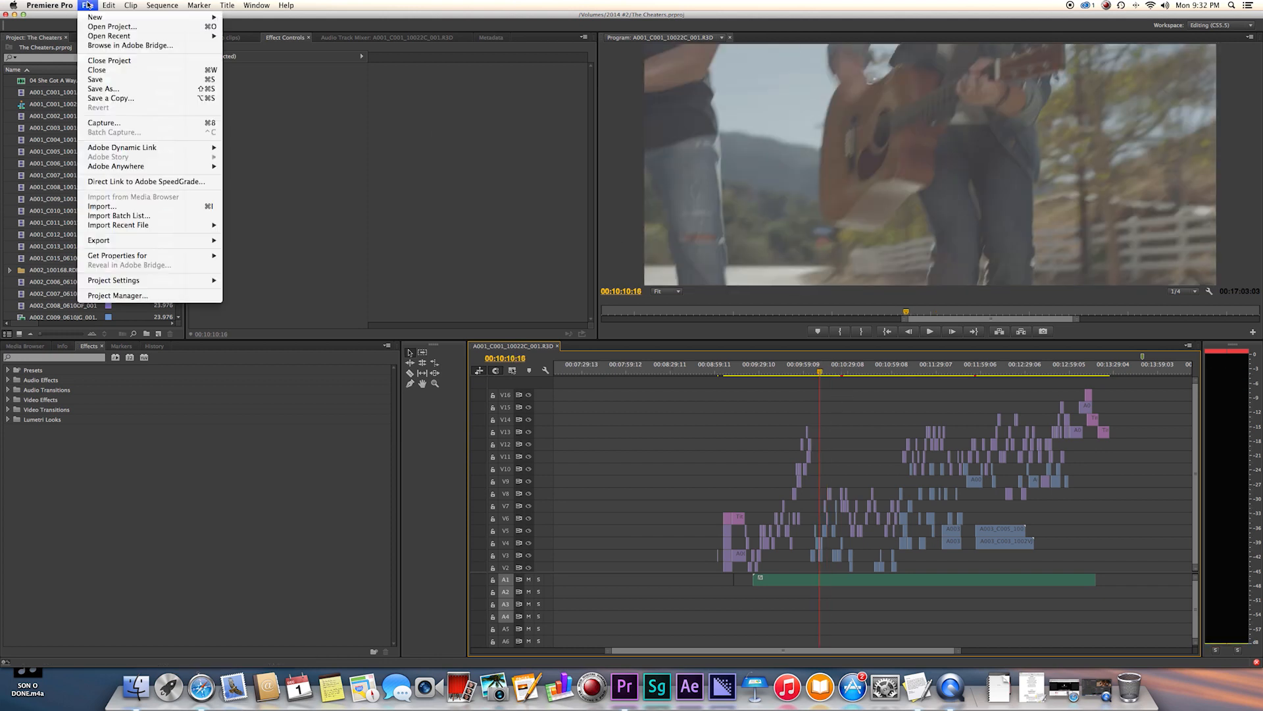
mouse_move(145, 182)
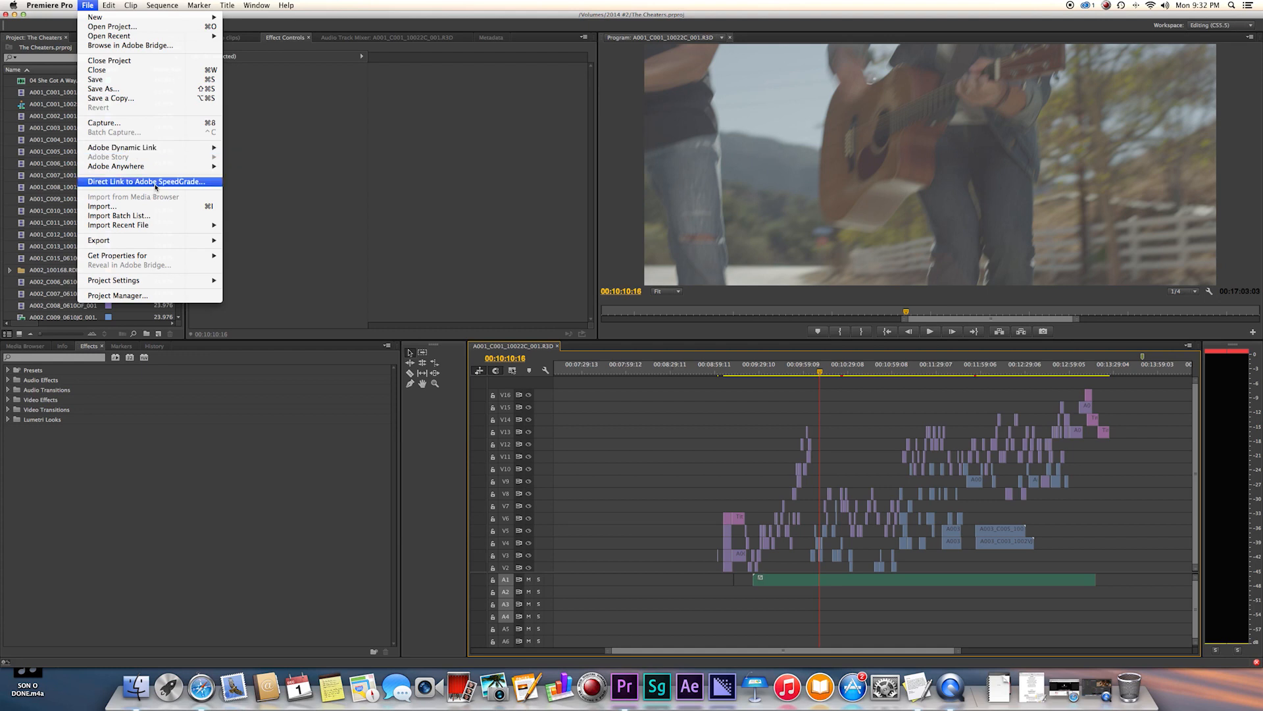
click(146, 180)
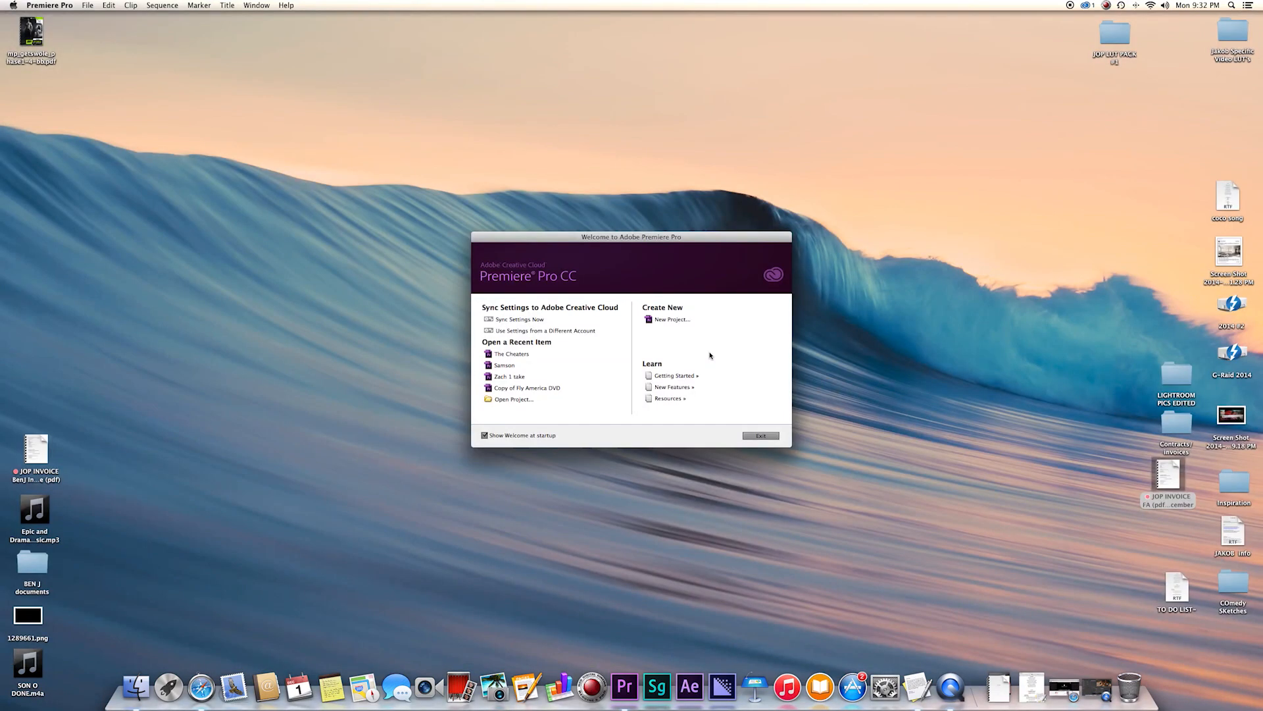
Select the front-view truck clip in the second half of the loaded sequence timeline
click(658, 686)
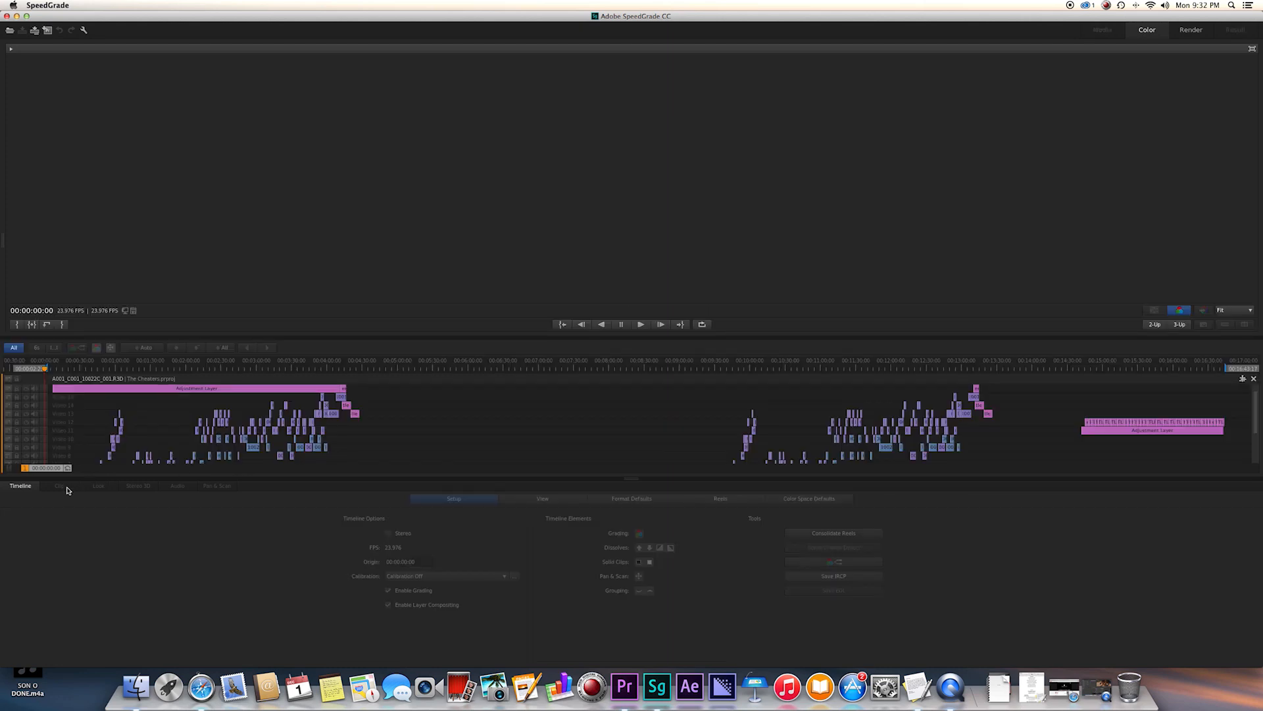
mouse_move(740, 375)
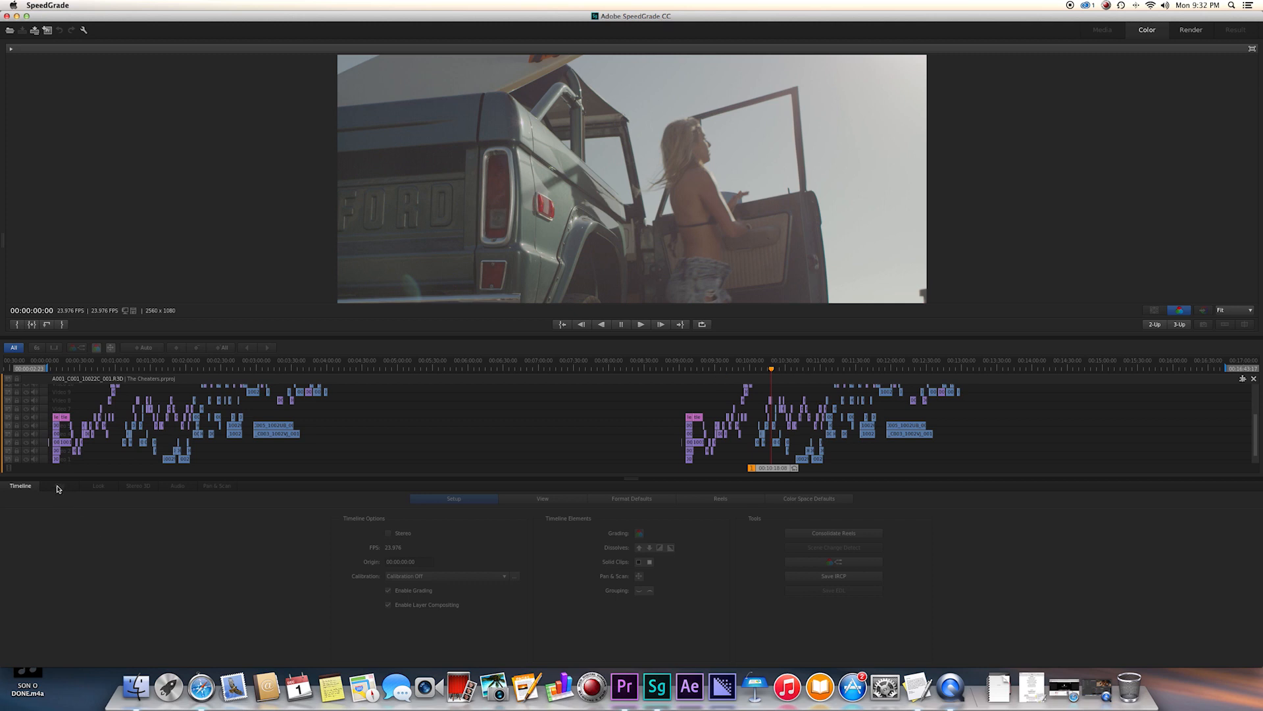
mouse_move(697, 391)
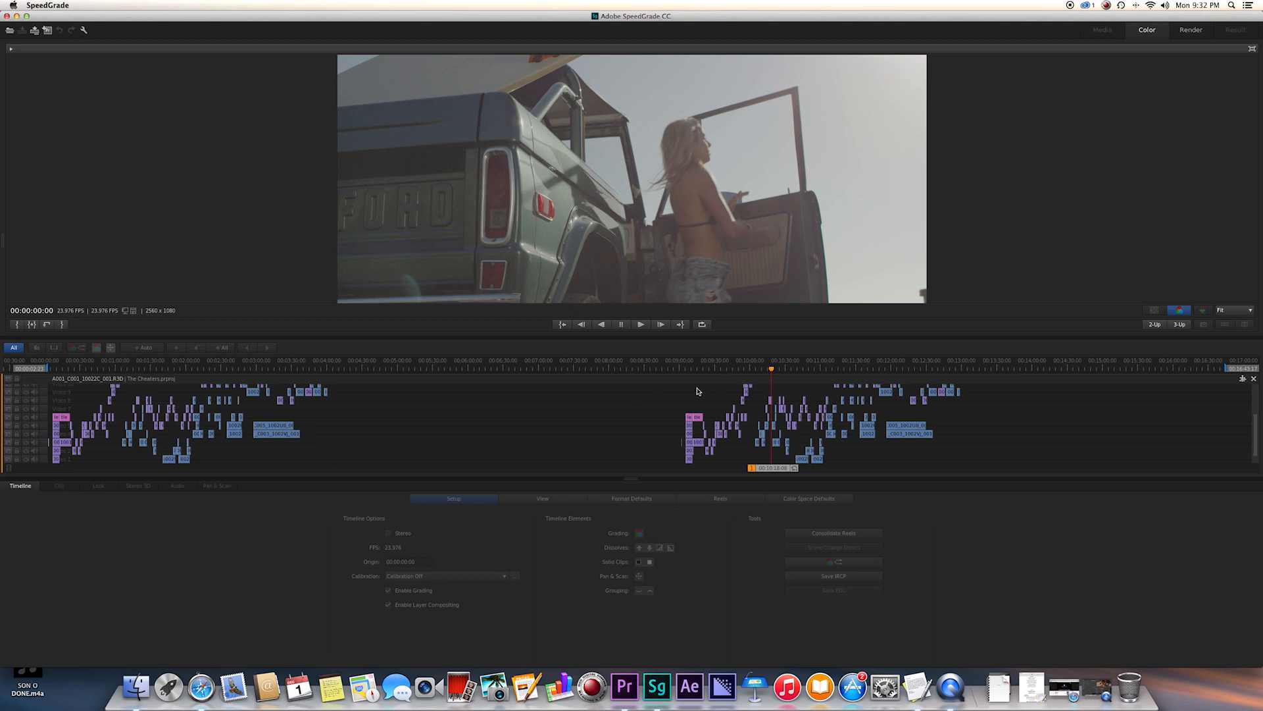
click(749, 368)
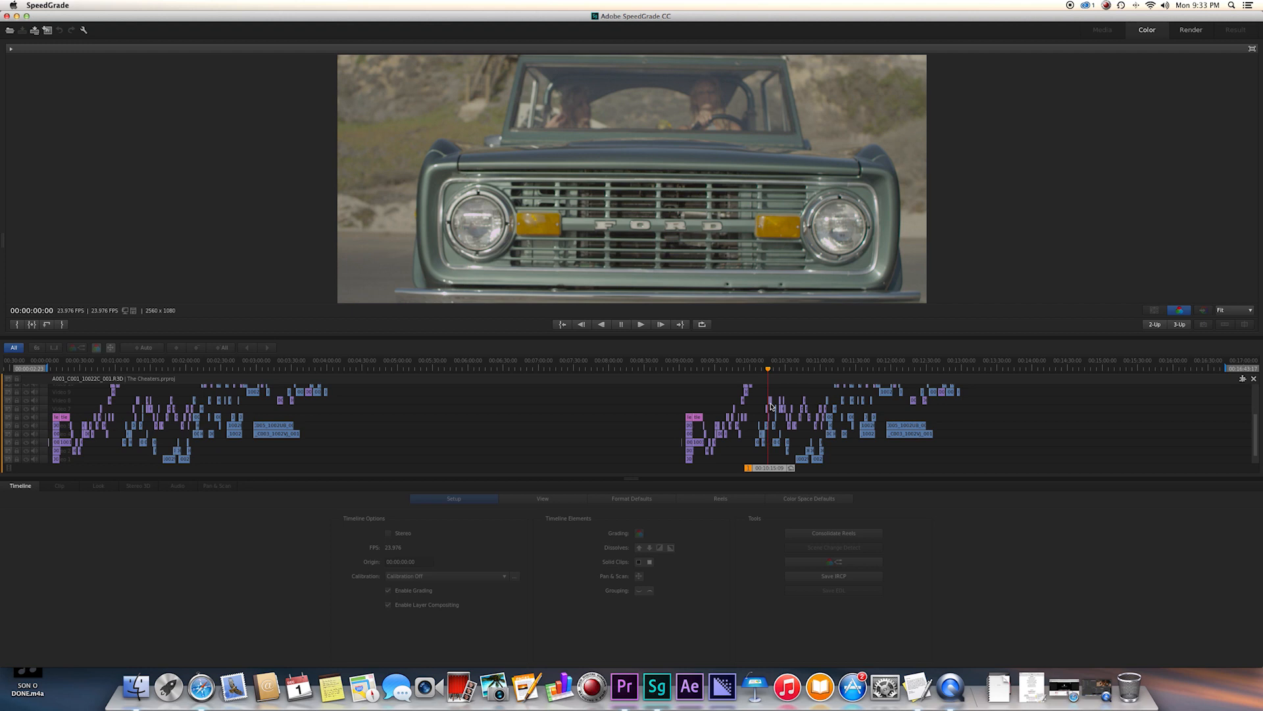
mouse_move(771, 422)
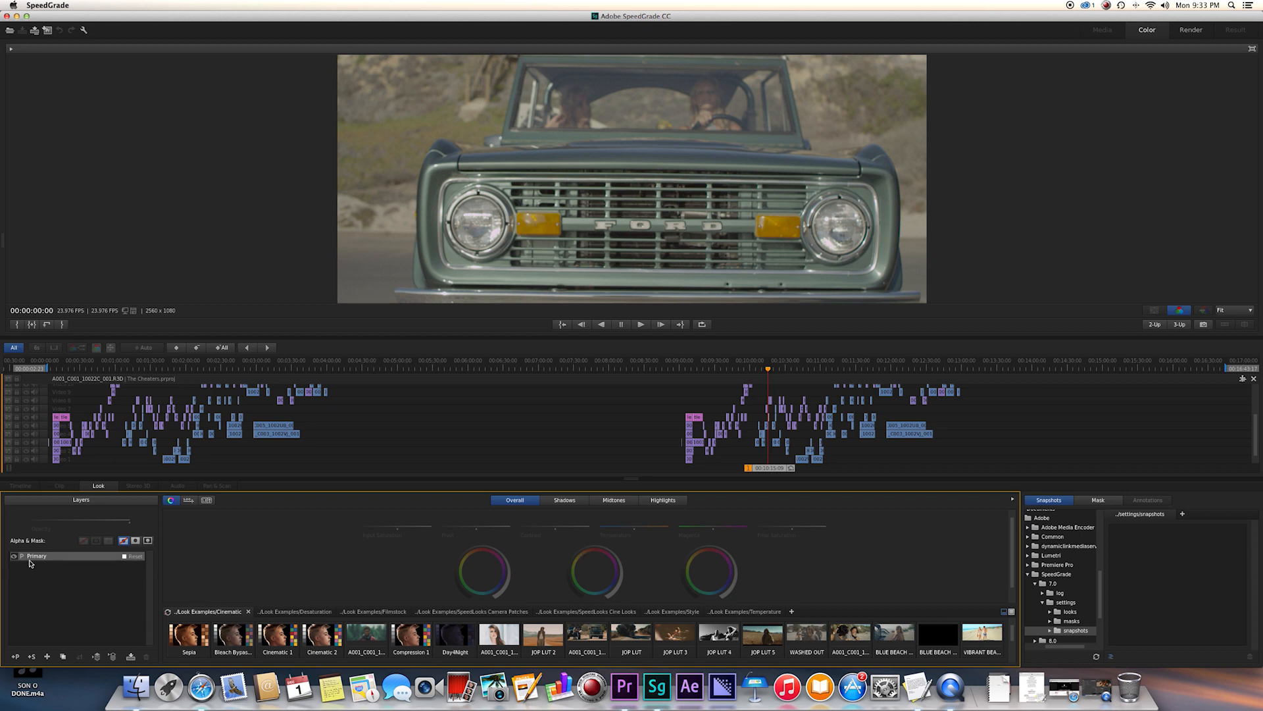
Select the Primary layer and review its Overall, Midtones and Highlights correction controls
click(613, 500)
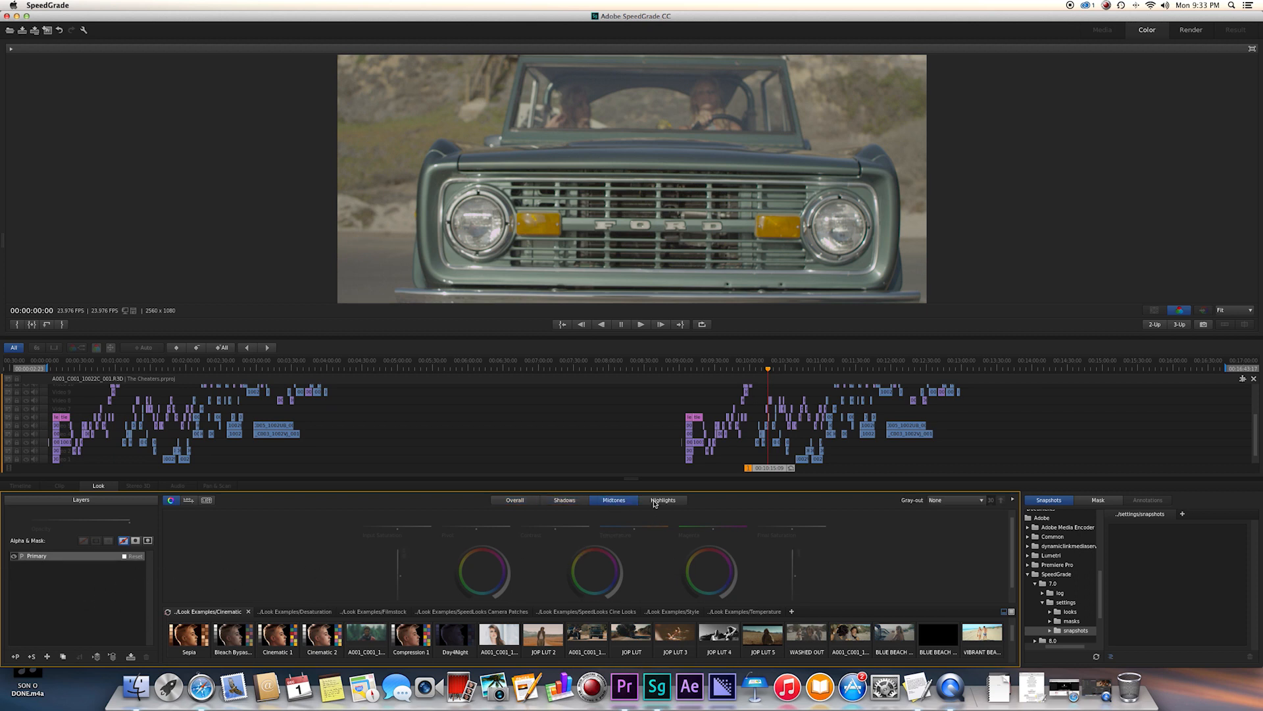
click(514, 500)
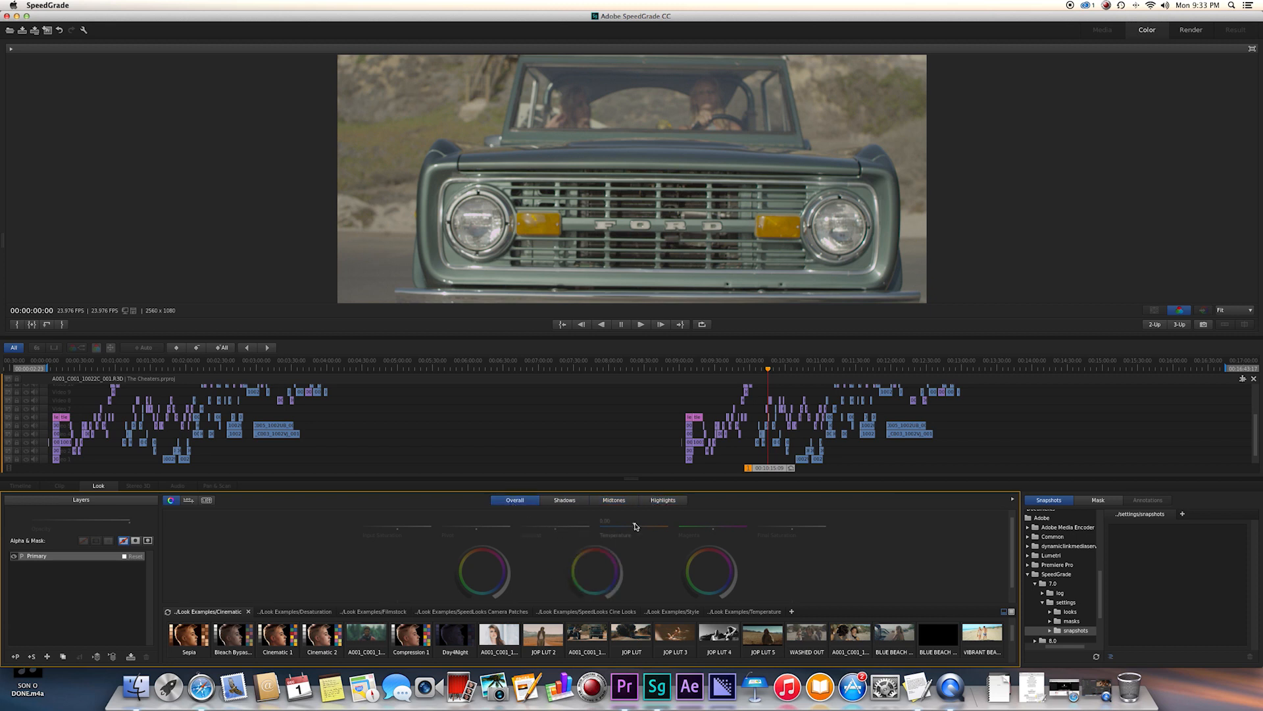
click(663, 500)
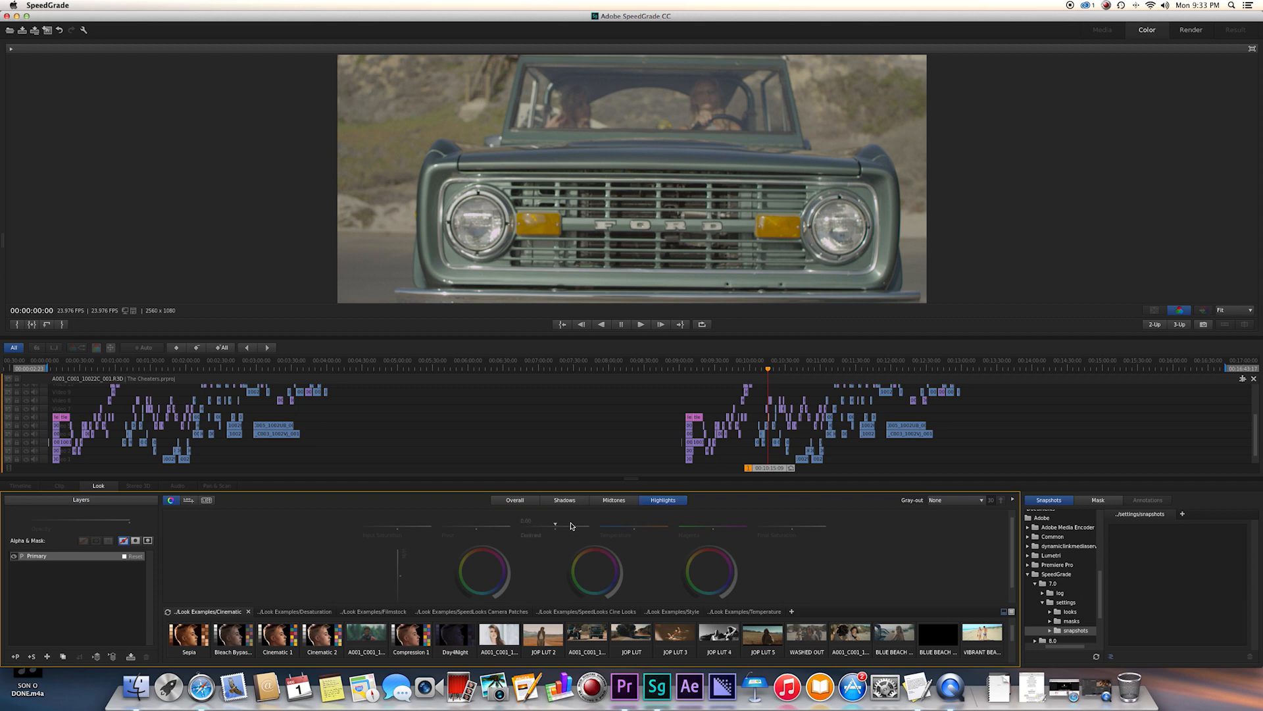
click(515, 500)
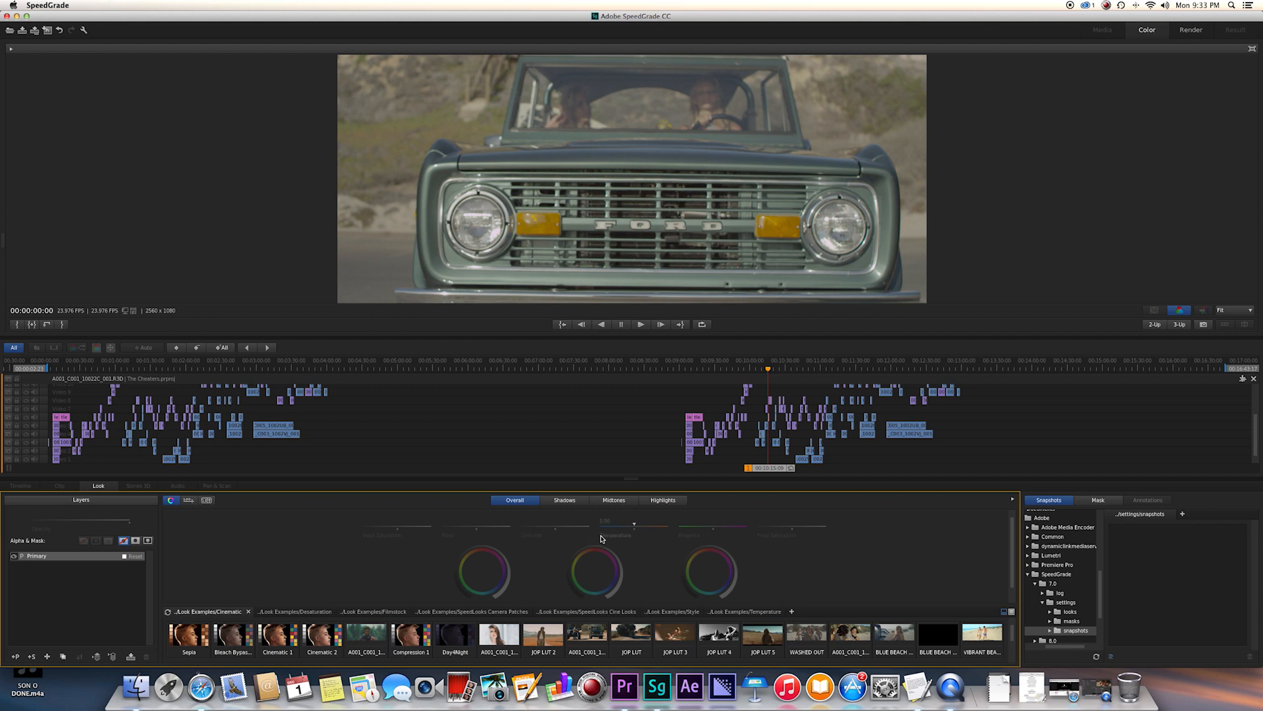
mouse_move(118, 603)
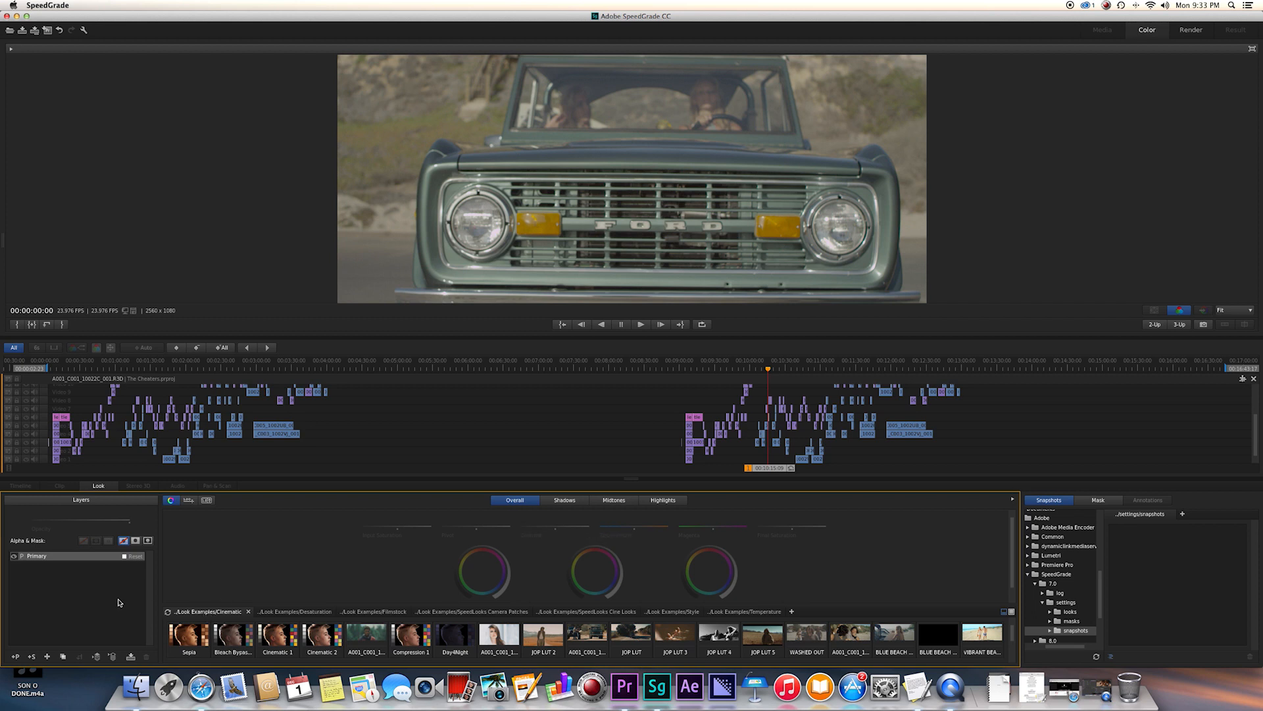
mouse_move(62, 634)
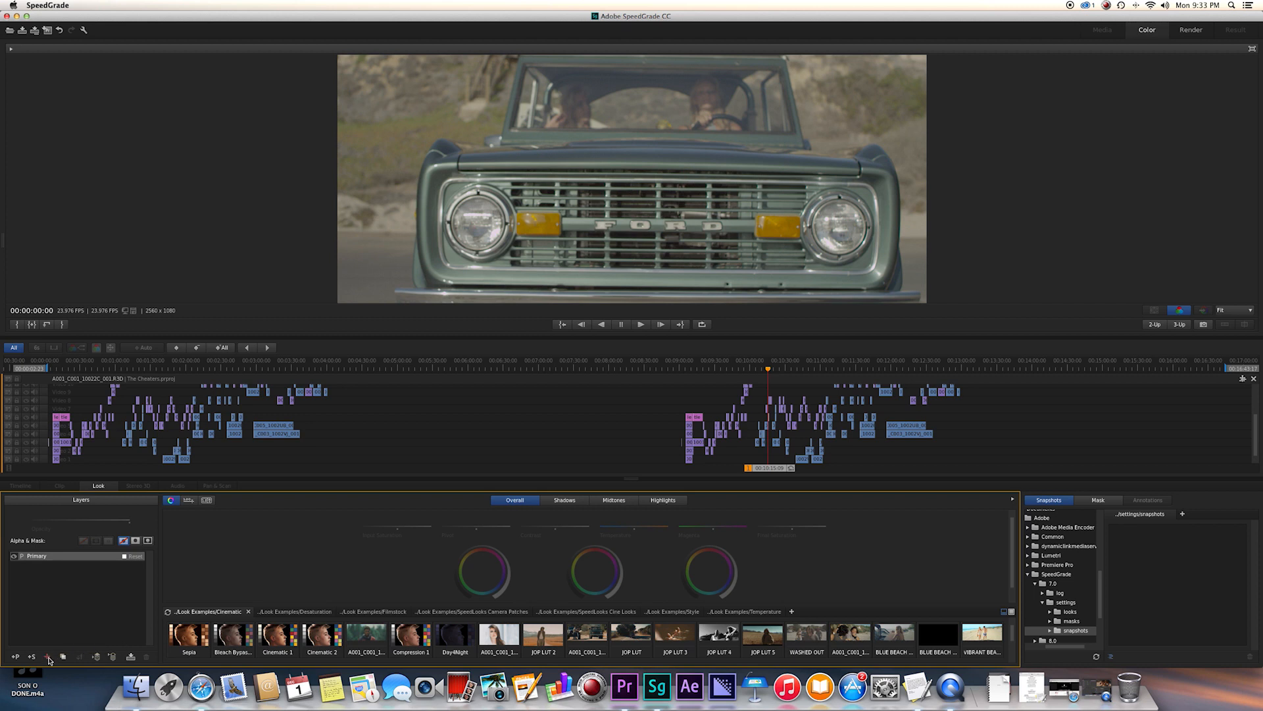
mouse_move(49, 655)
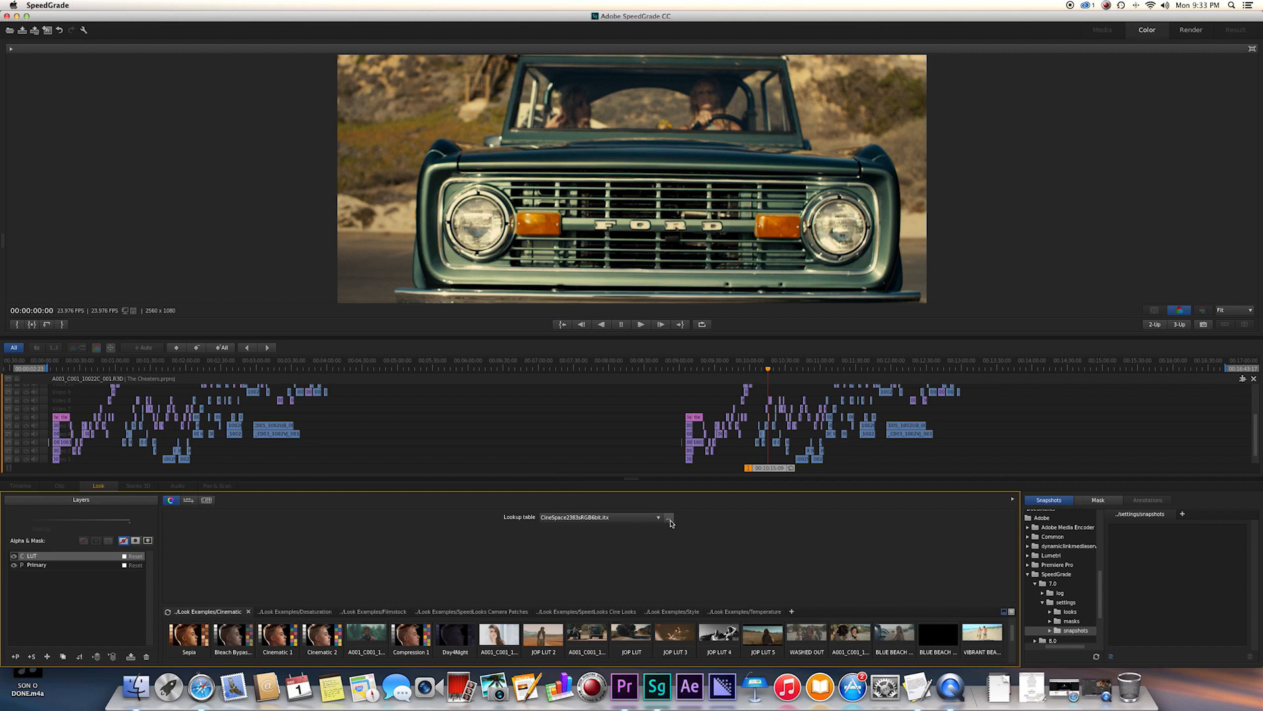
Load JOP LUT 3.cube from Desktop > JOP LUT PACK #1 > JOP LUT 3 onto the LUT layer
click(670, 516)
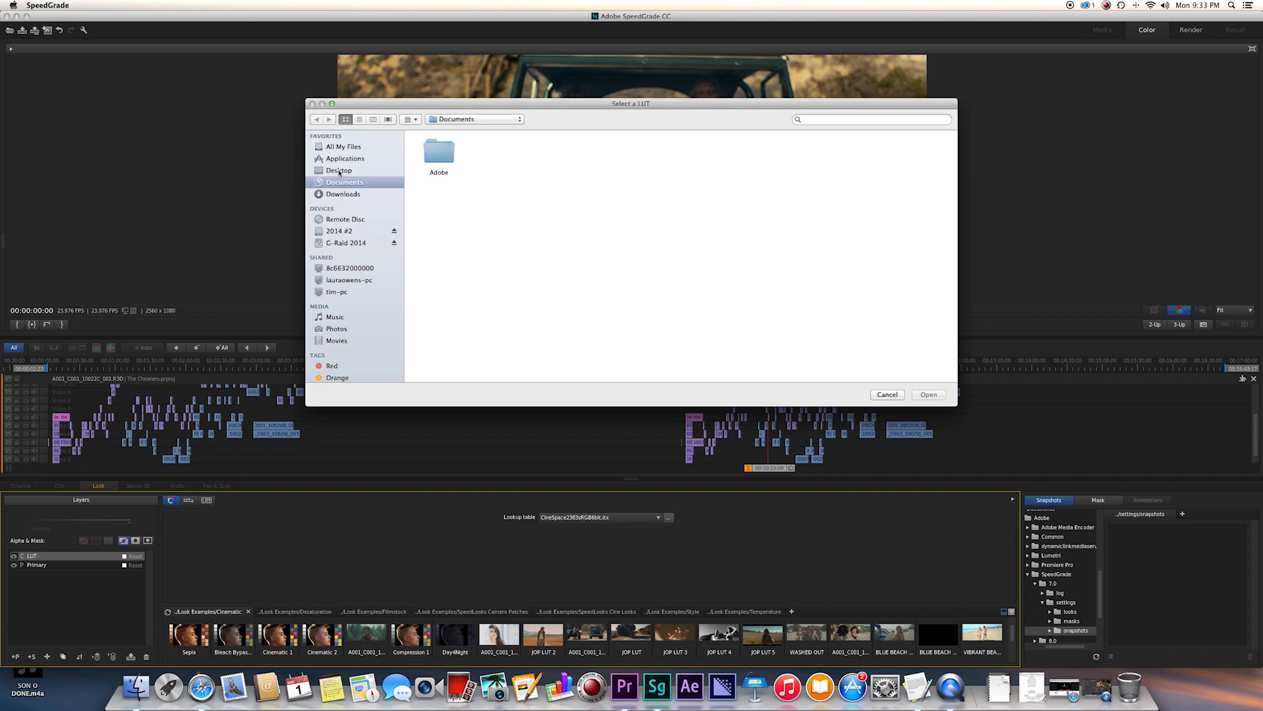
click(339, 170)
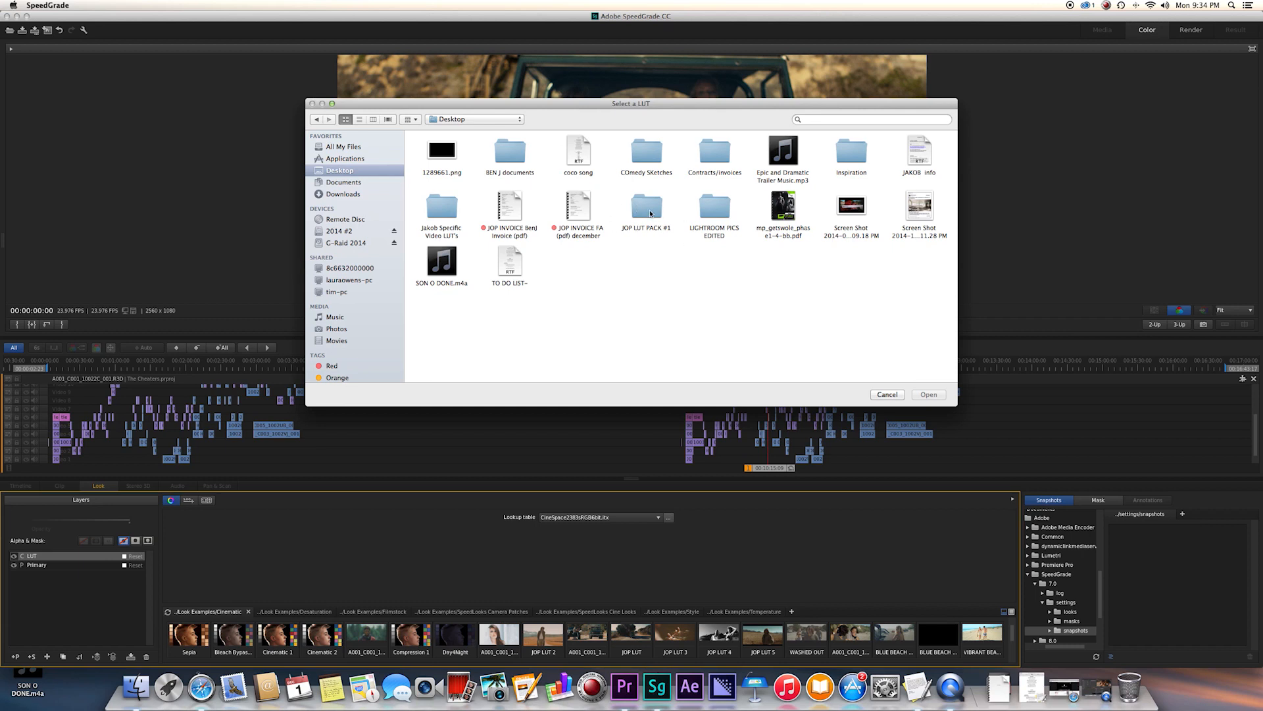
mouse_move(645, 212)
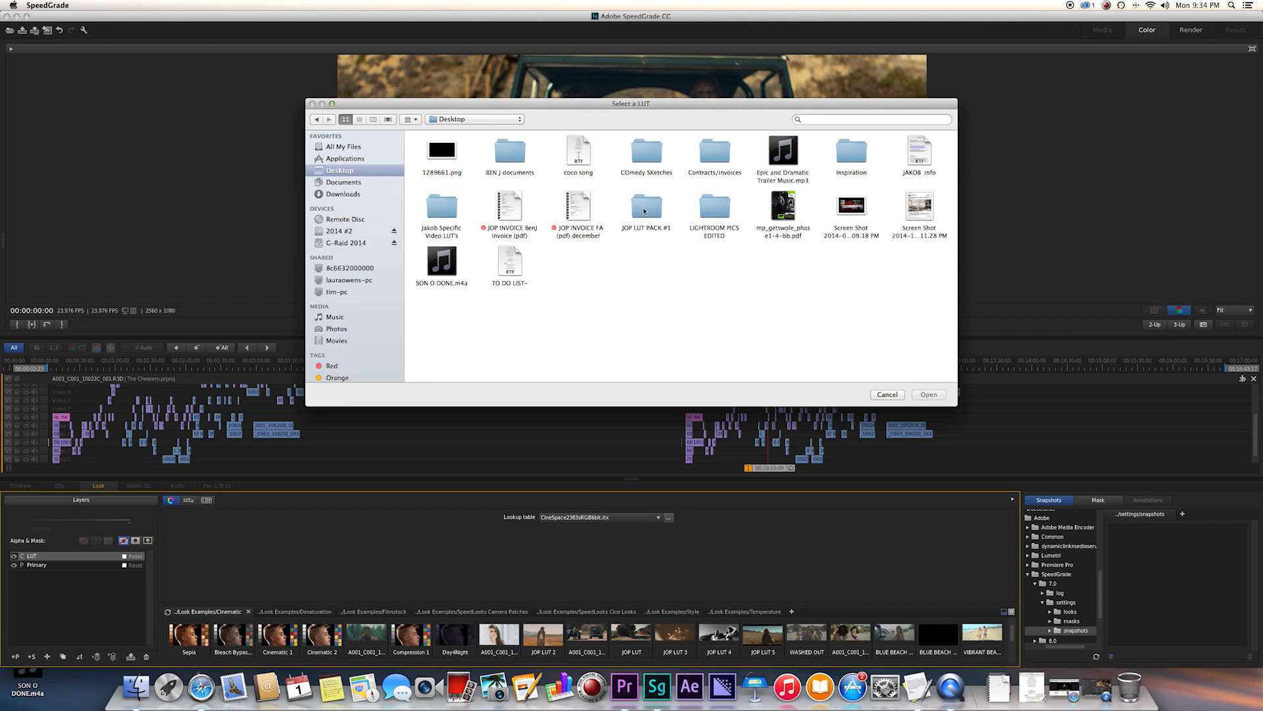
double_click(644, 205)
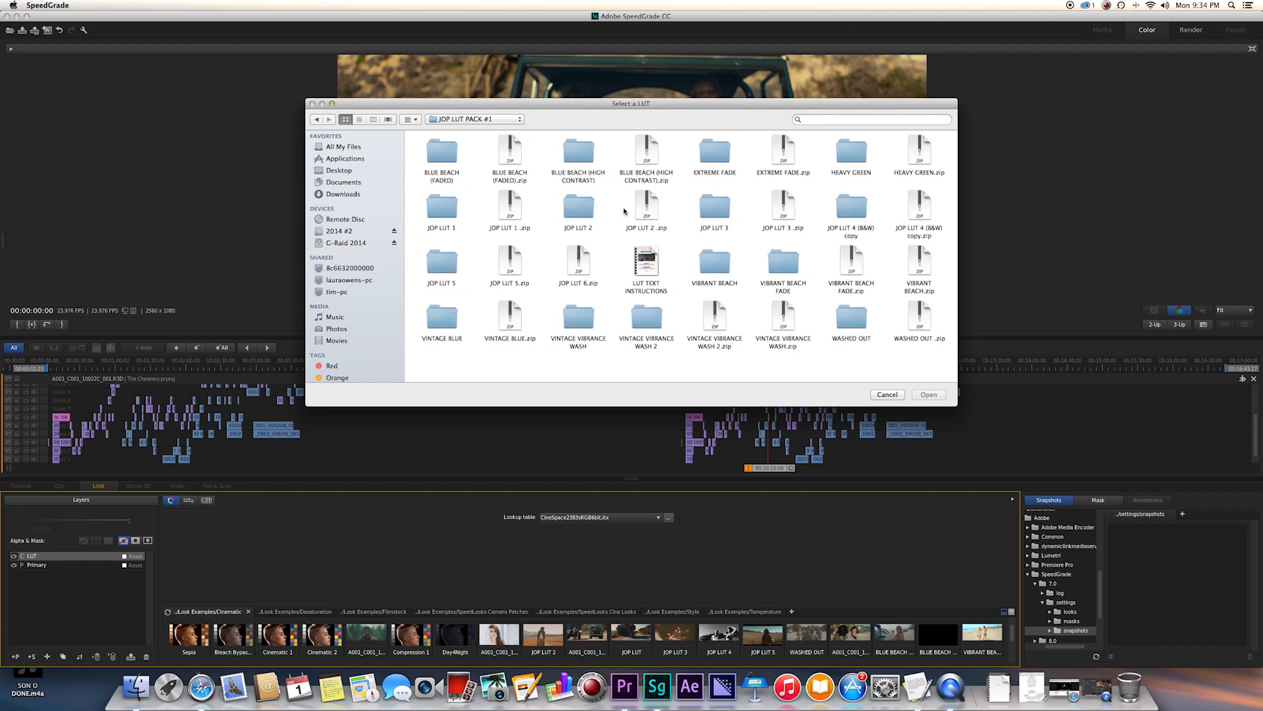
double_click(713, 207)
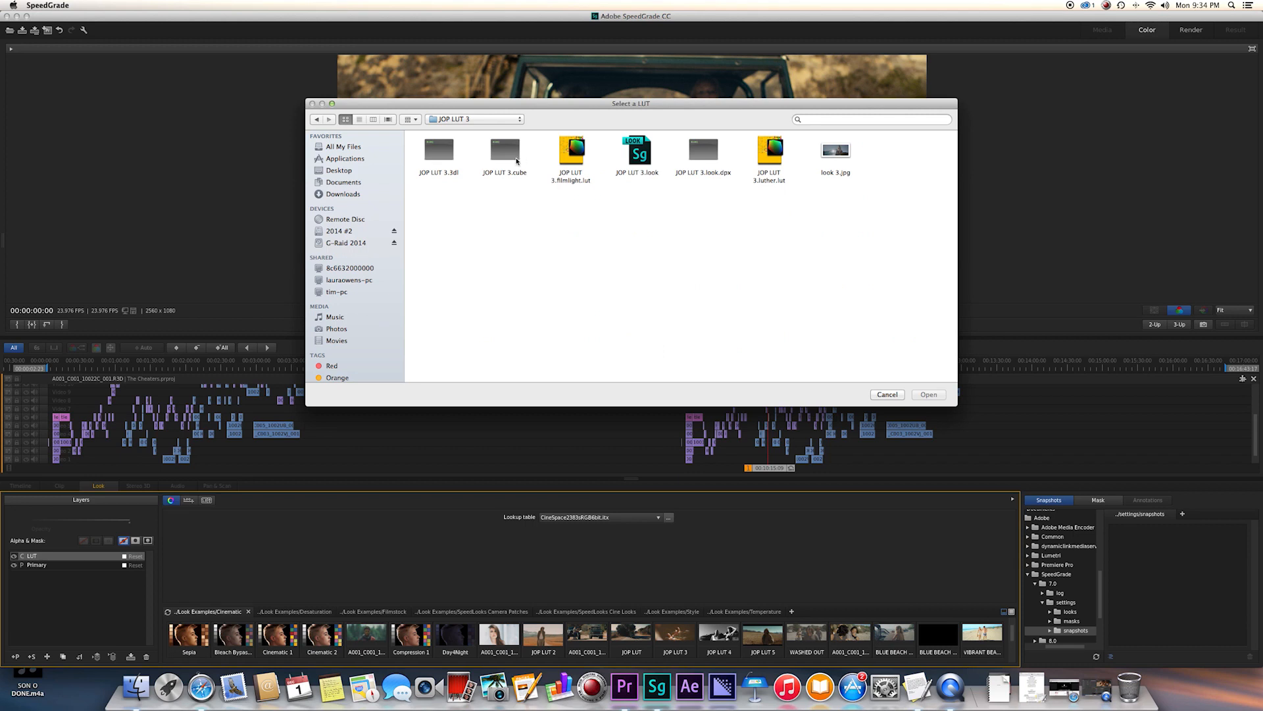
click(504, 153)
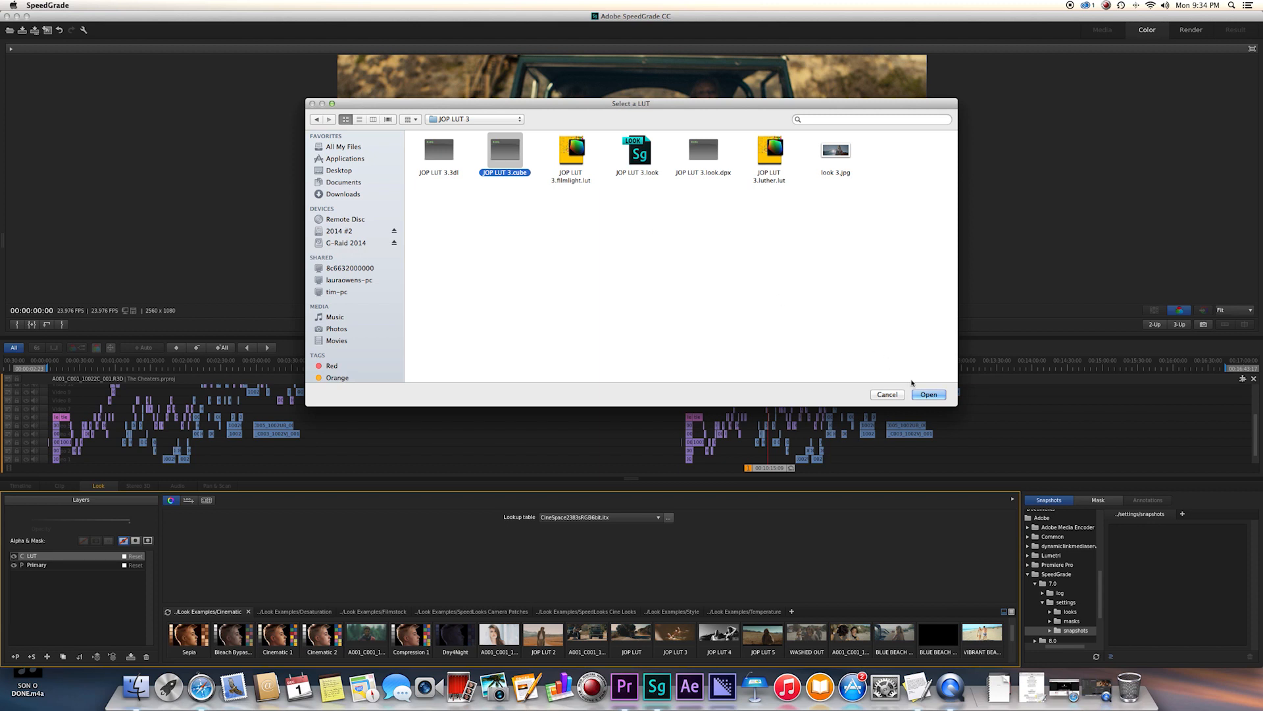
click(927, 394)
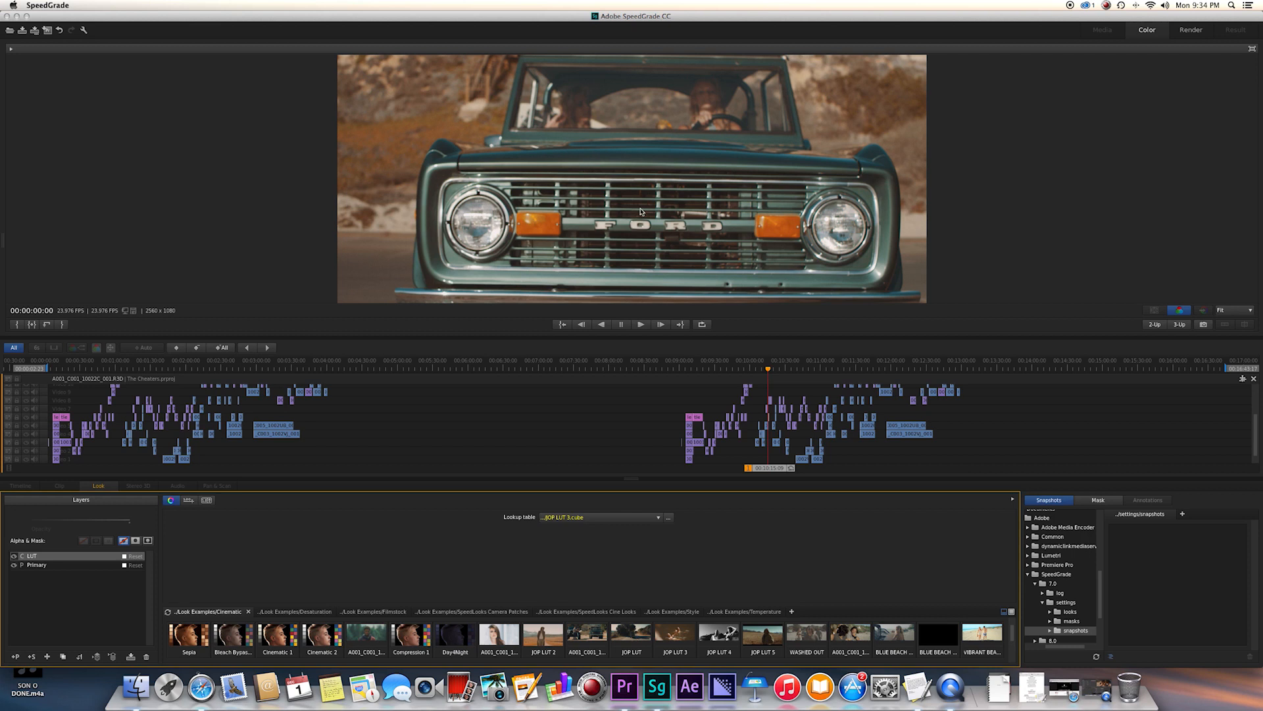
mouse_move(770, 421)
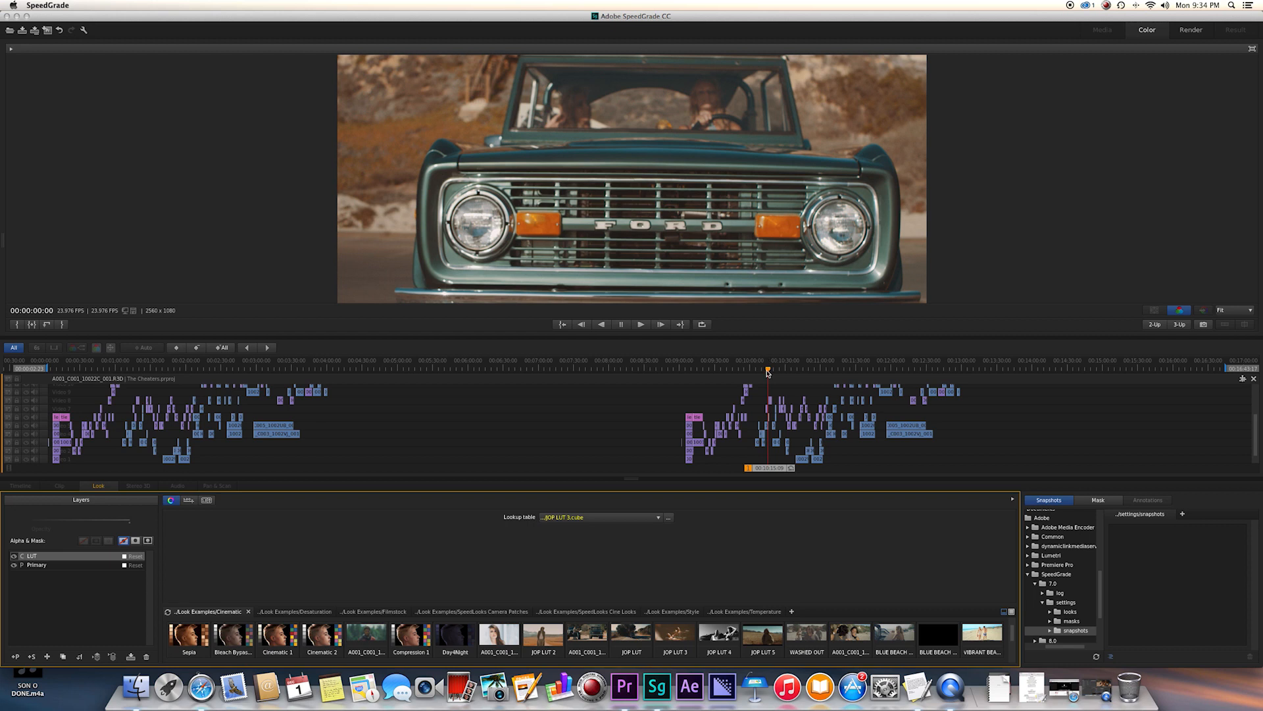
mouse_move(638, 378)
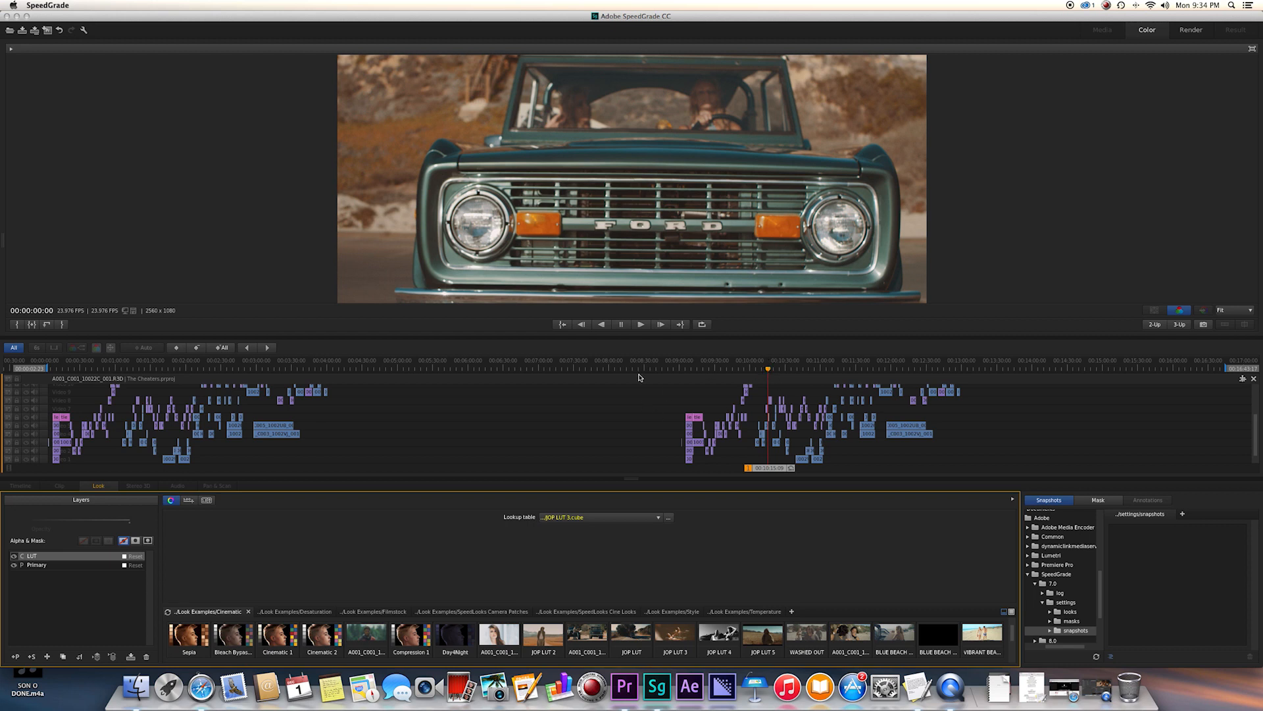
On the Primary layer, settle the Shadows contrast at a moderate boost after trying higher and negative values
click(37, 565)
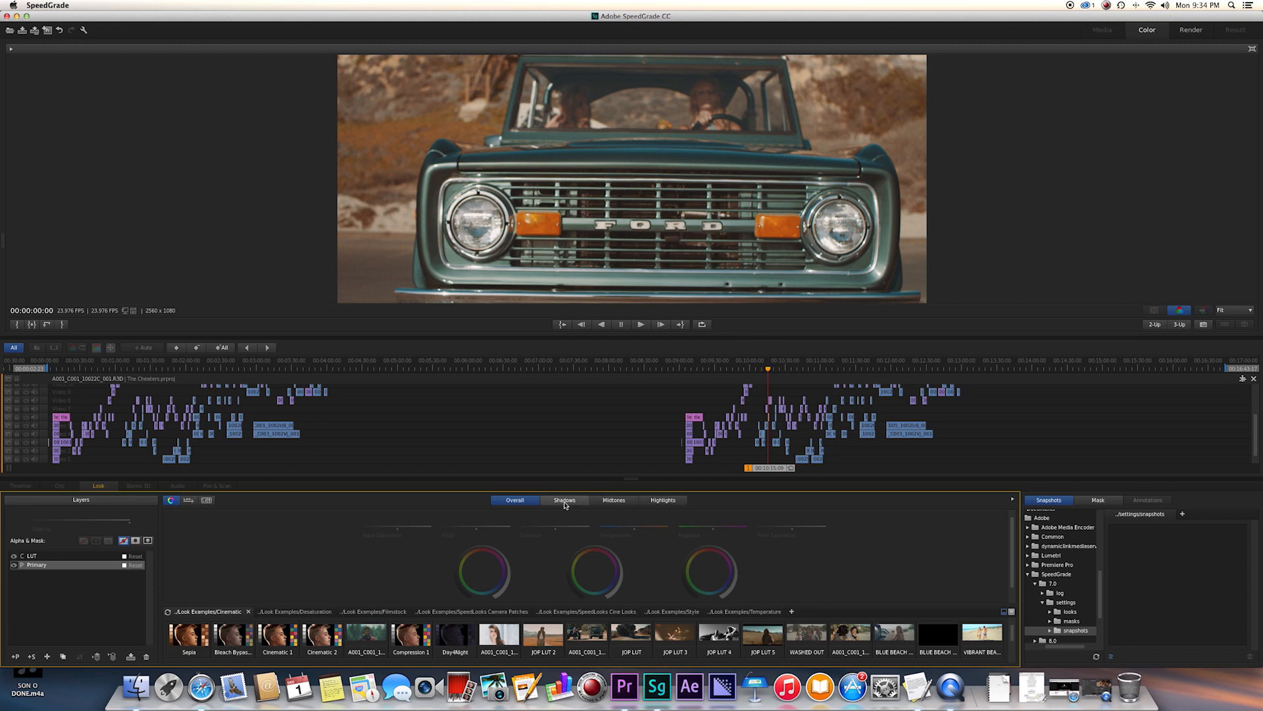
click(564, 500)
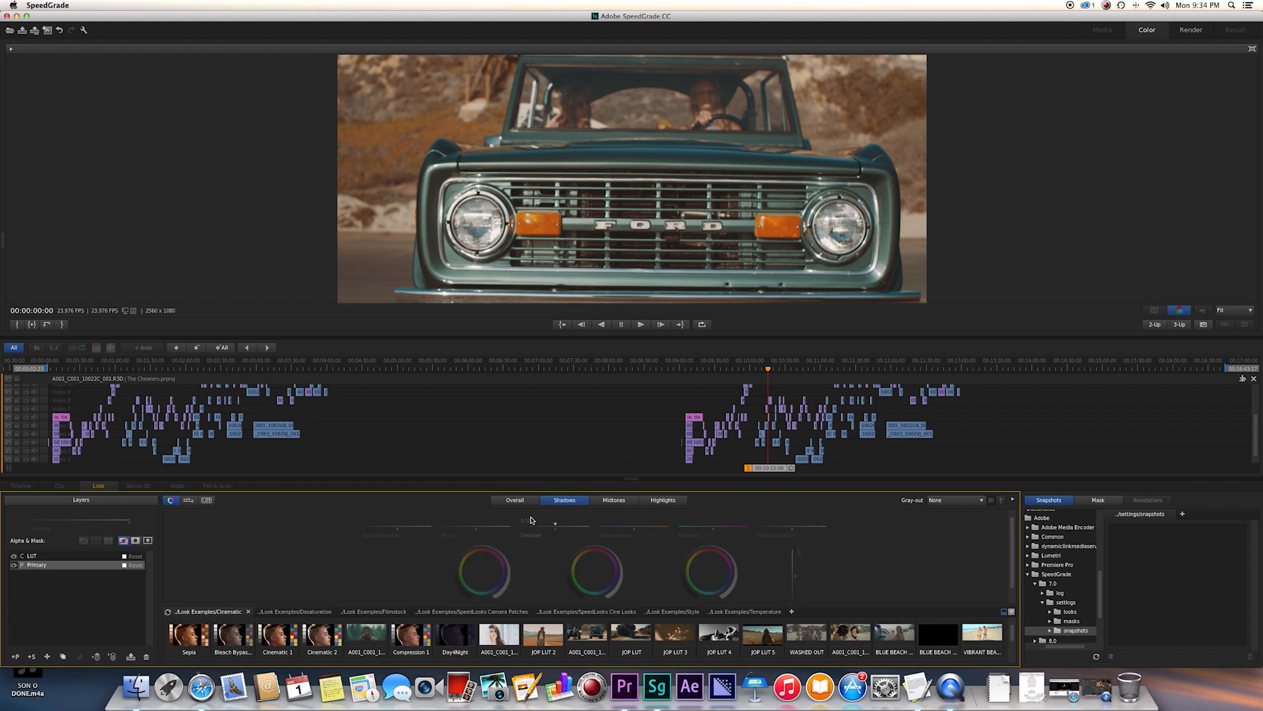
click(515, 500)
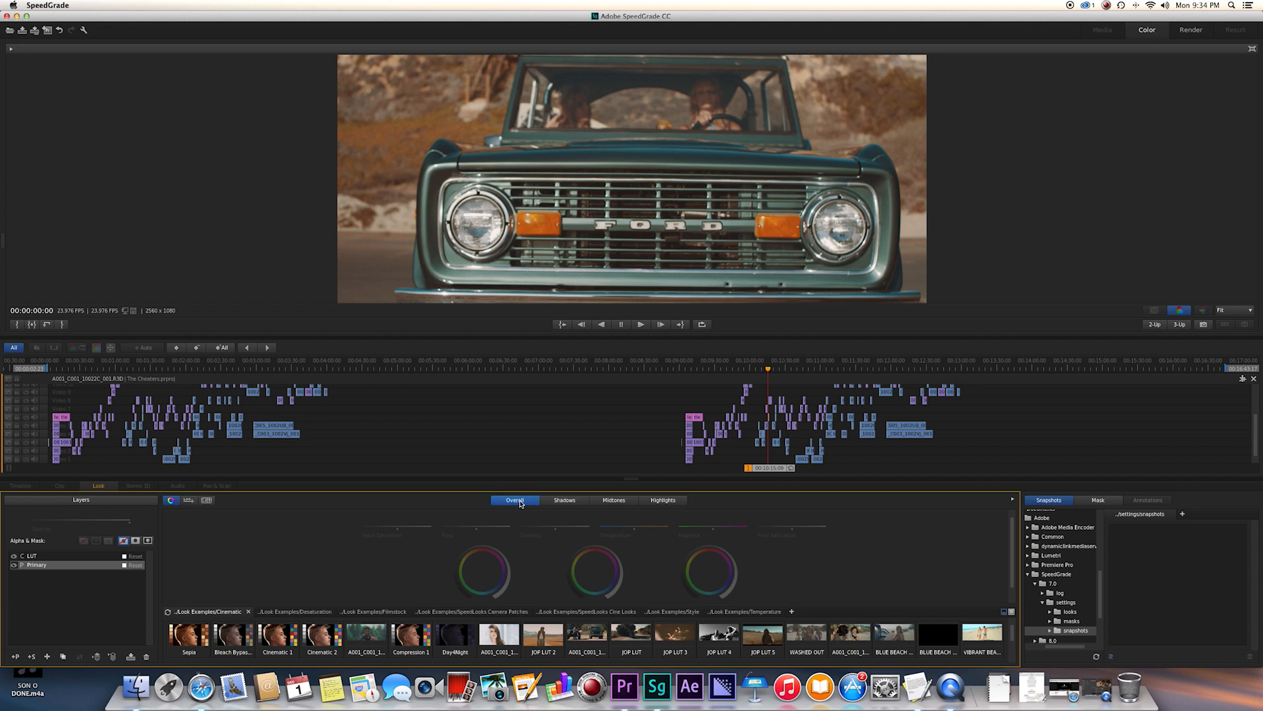
click(613, 500)
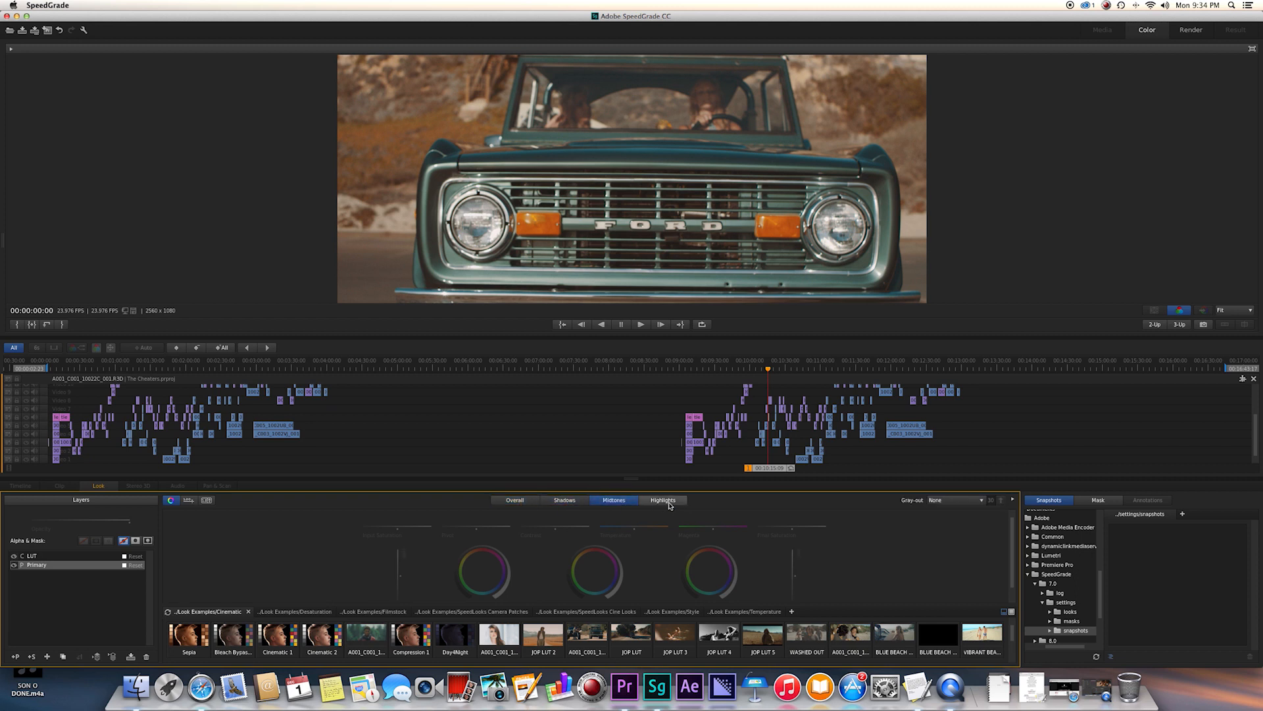
click(564, 500)
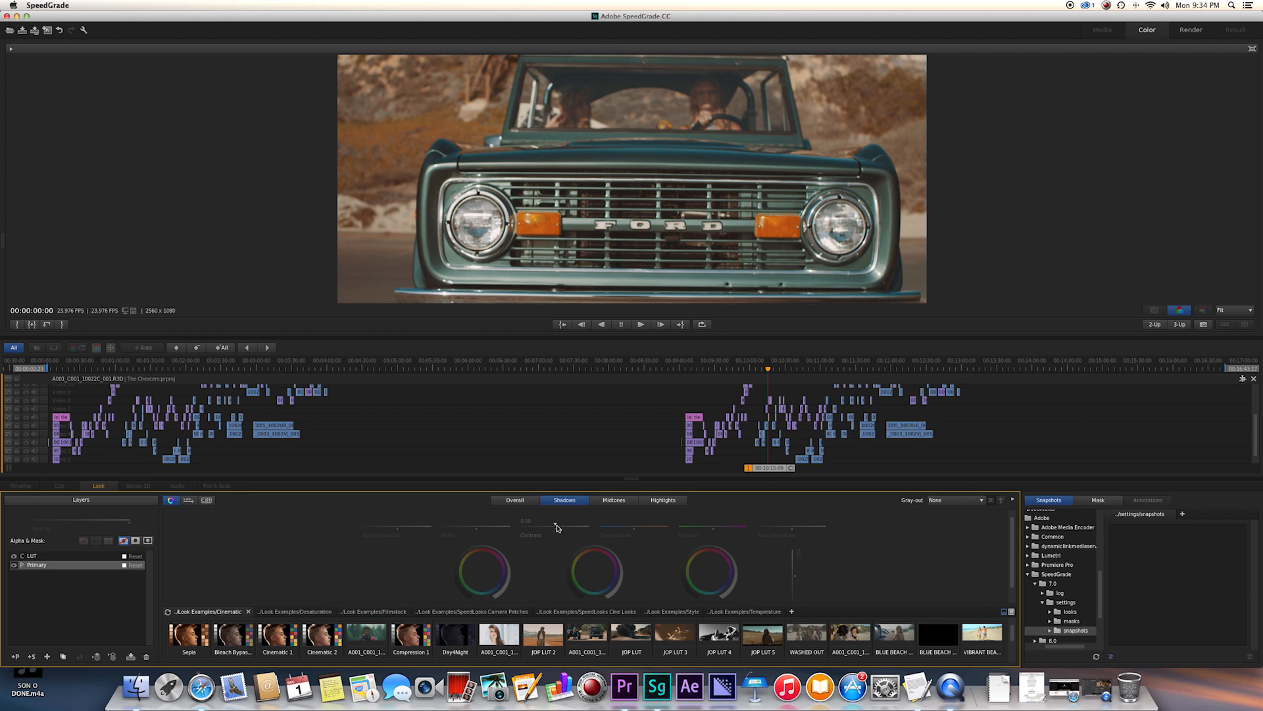
drag(525, 534, 577, 534)
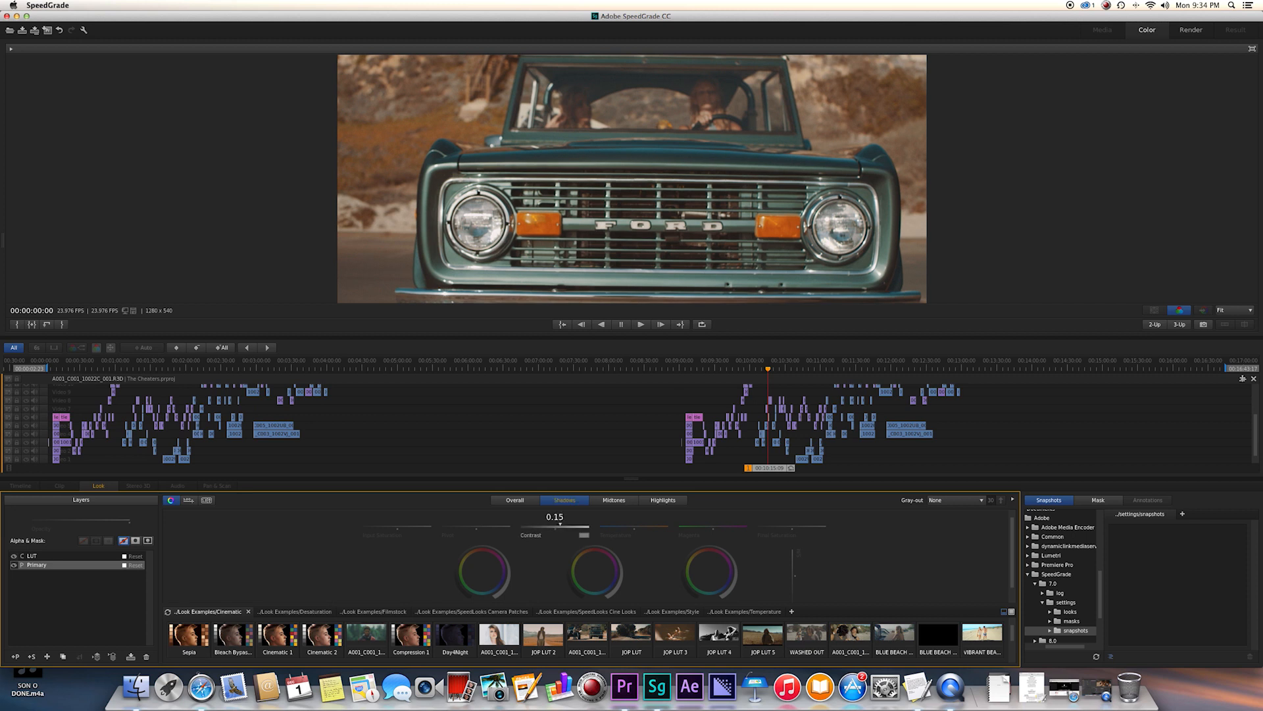
drag(581, 534, 588, 535)
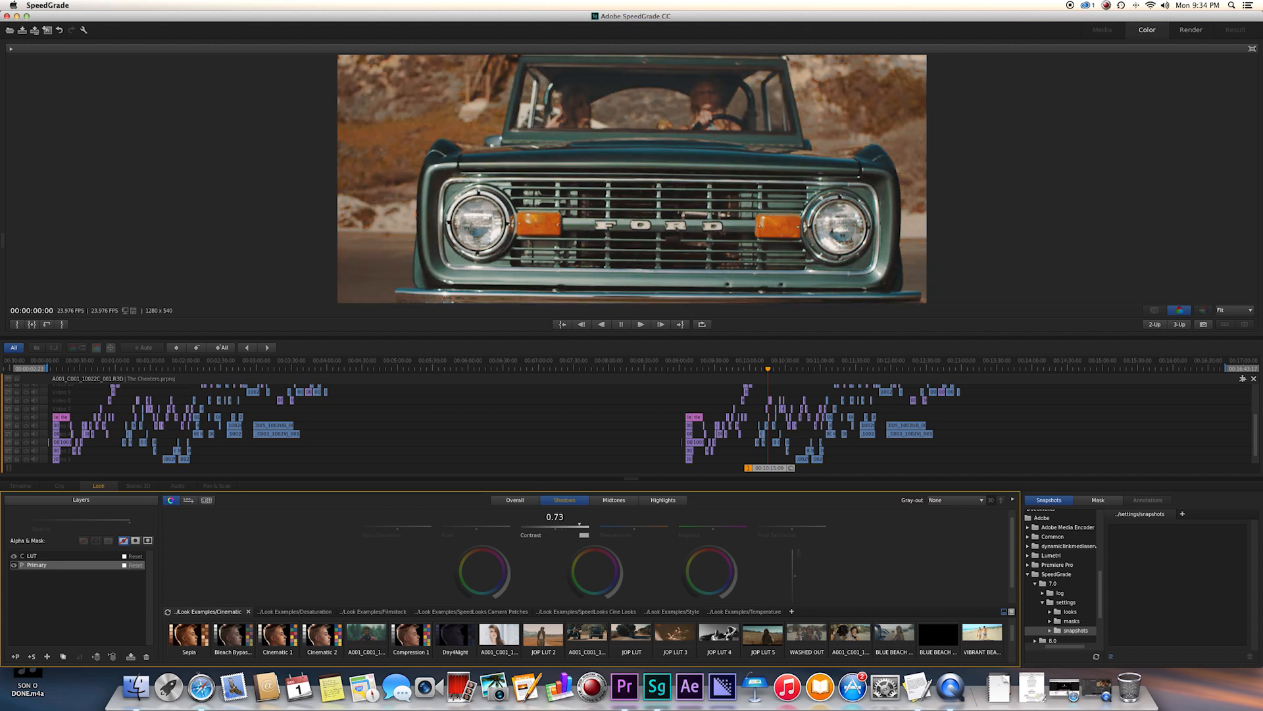
drag(579, 524, 521, 524)
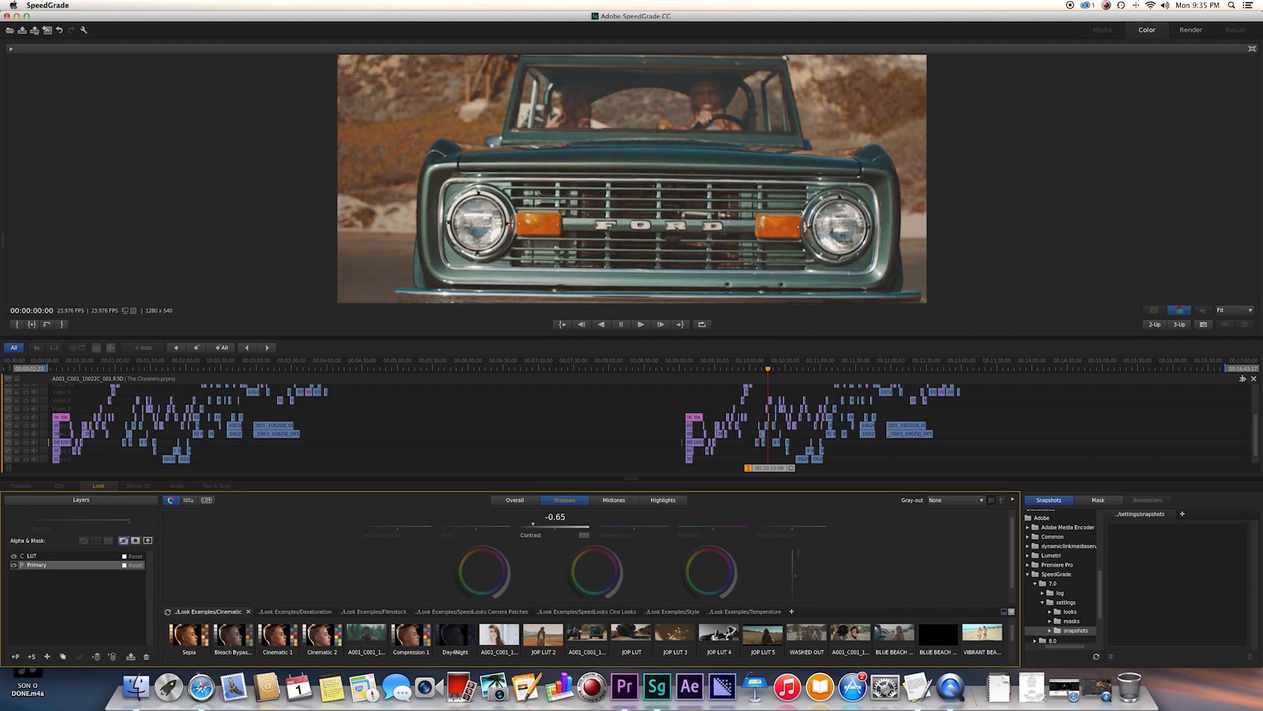
drag(534, 534, 585, 534)
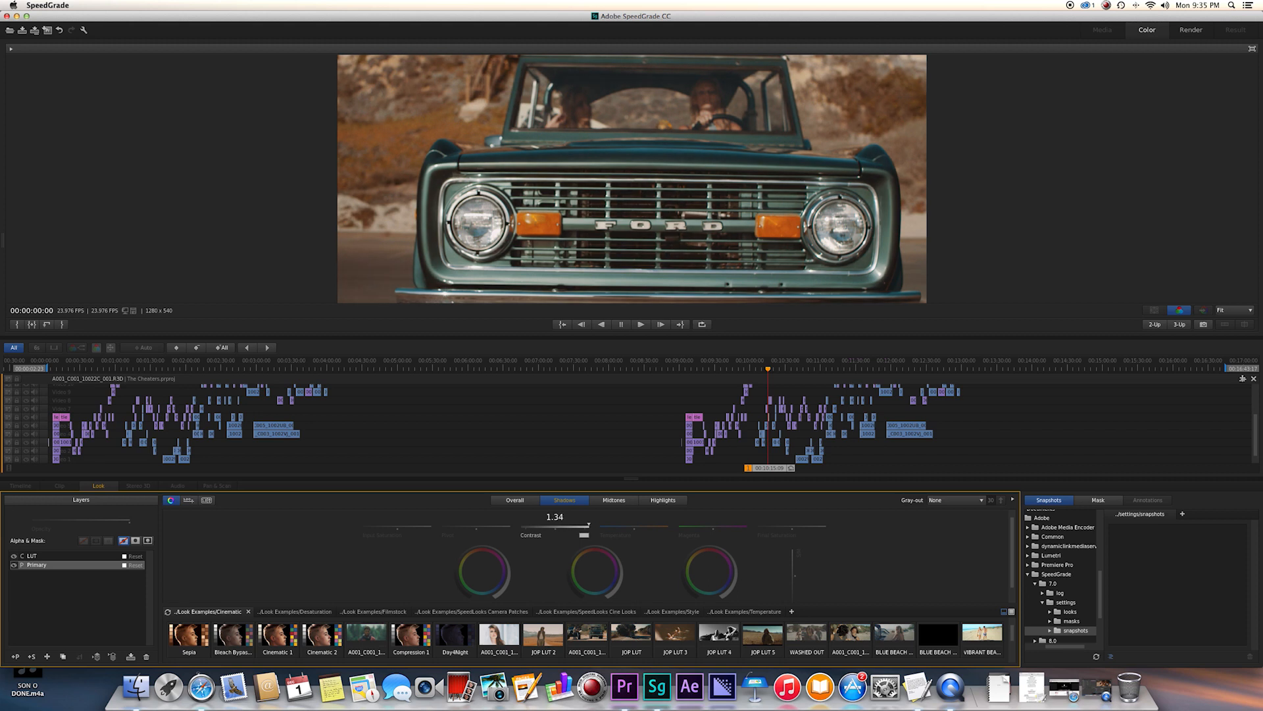
drag(592, 528, 579, 529)
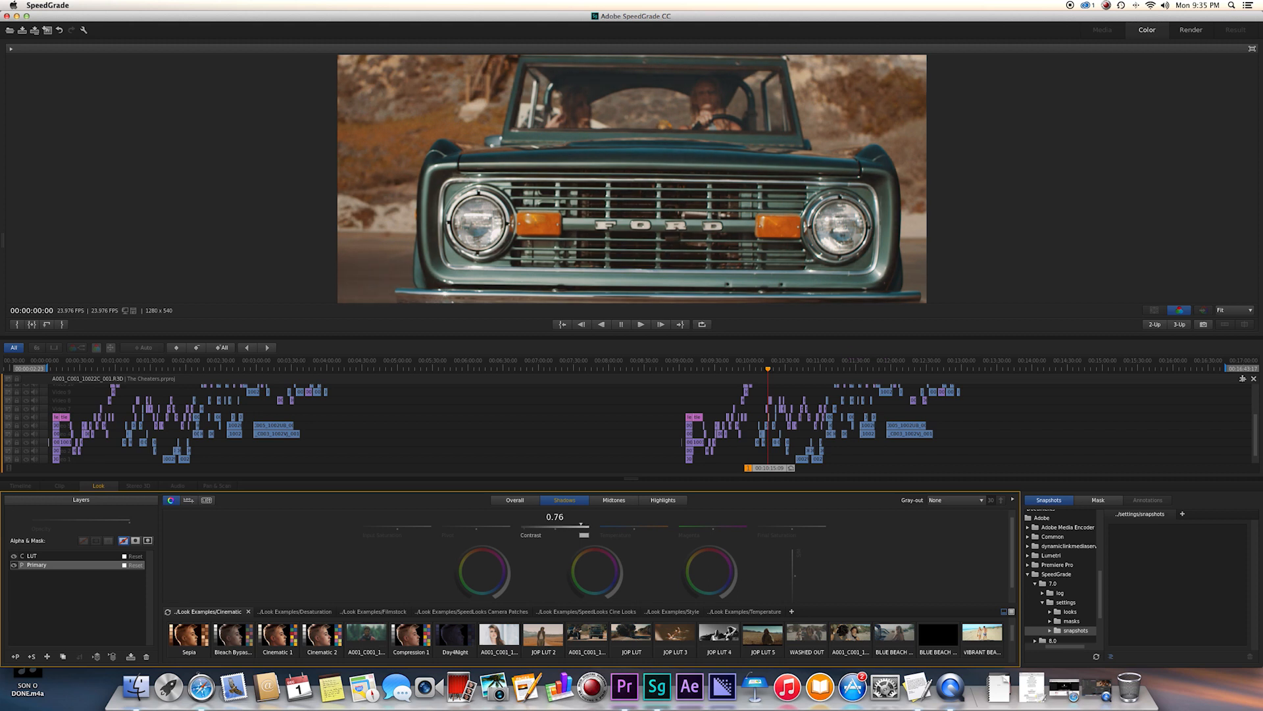
Adjust contrast in the Overall and Highlights ranges to deepen the warm look
click(514, 500)
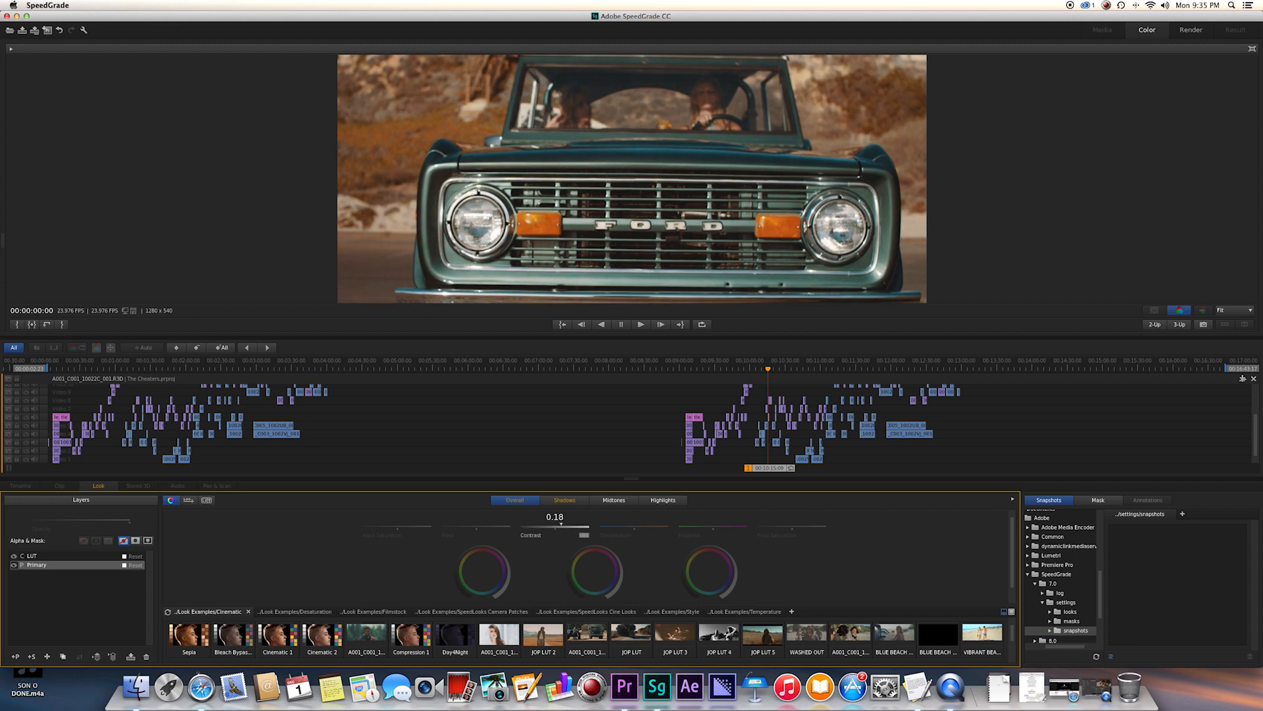
click(662, 500)
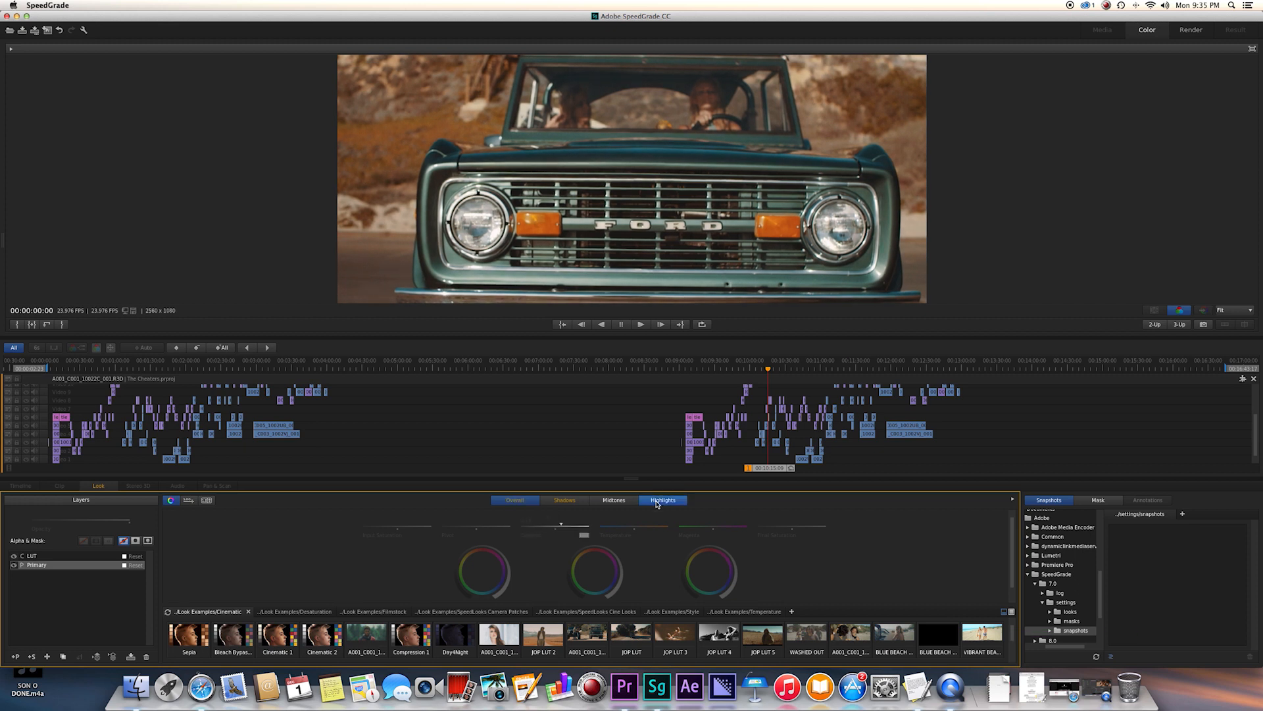
click(515, 500)
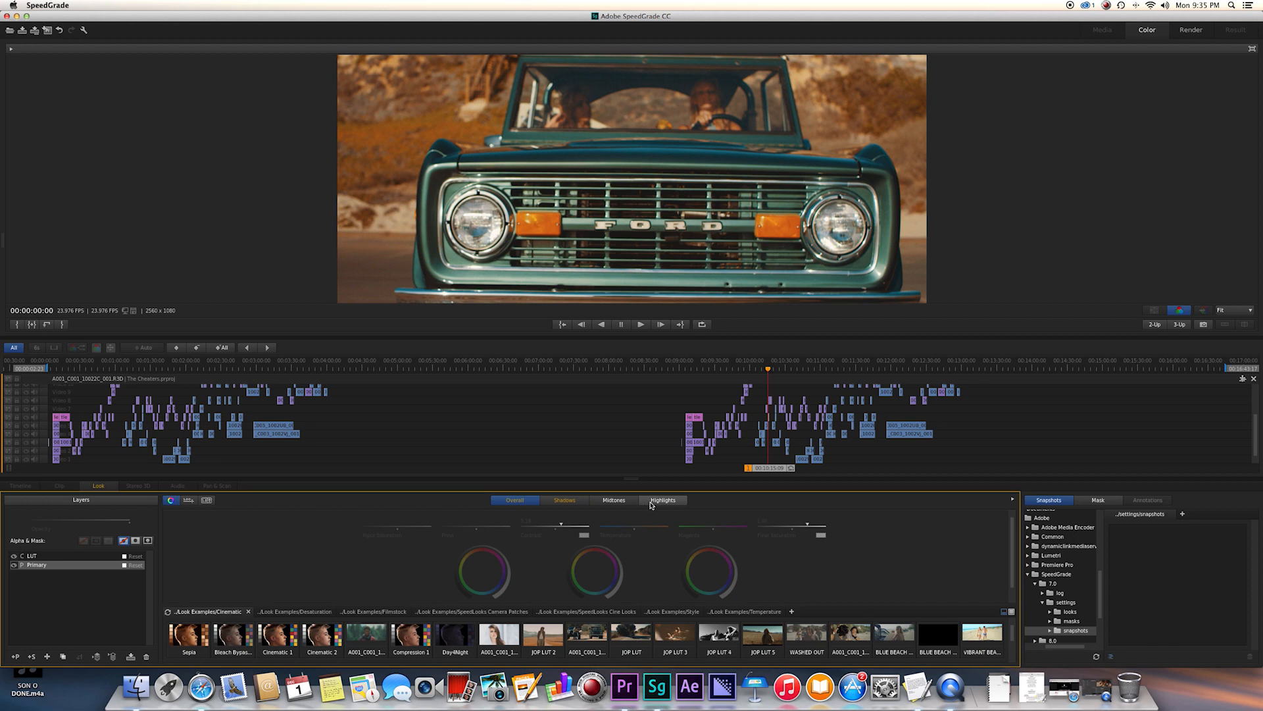
click(613, 500)
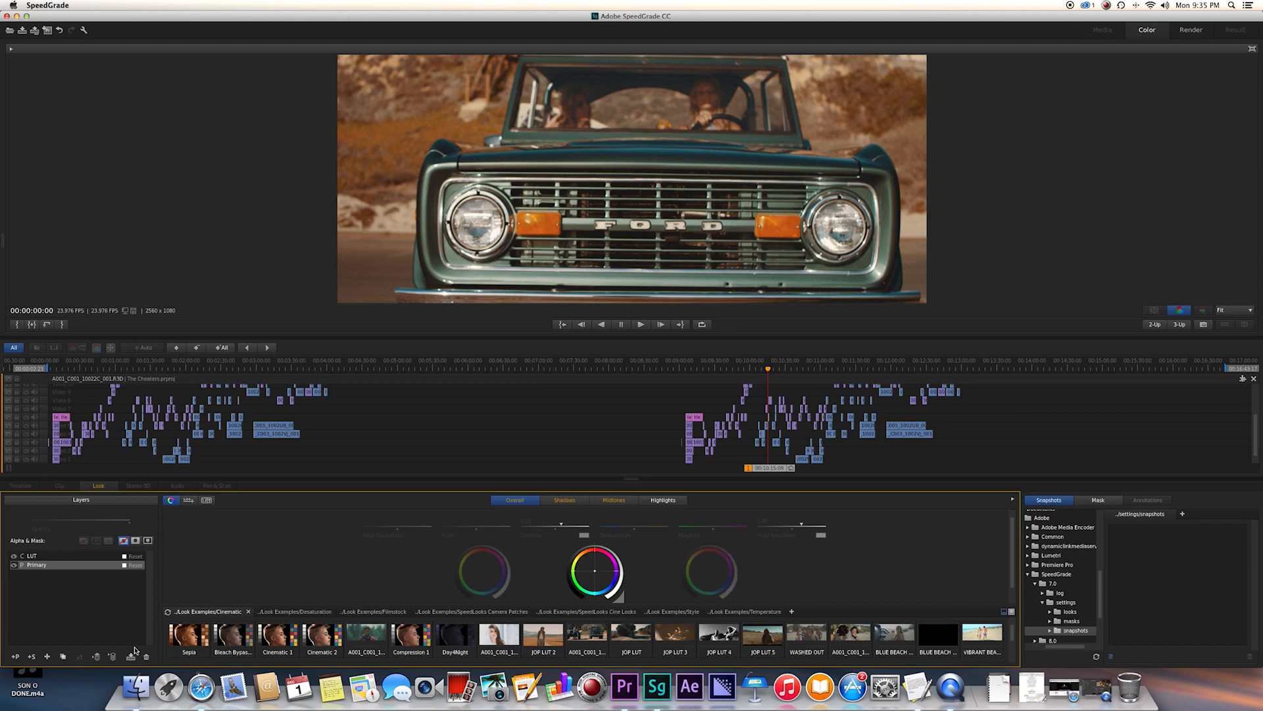
mouse_move(131, 655)
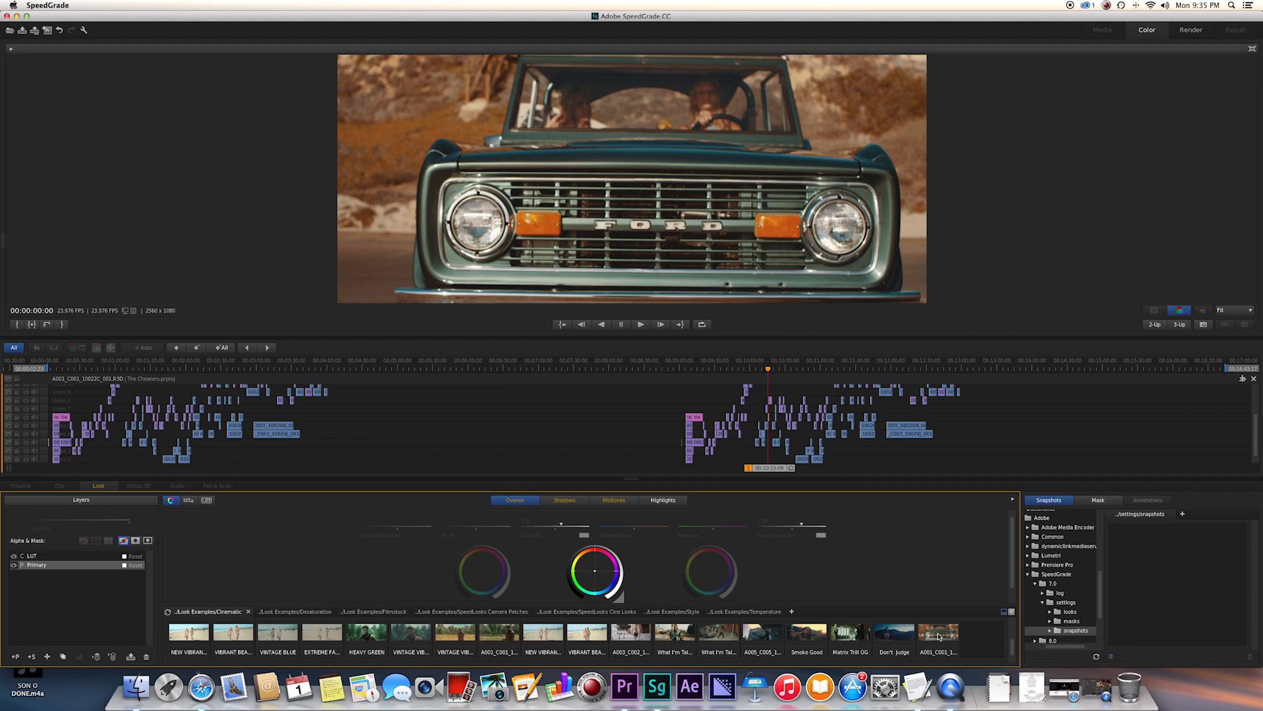
mouse_move(940, 638)
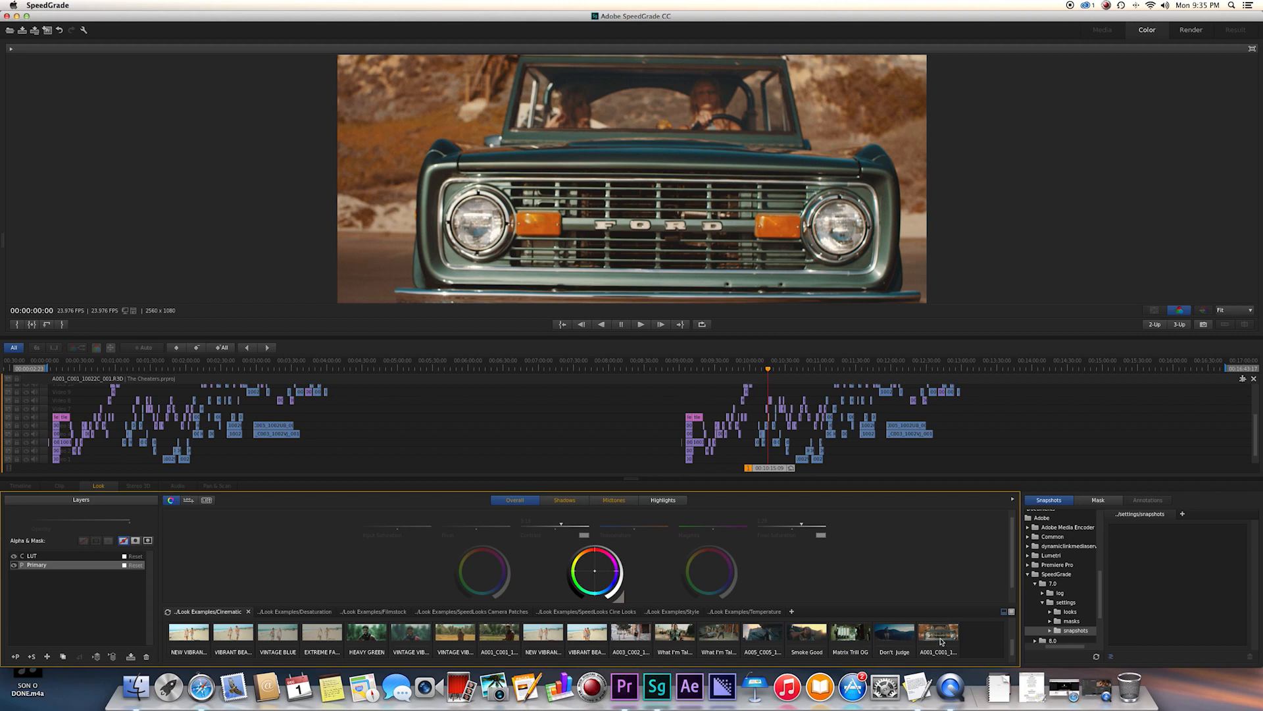
mouse_move(930, 545)
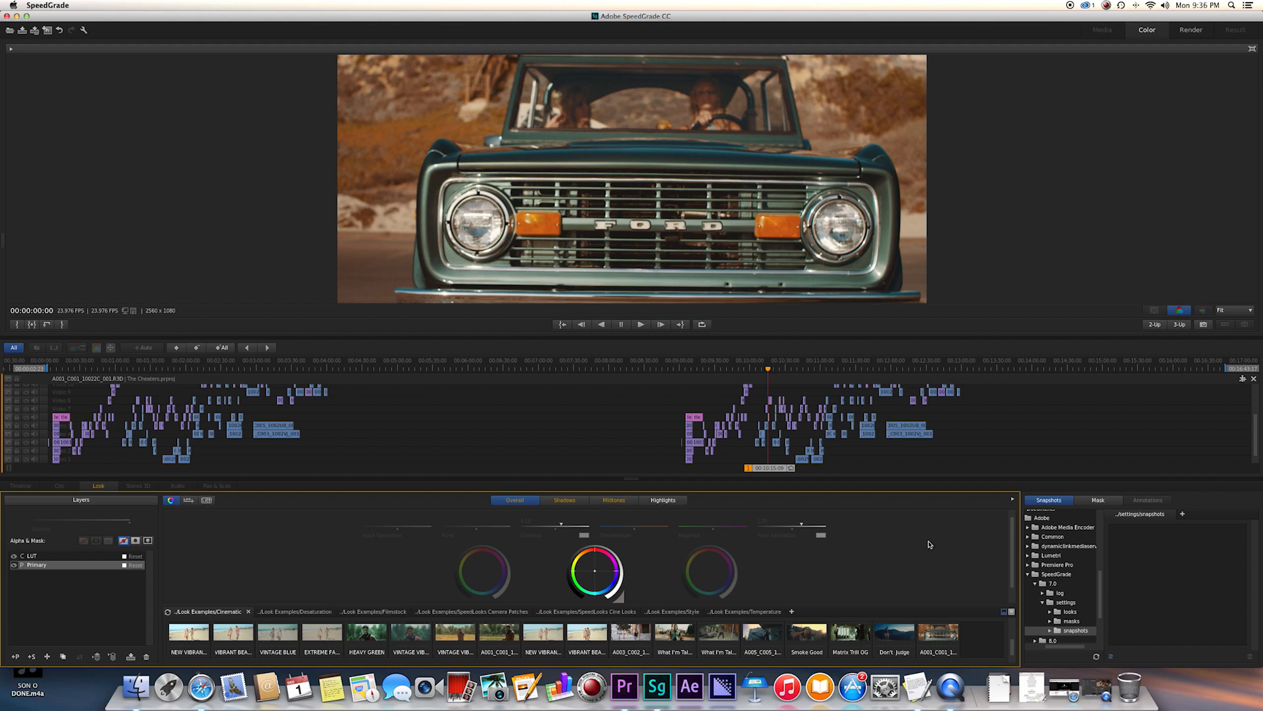
mouse_move(836, 372)
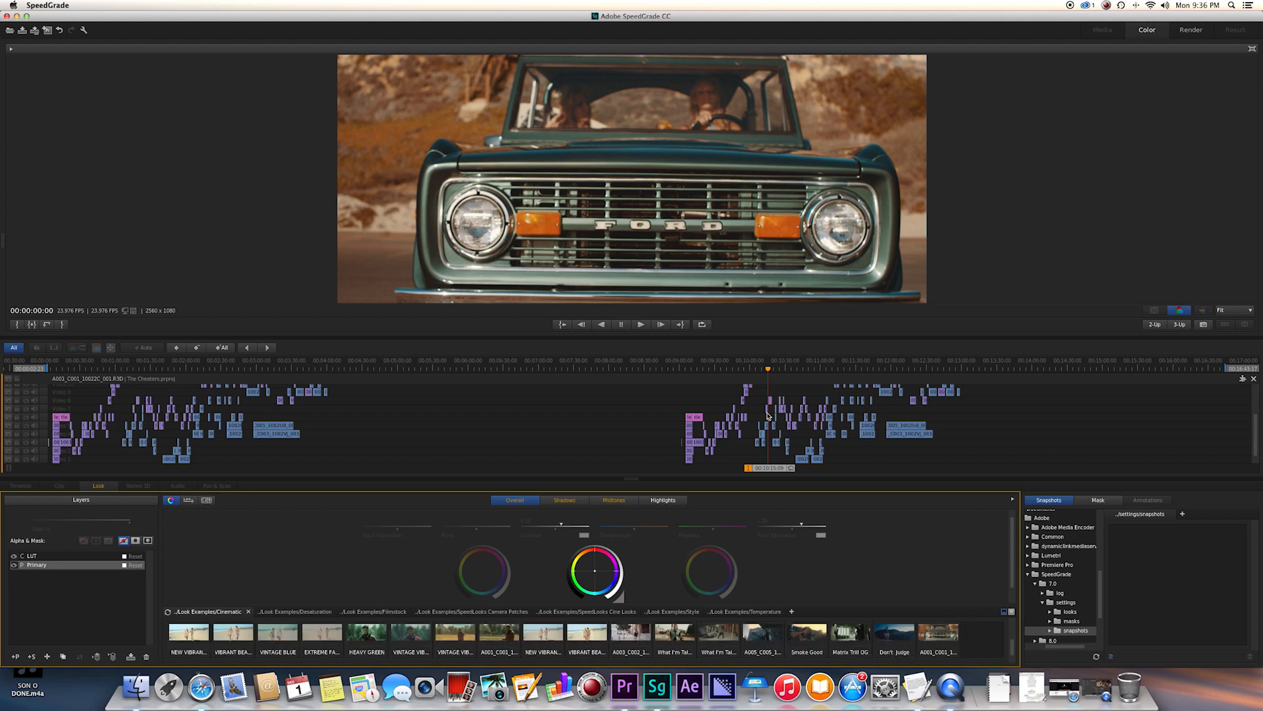
mouse_move(799, 635)
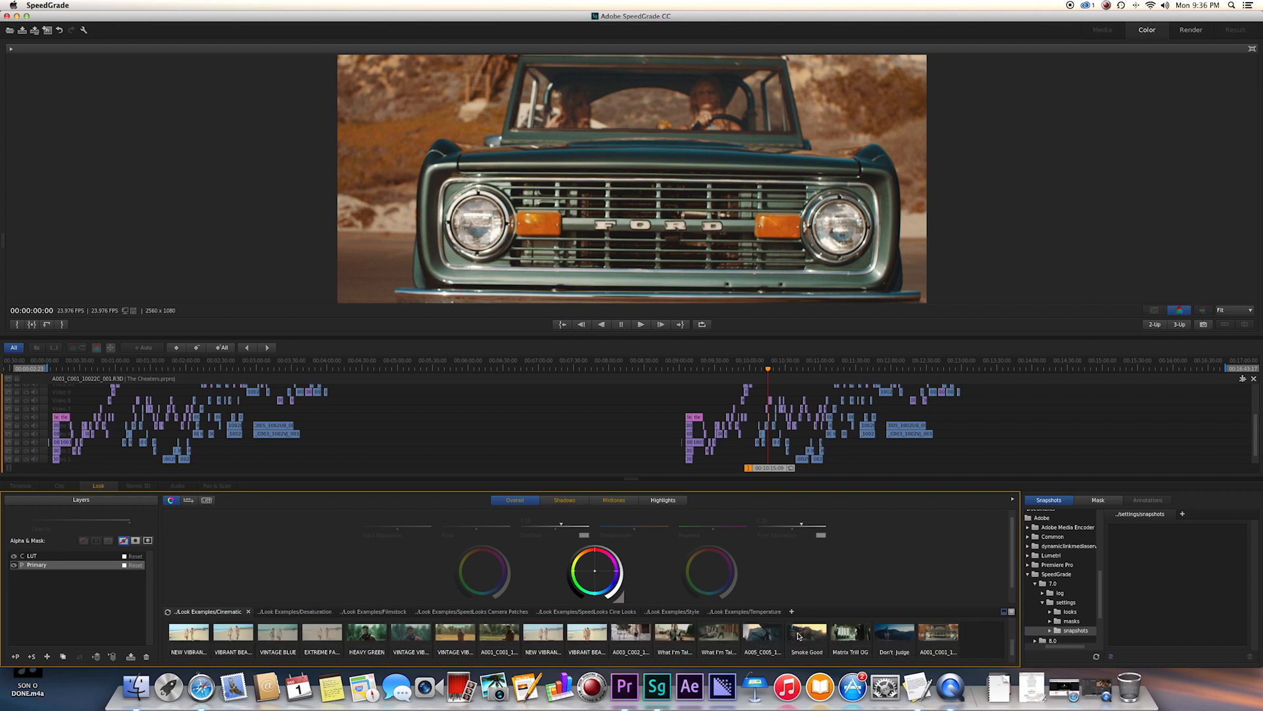
Audition Smoke Good, vintage and JOP LUT 4 preset looks on the truck shot
click(565, 500)
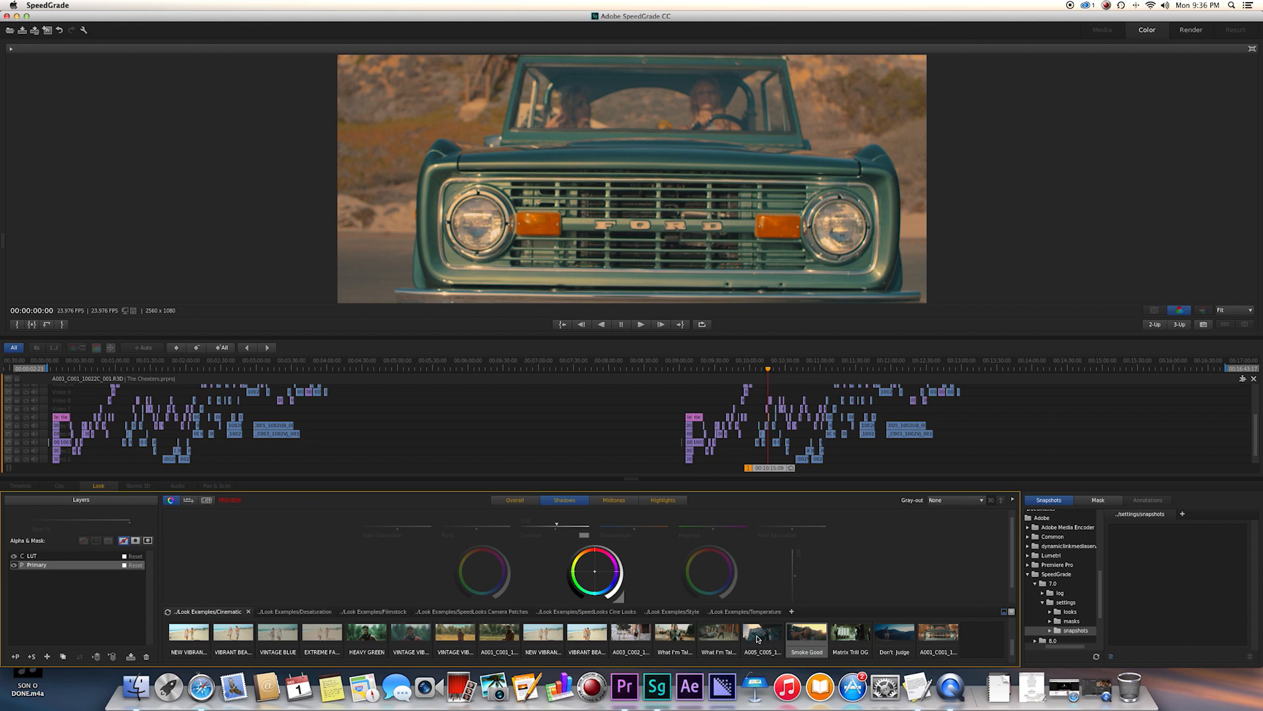
click(514, 500)
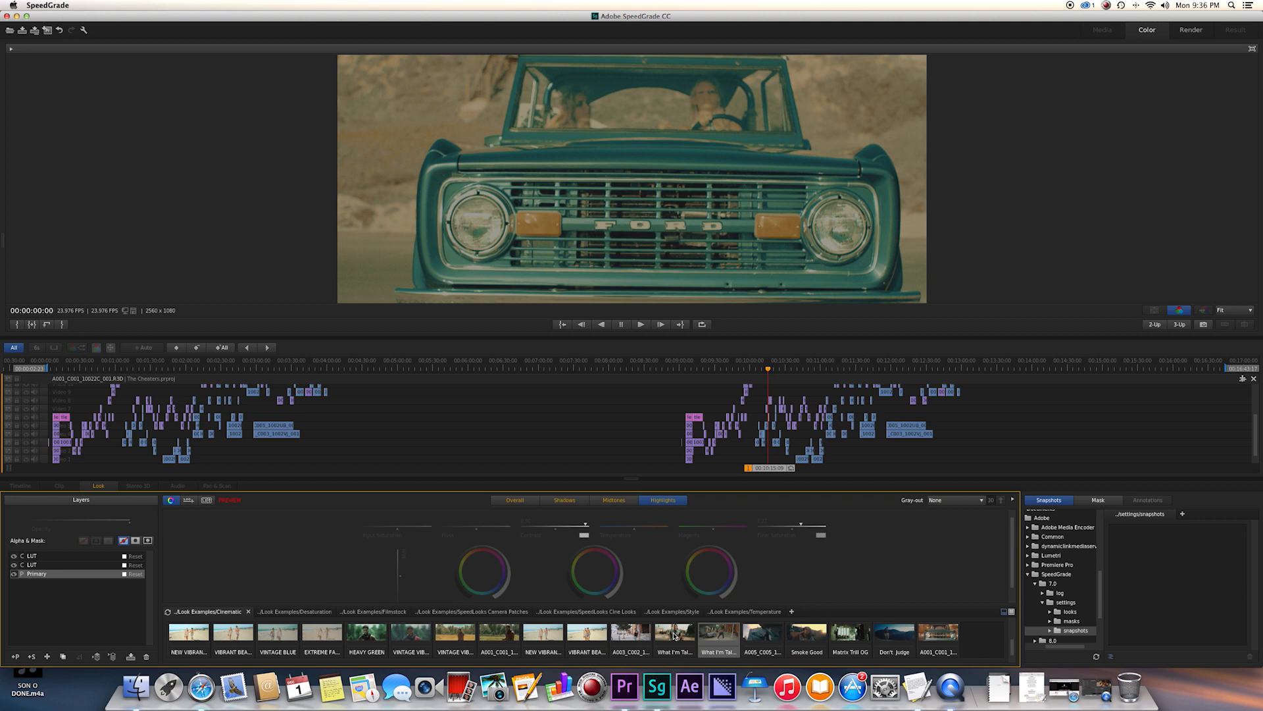
click(564, 500)
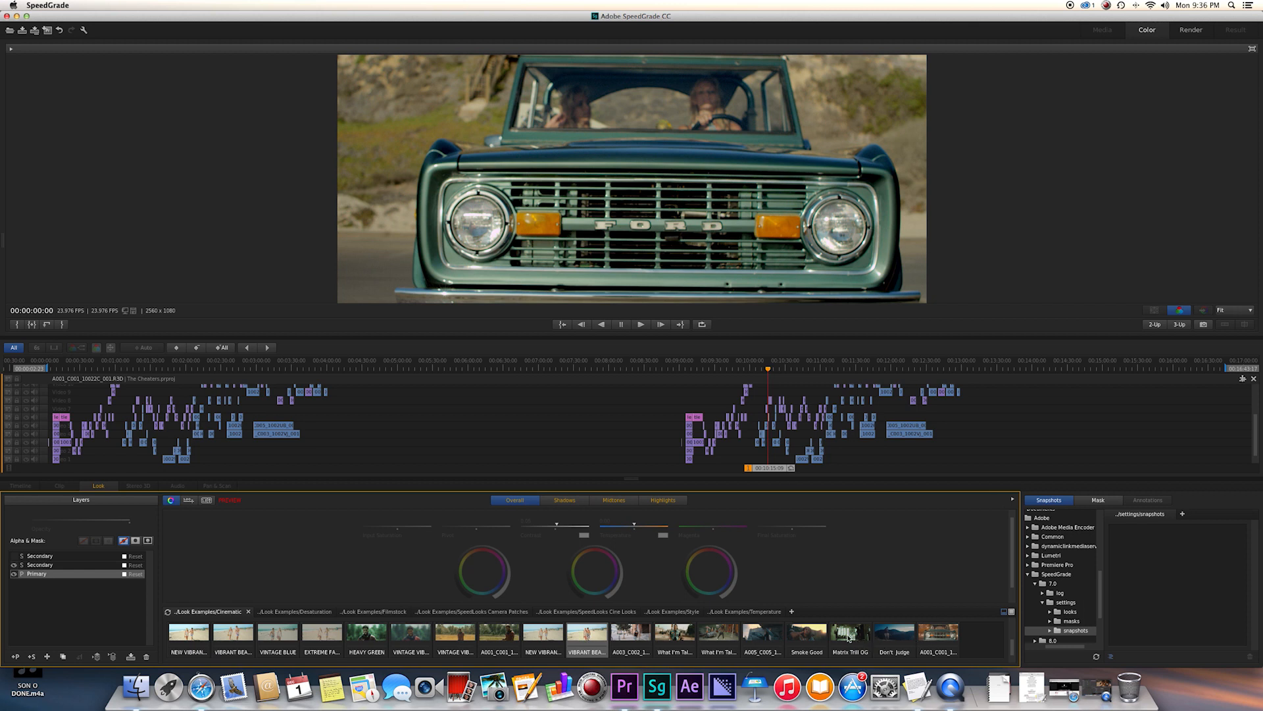
click(894, 633)
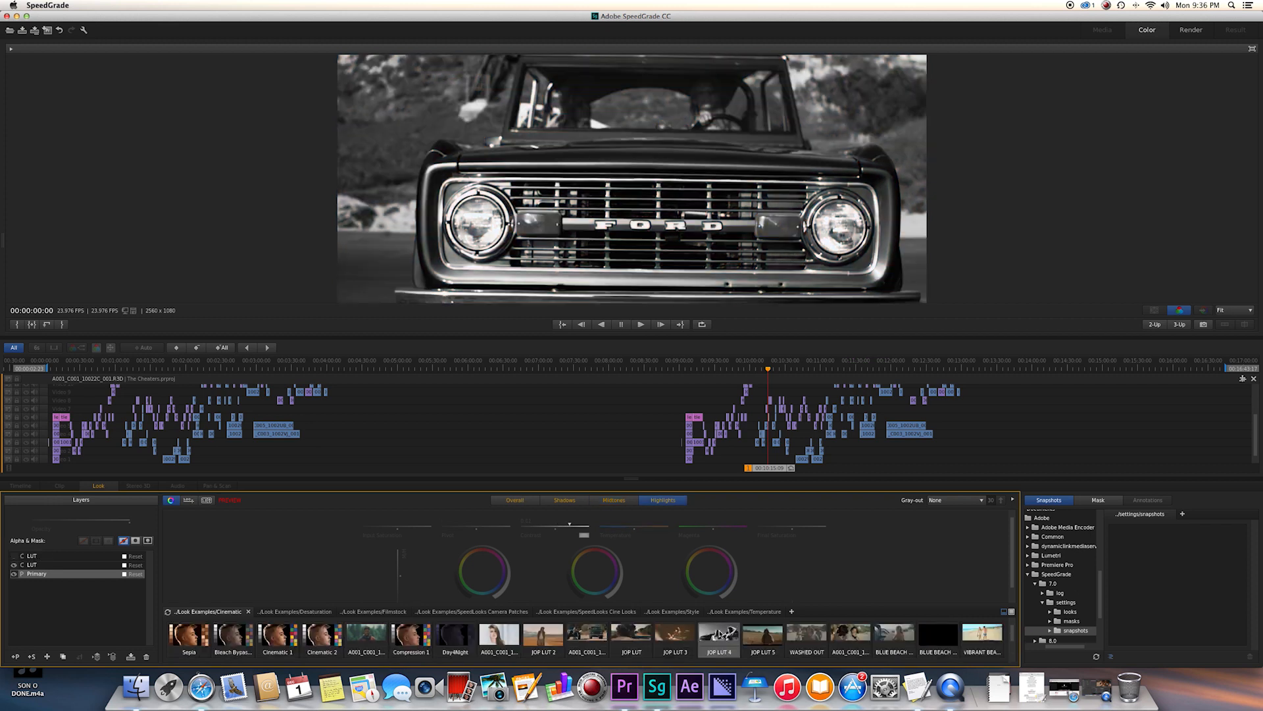
click(675, 637)
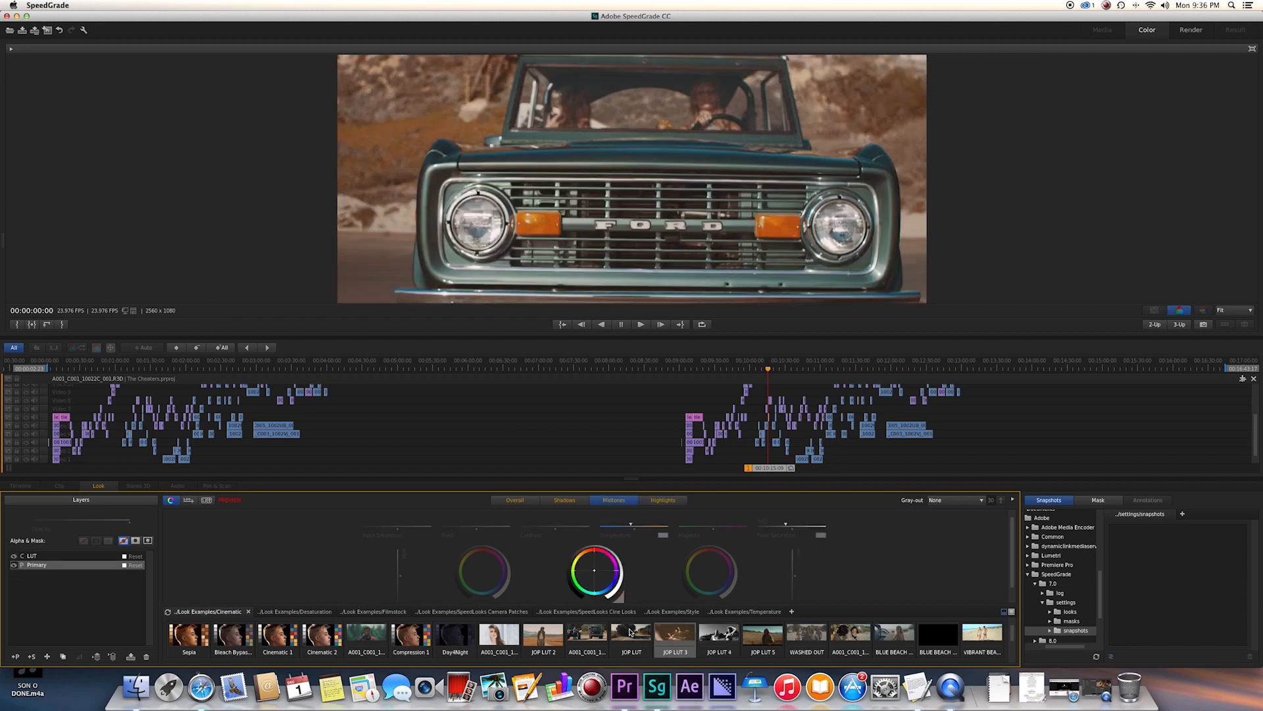
Preview further warm presets and apply the chosen warm orange look
click(565, 500)
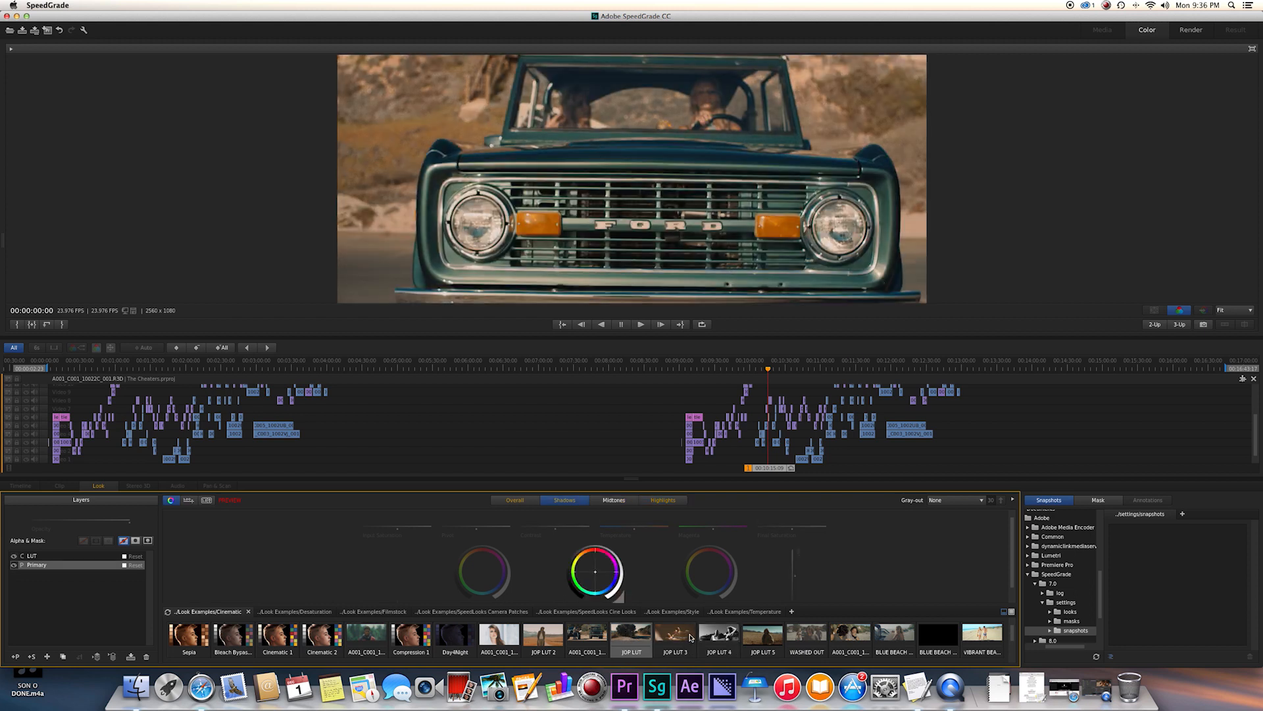
click(613, 500)
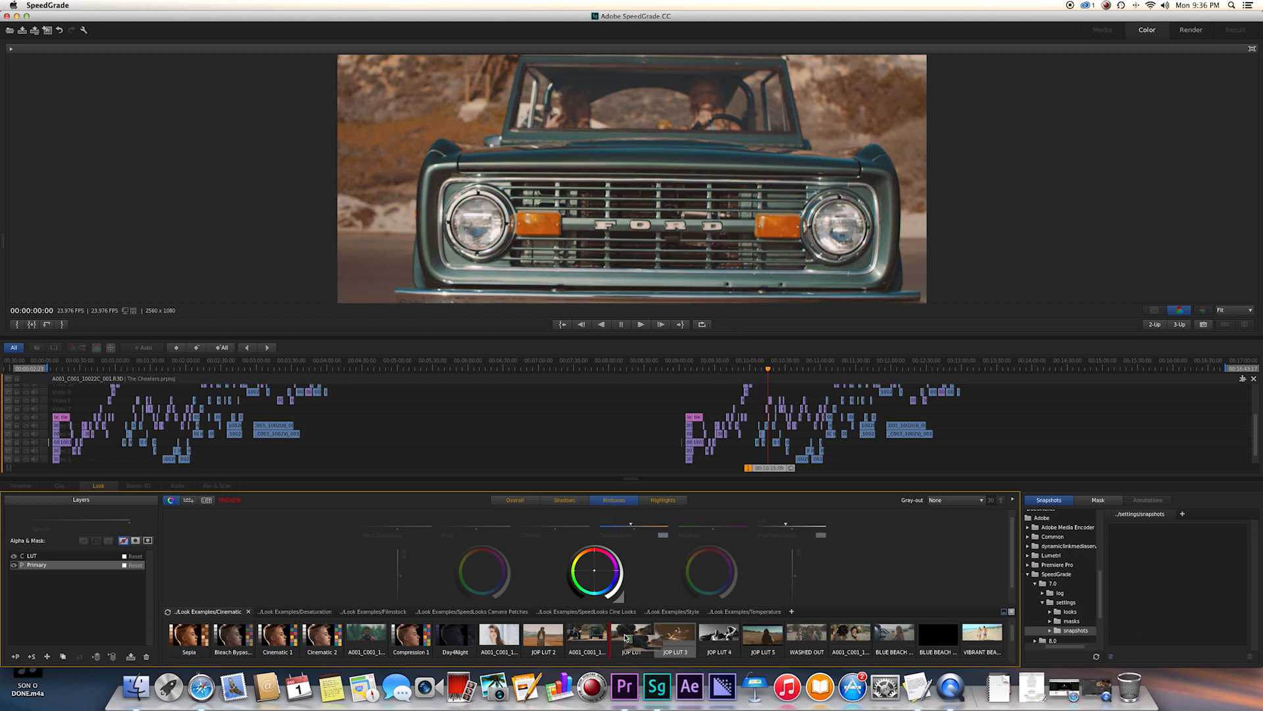
click(675, 636)
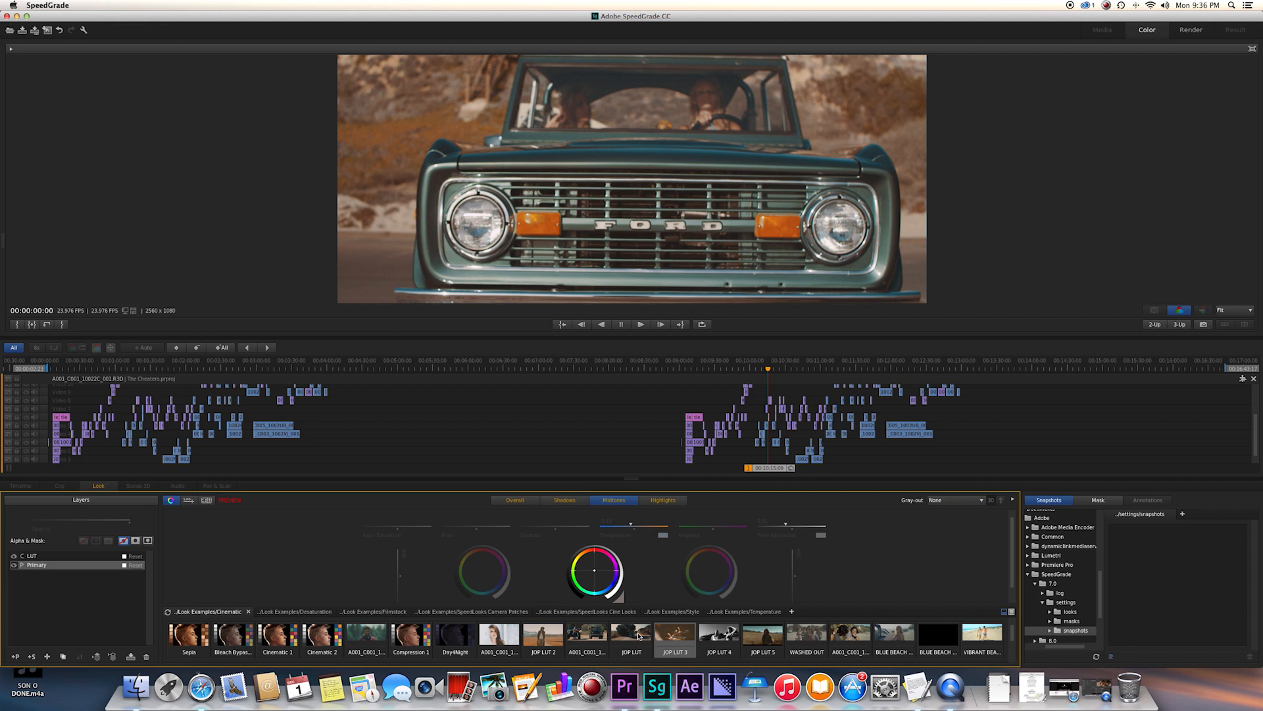
click(565, 500)
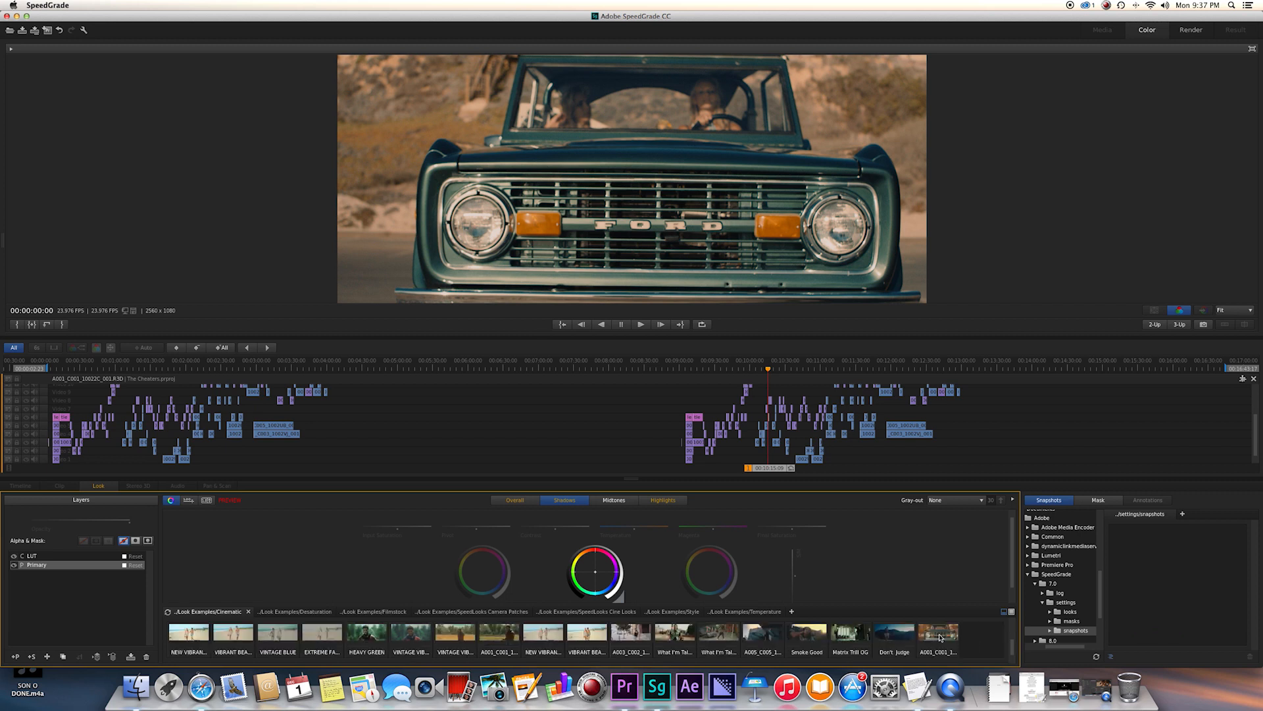
Save the warm grade back into the Premiere project as a Lumetri effect on the truck clip
click(515, 500)
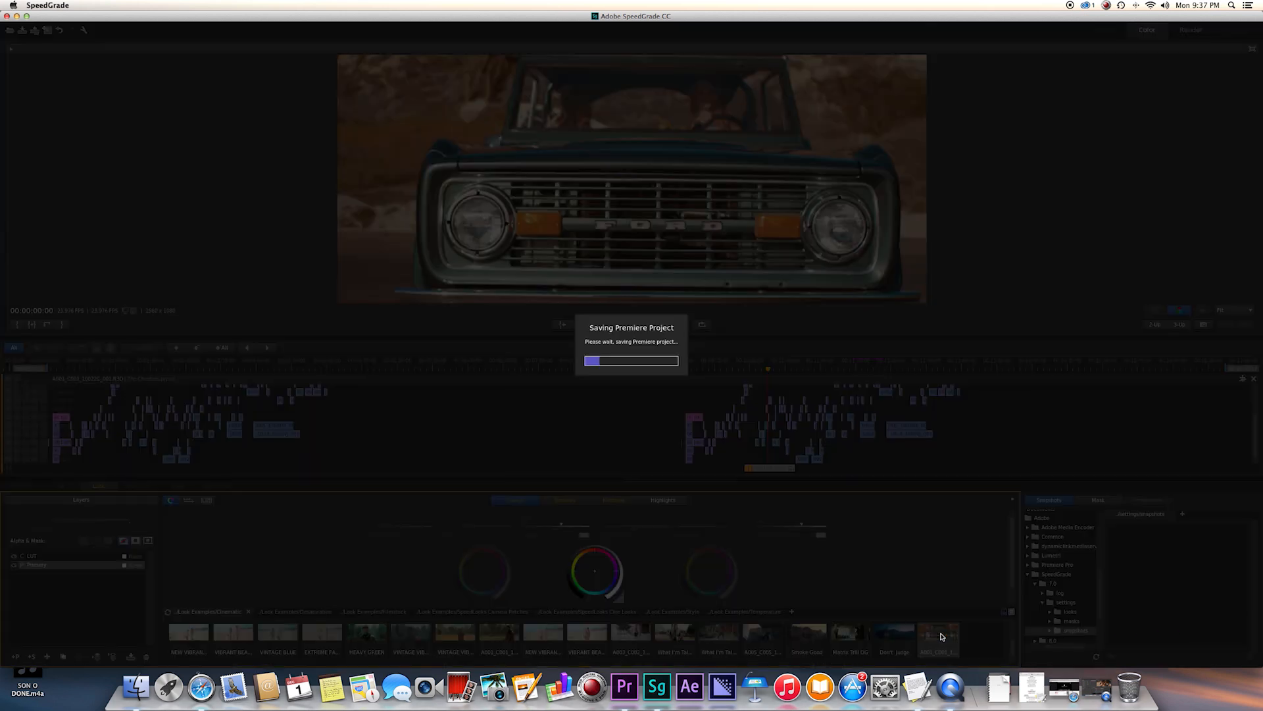
mouse_move(938, 634)
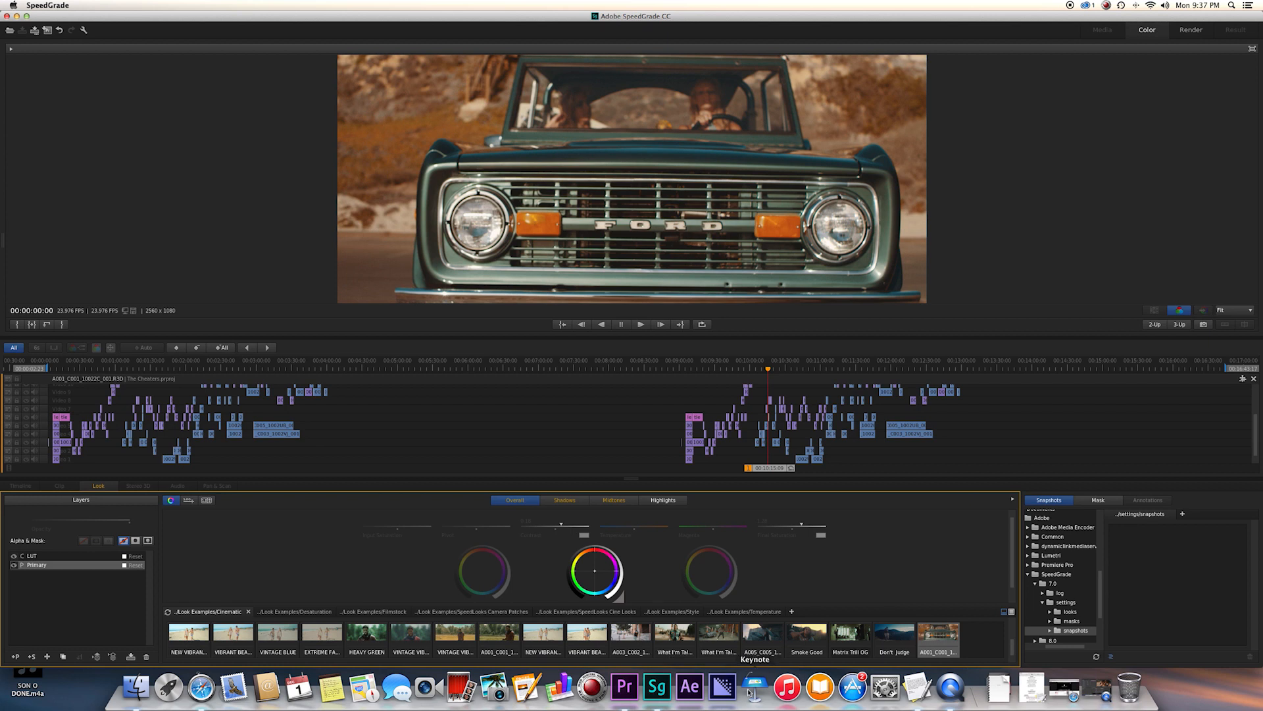
click(623, 687)
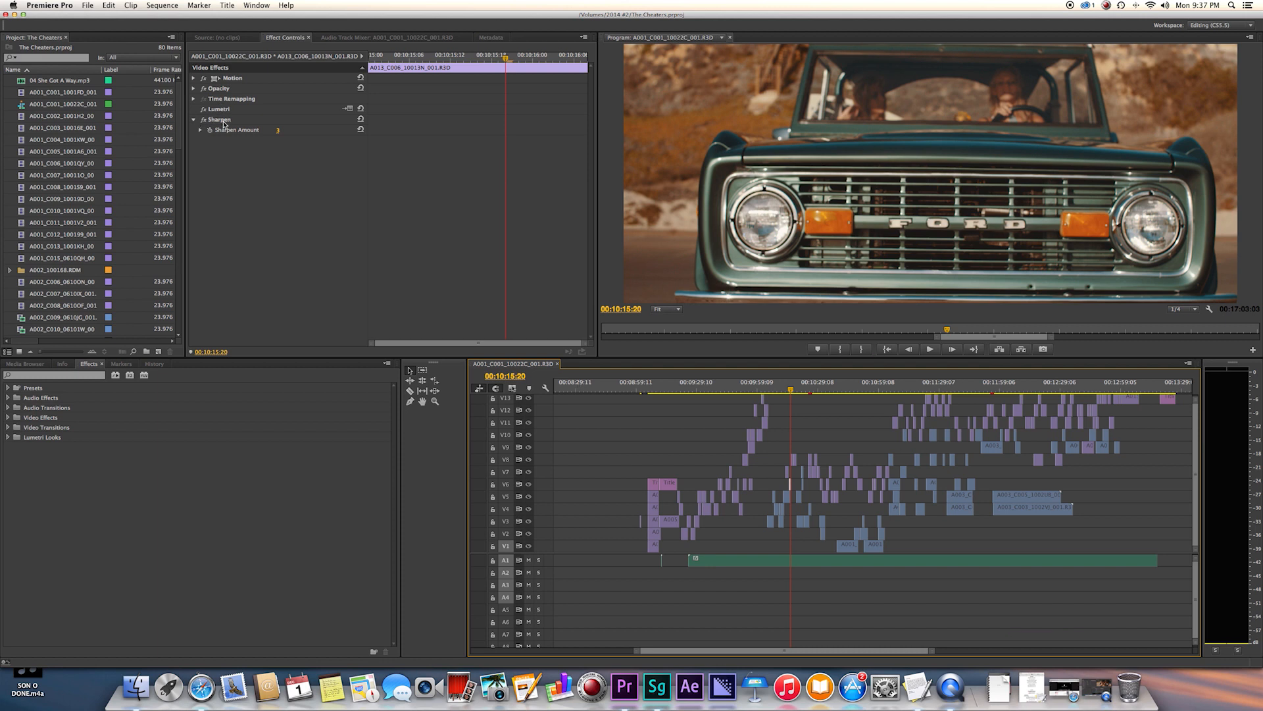
Clear the Sharpen effect from the truck clip and filter Effects for 'lum' to find Lumetri
right_click(218, 120)
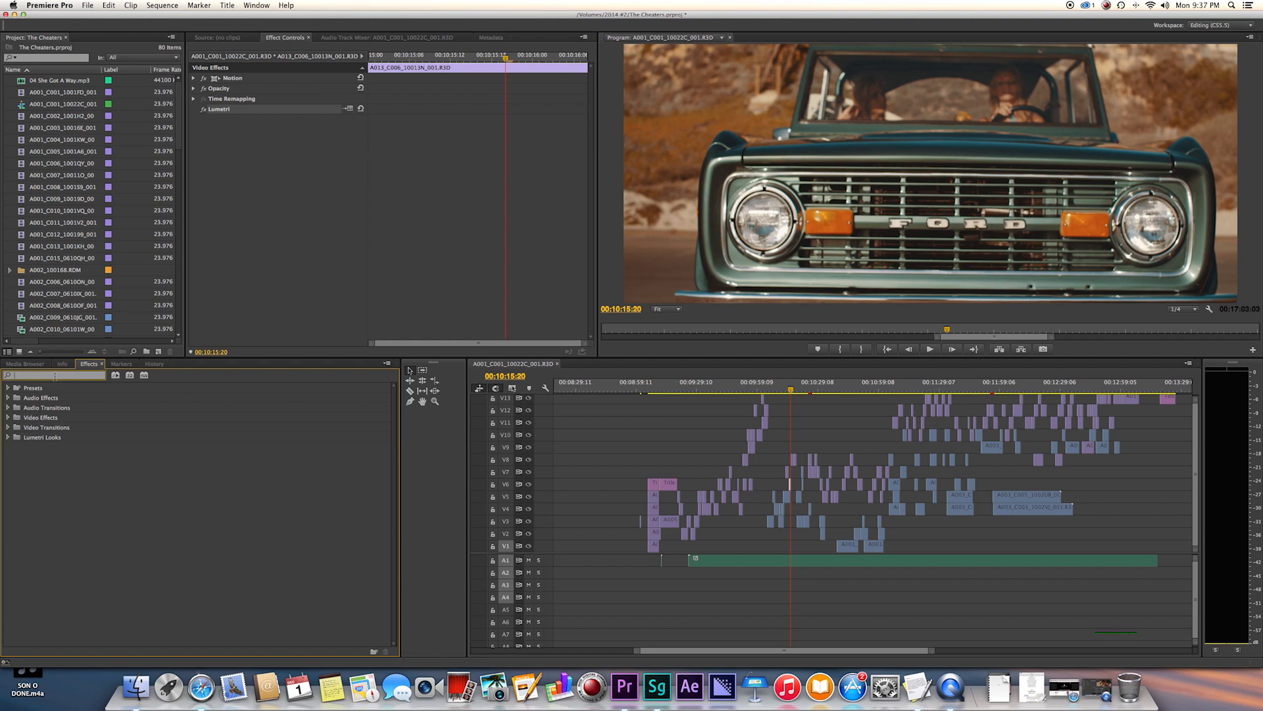
text(lum)
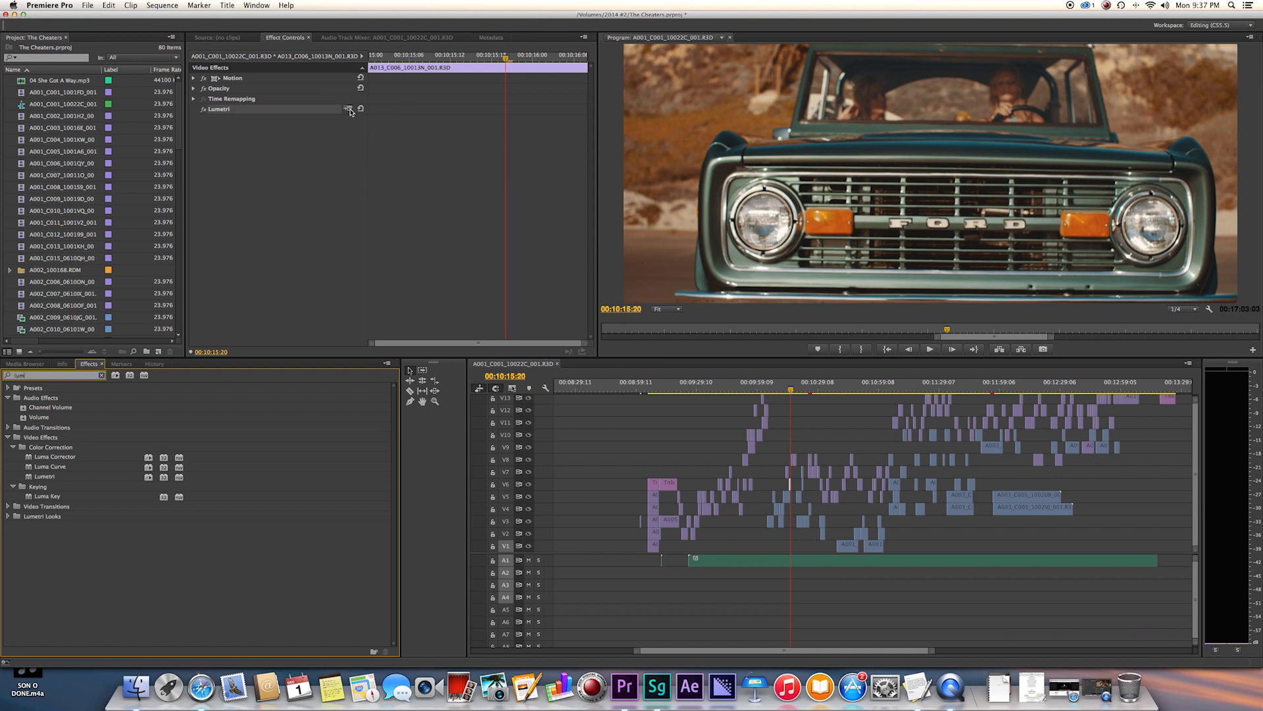
mouse_move(348, 109)
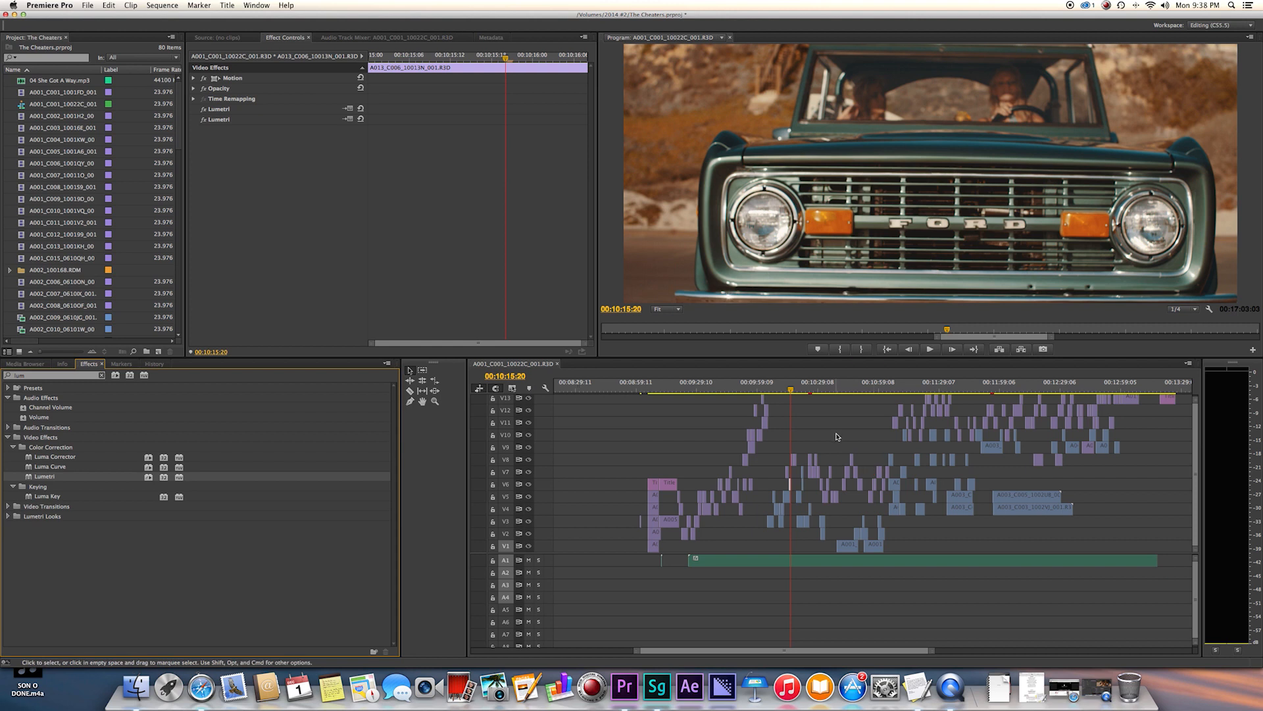
mouse_move(276, 120)
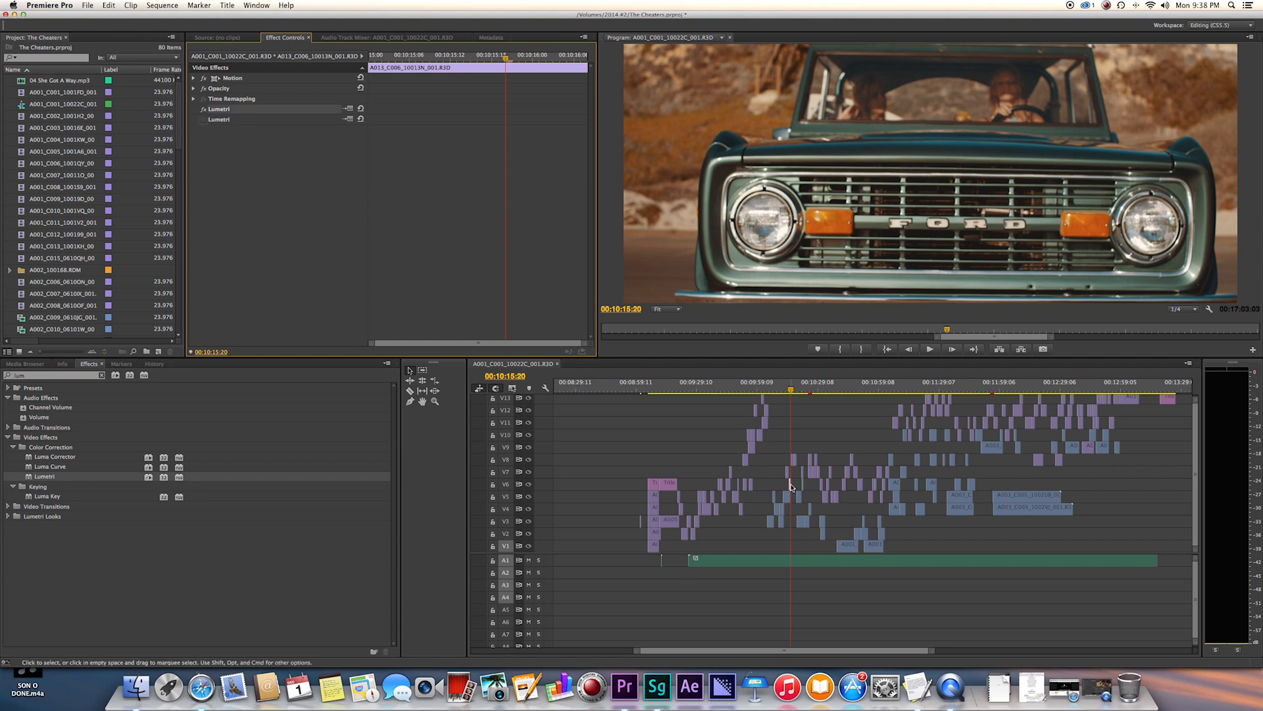
Copy the truck clip's effects and switch off its first Lumetri effect, leaving the shot ungraded
right_click(791, 487)
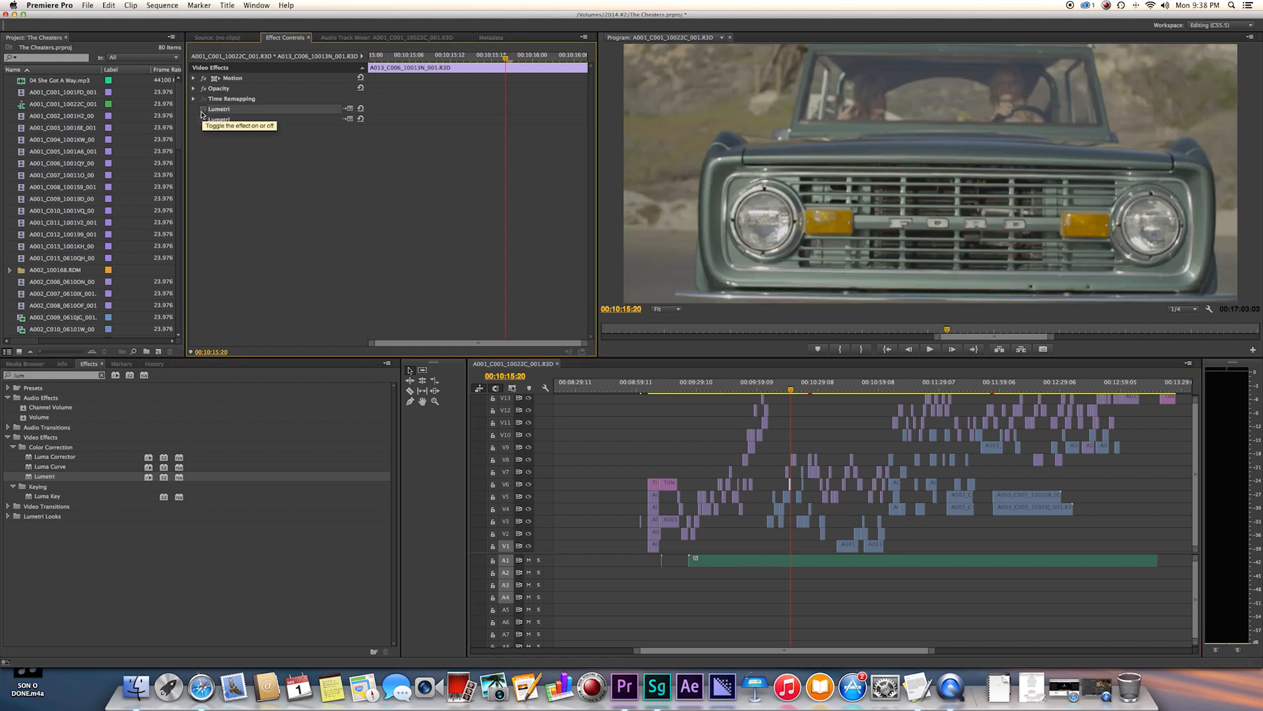
click(203, 109)
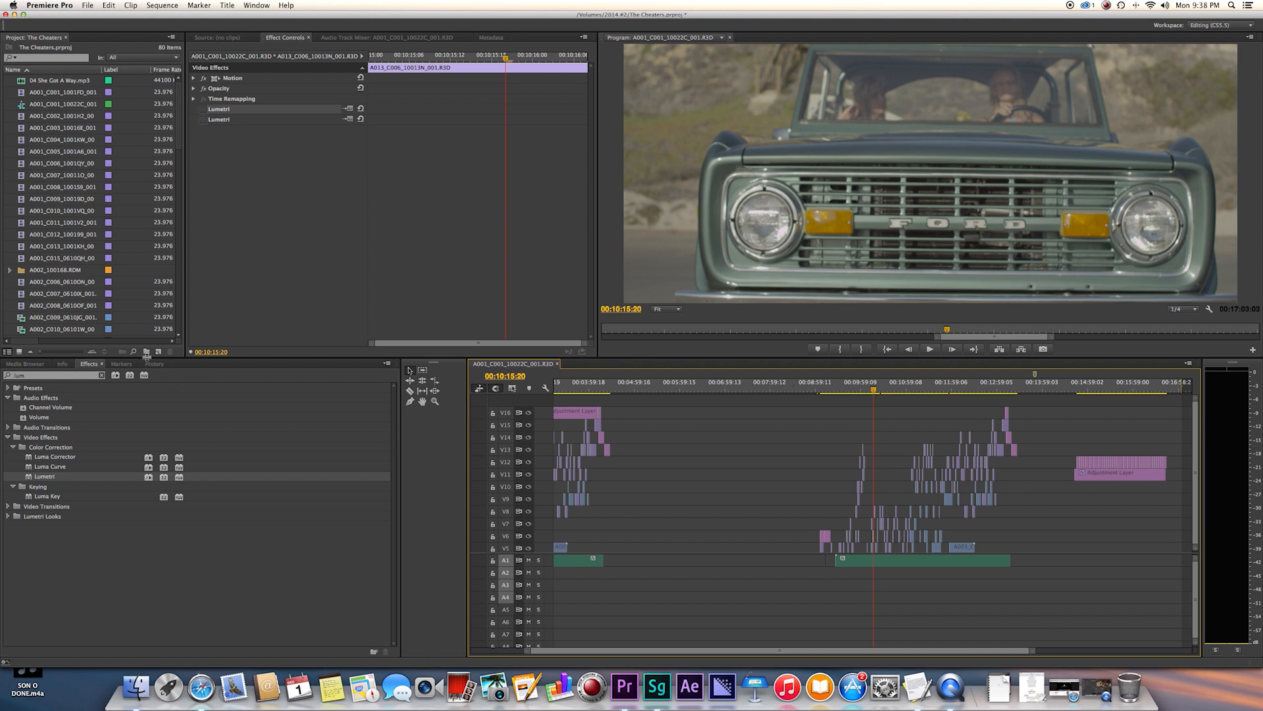
Create a new adjustment layer from the Project panel's New Item menu with default settings
click(157, 350)
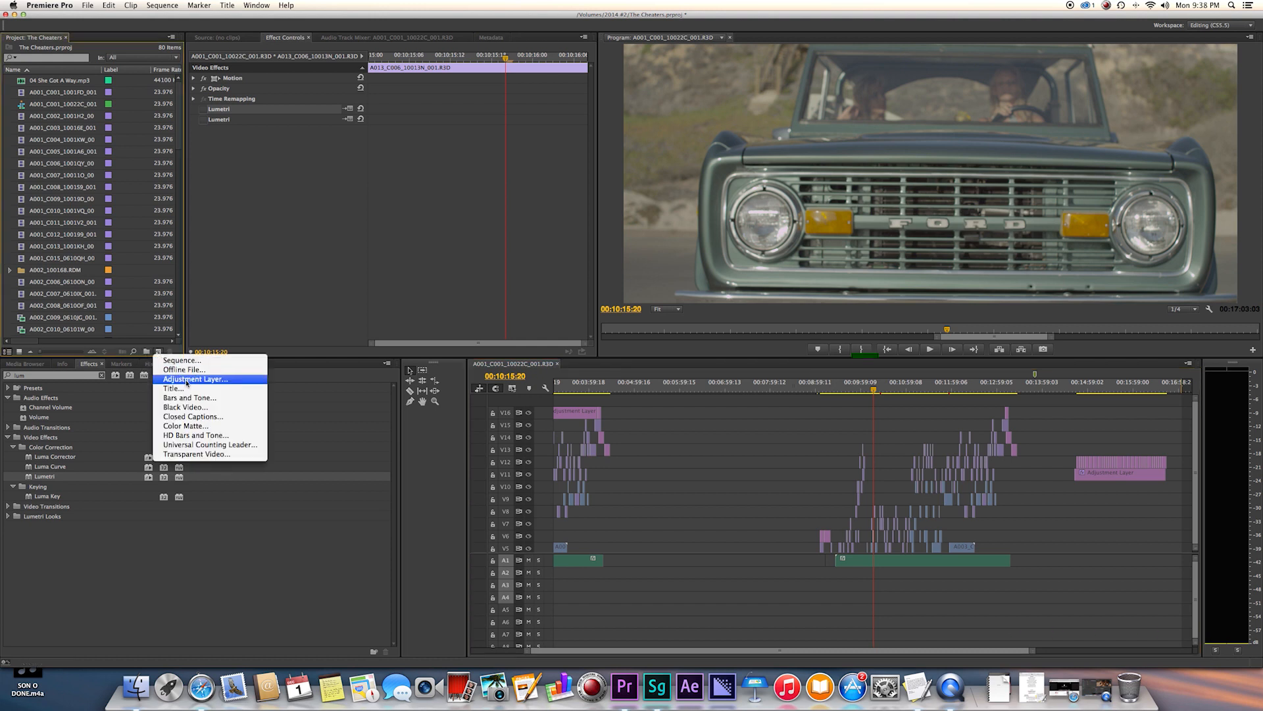
click(194, 379)
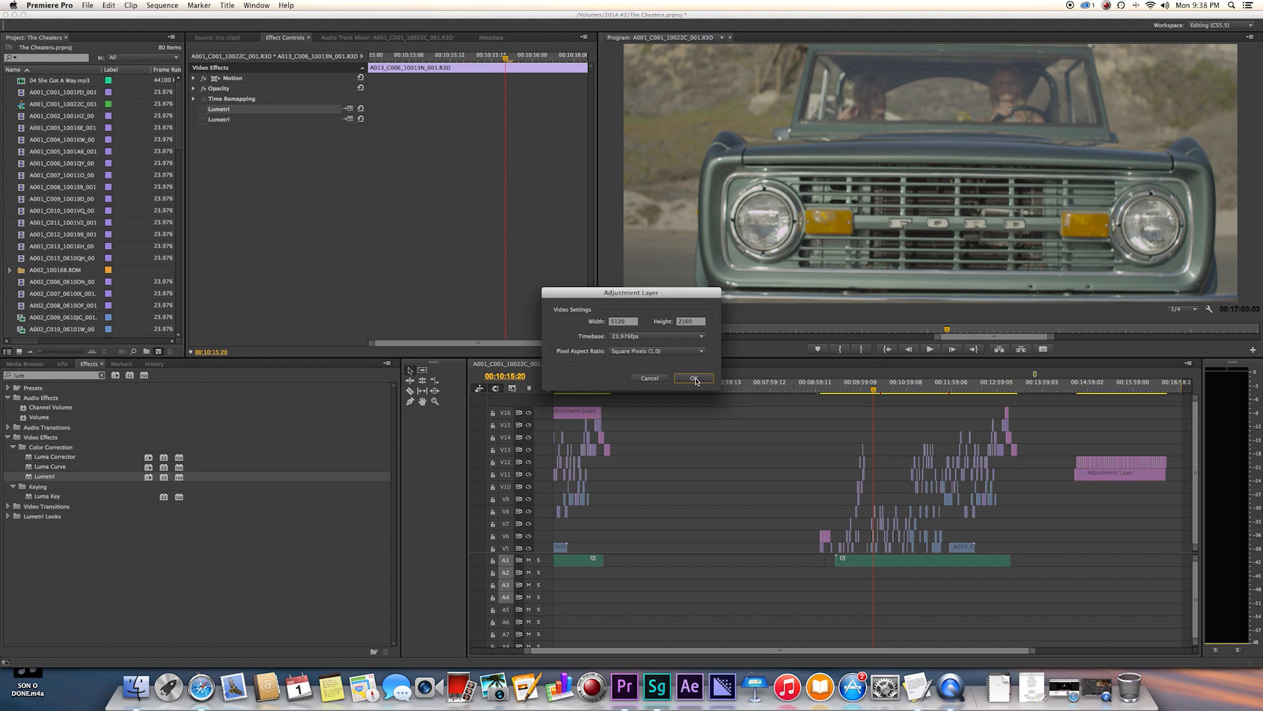
click(693, 379)
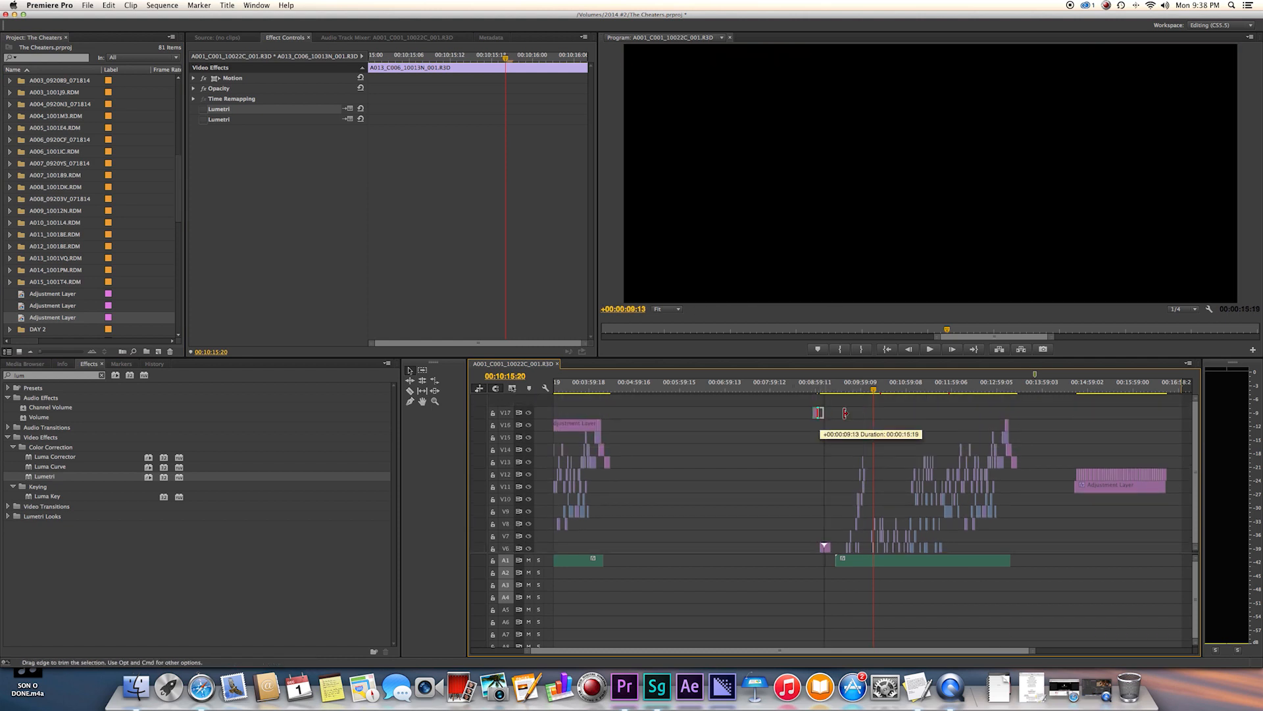
Drop the adjustment layer onto V17 and stretch it across the truck-section clips, leaving it selected
click(926, 412)
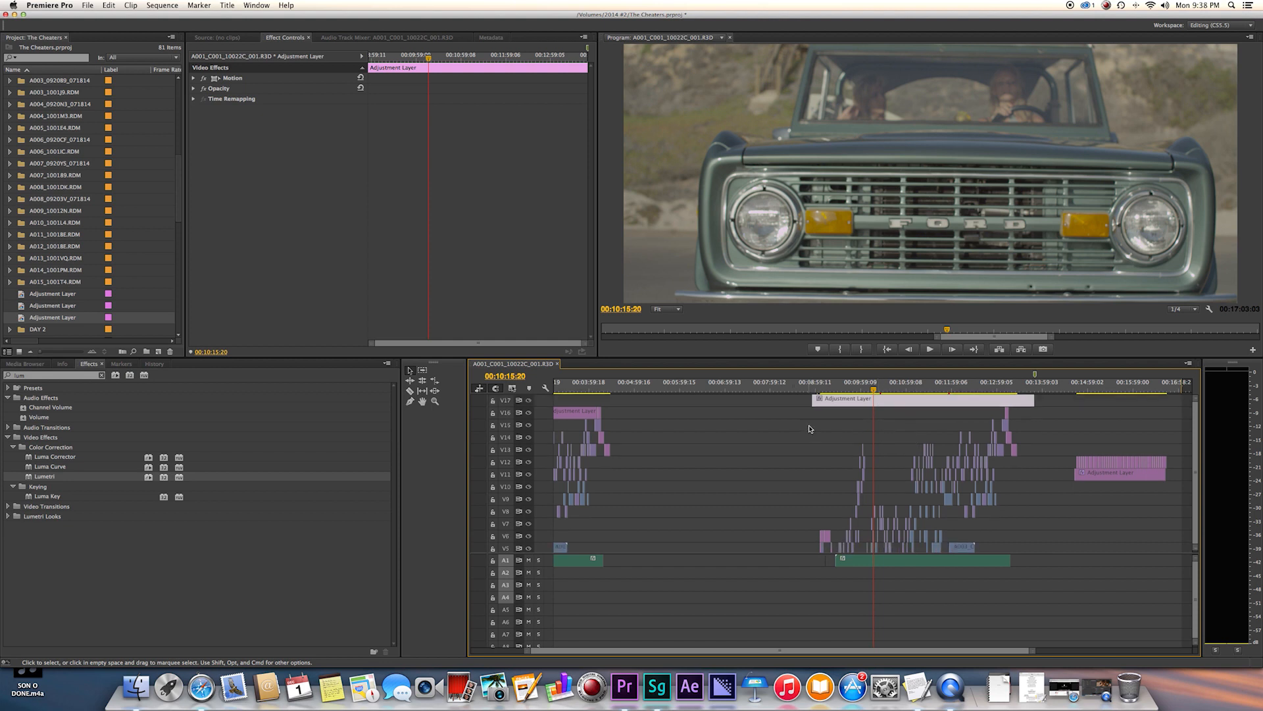
drag(813, 425, 1043, 548)
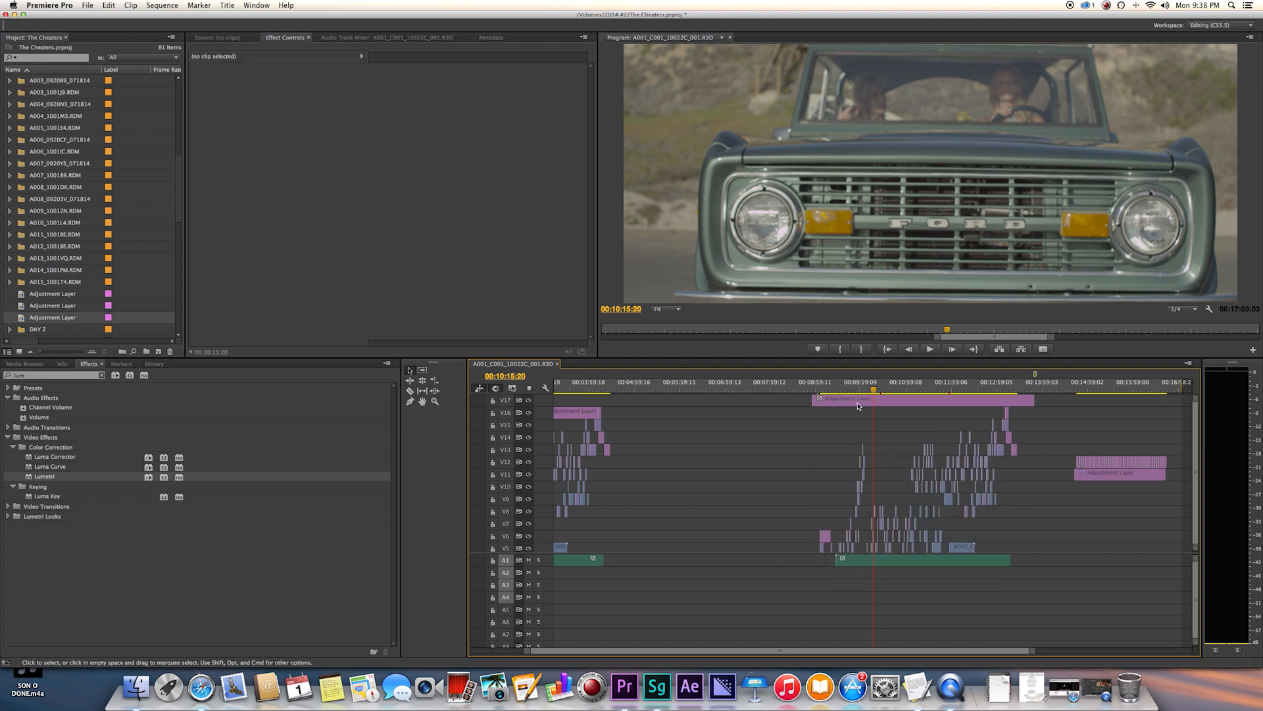
click(846, 398)
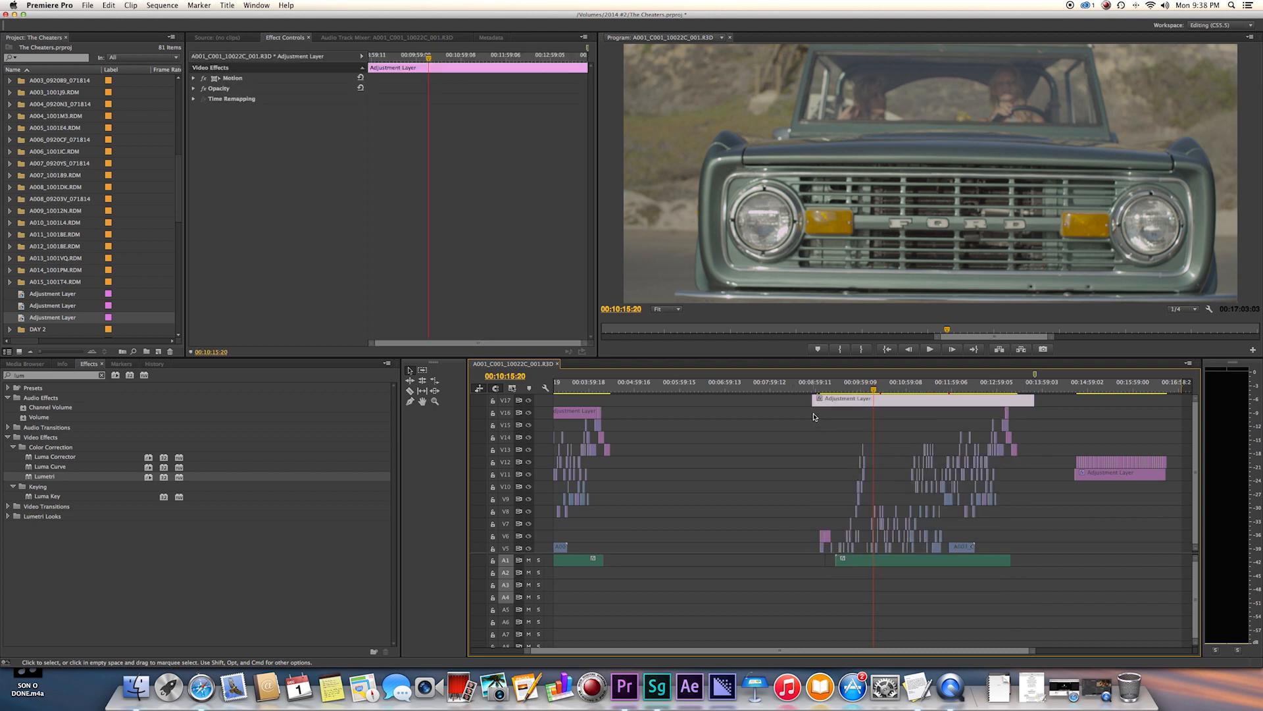
click(927, 397)
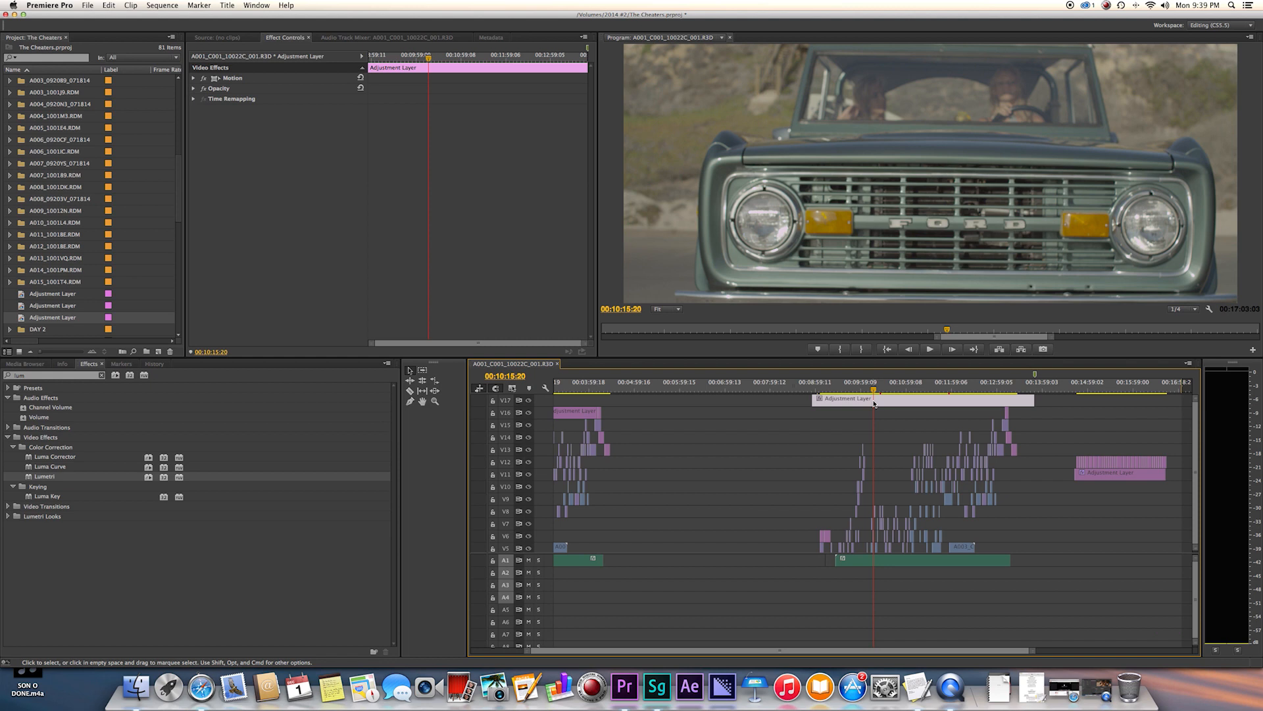
right_click(848, 398)
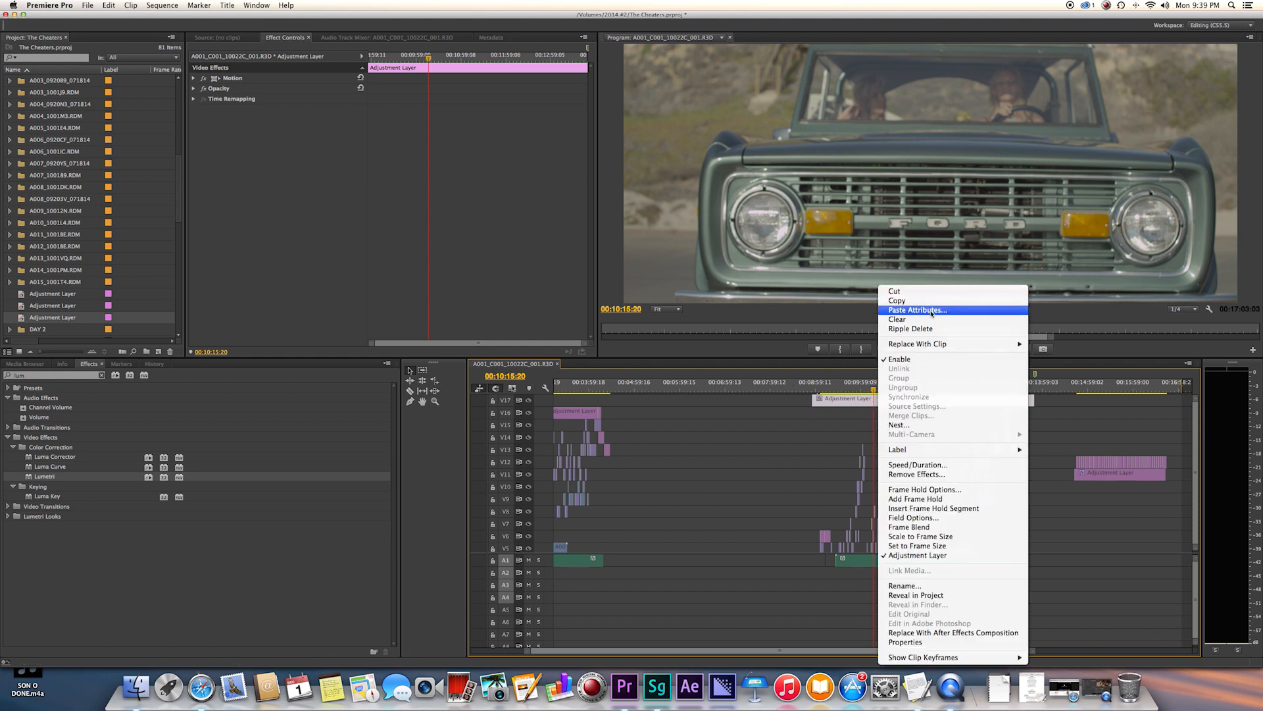
click(917, 311)
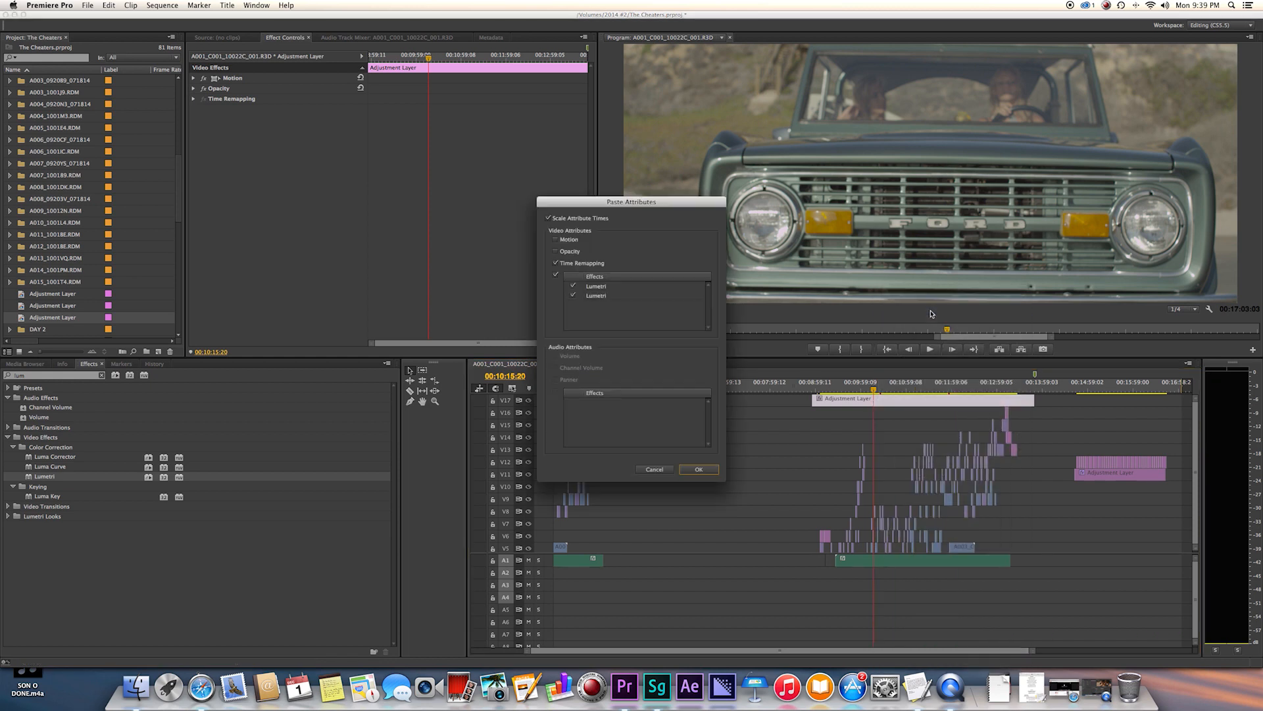
click(555, 275)
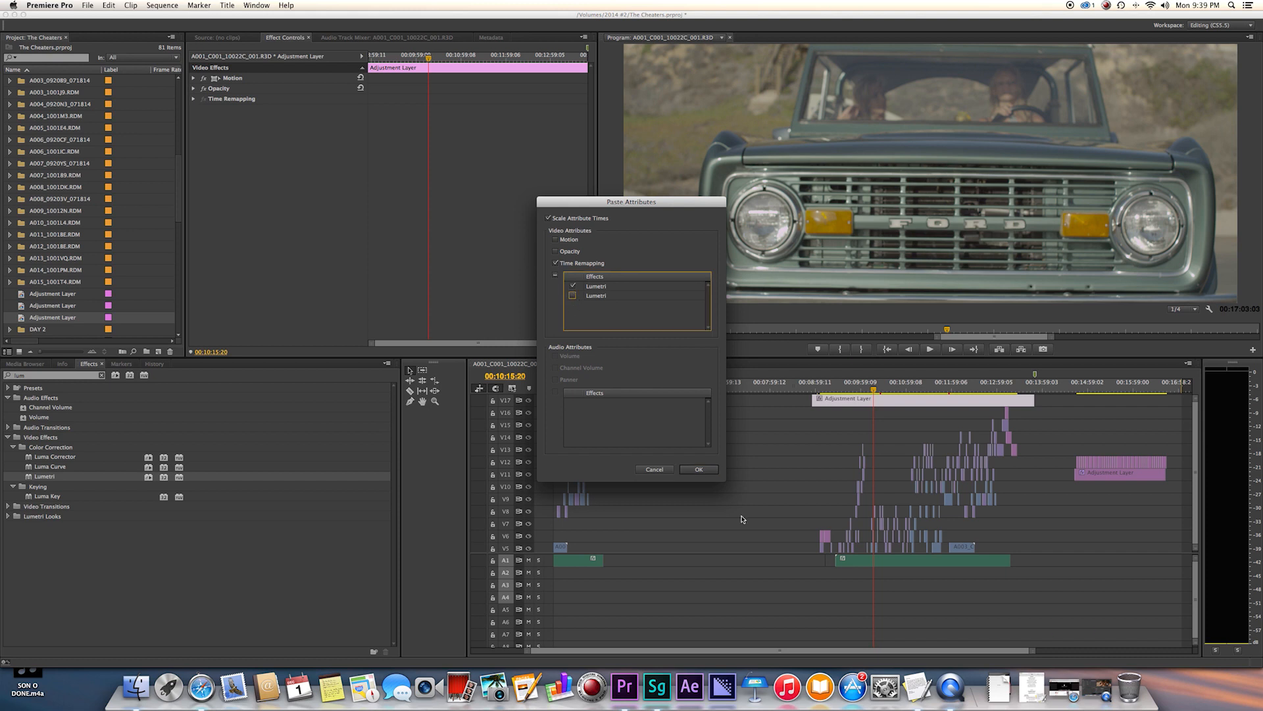
click(697, 469)
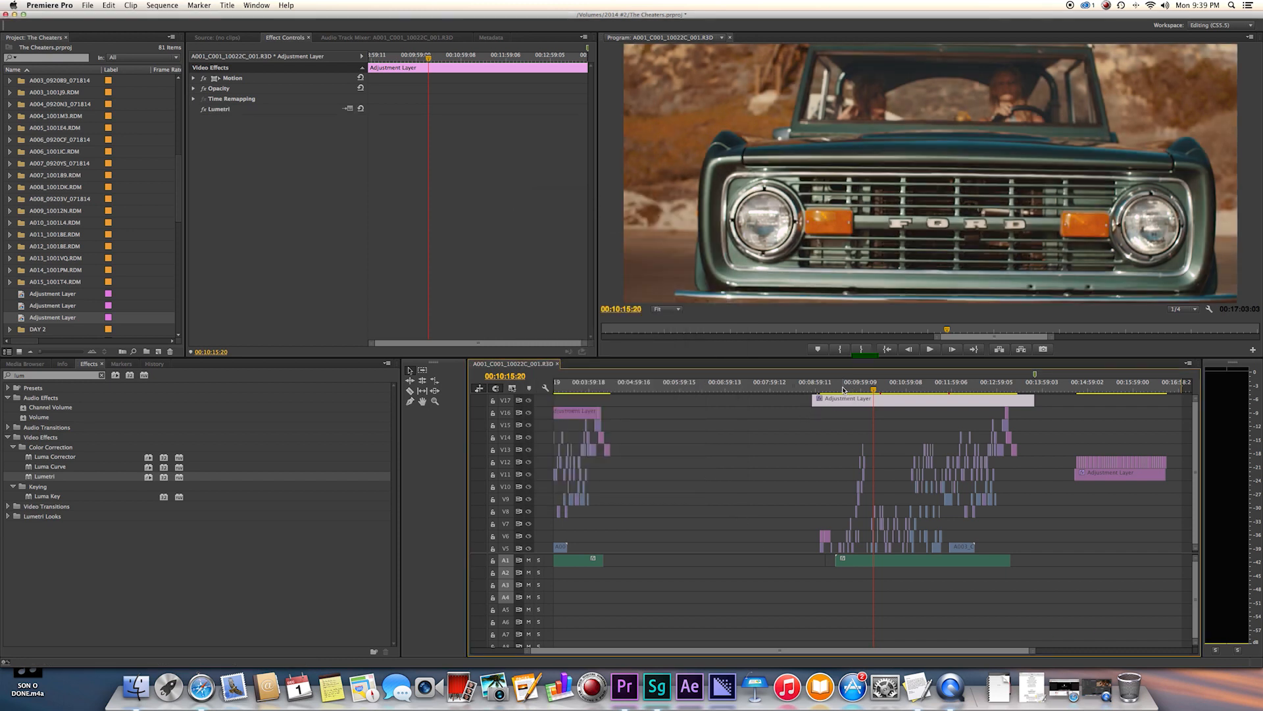
click(837, 382)
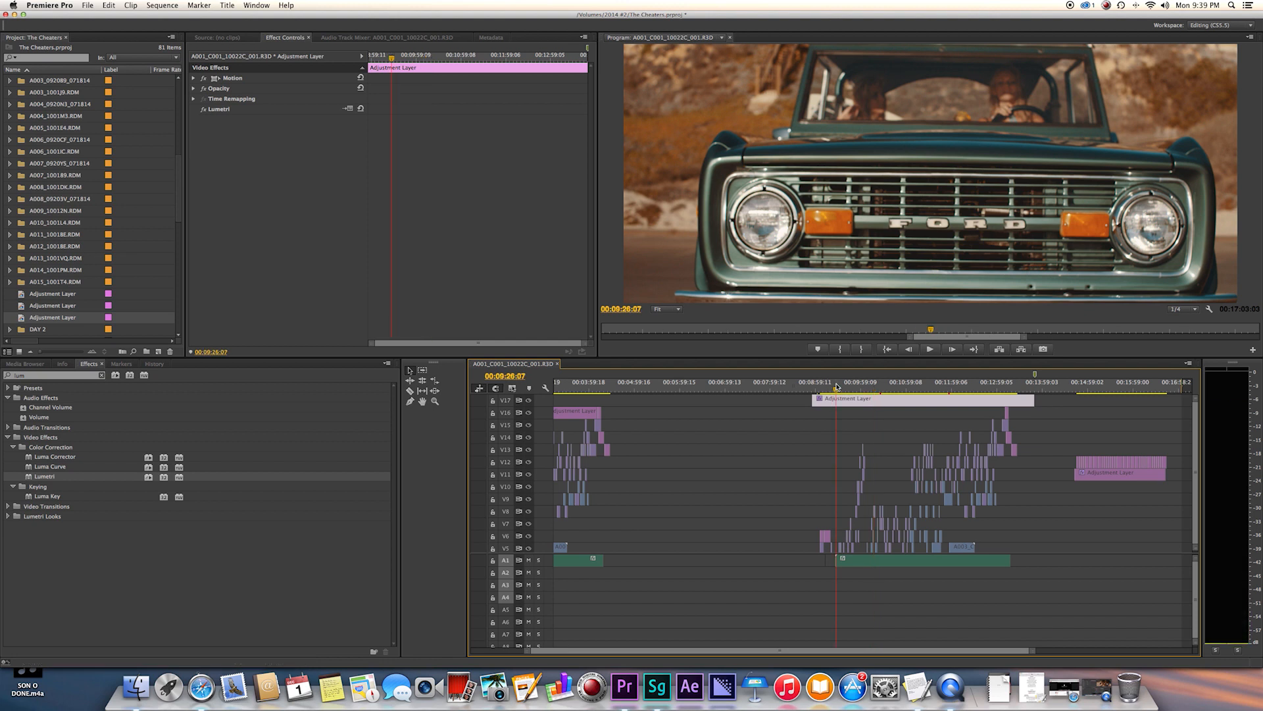
click(846, 381)
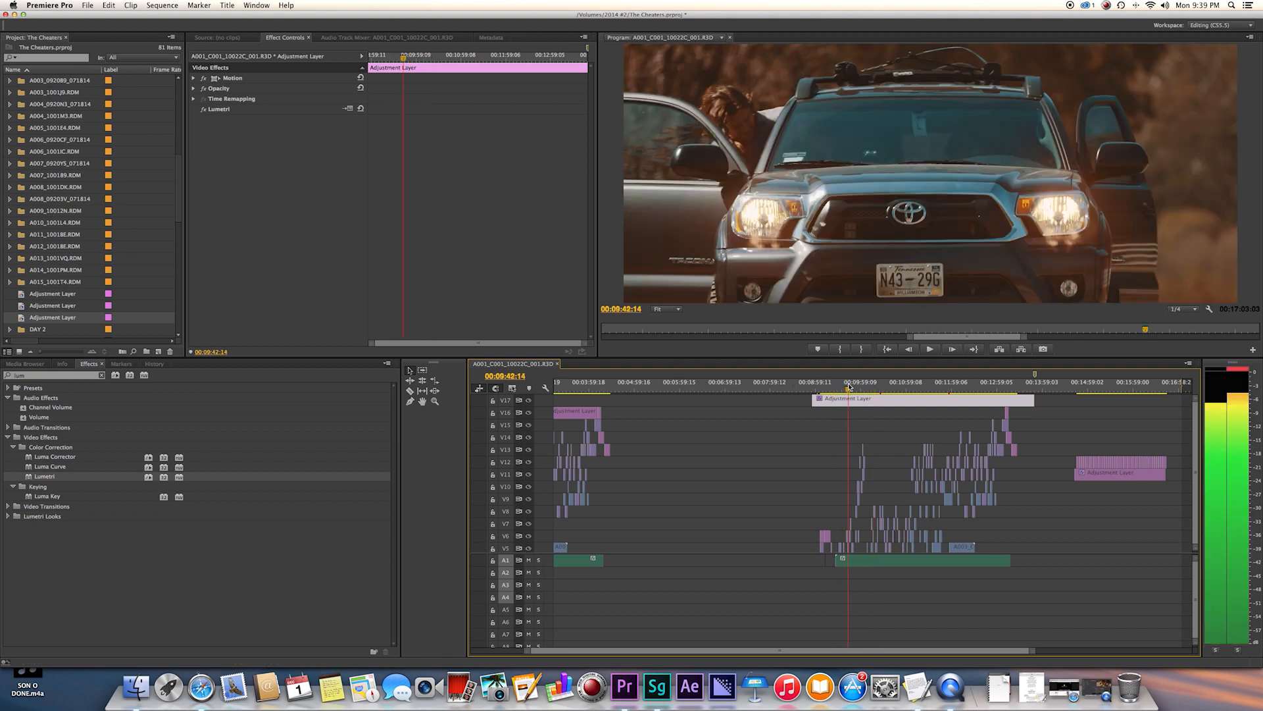
click(895, 381)
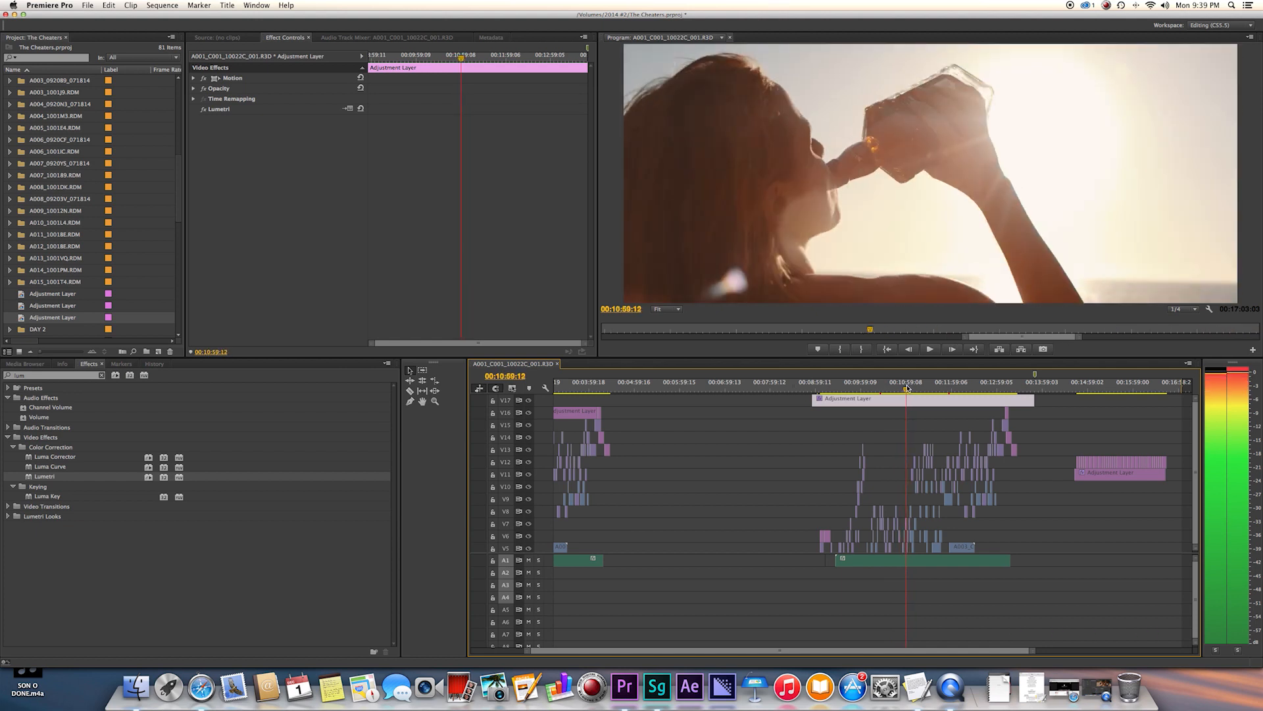
Select an individual clip under the adjustment layer to load it in Effect Controls
click(930, 348)
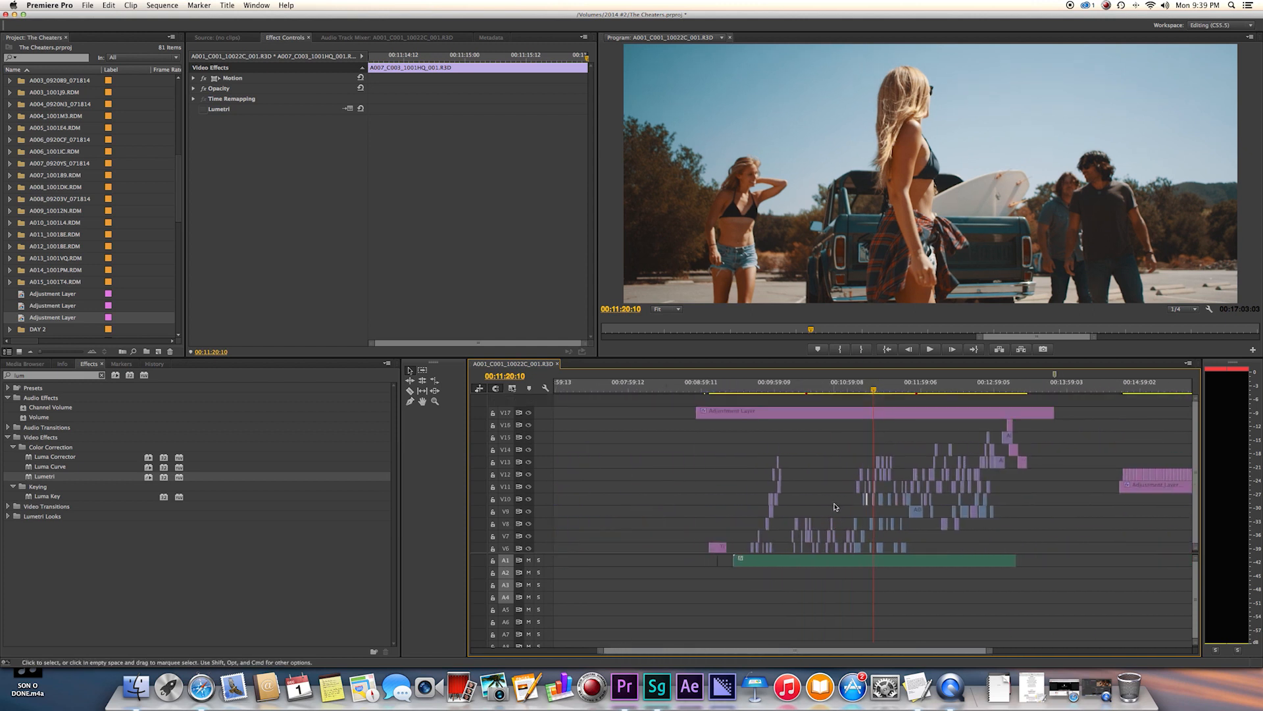
mouse_move(816, 443)
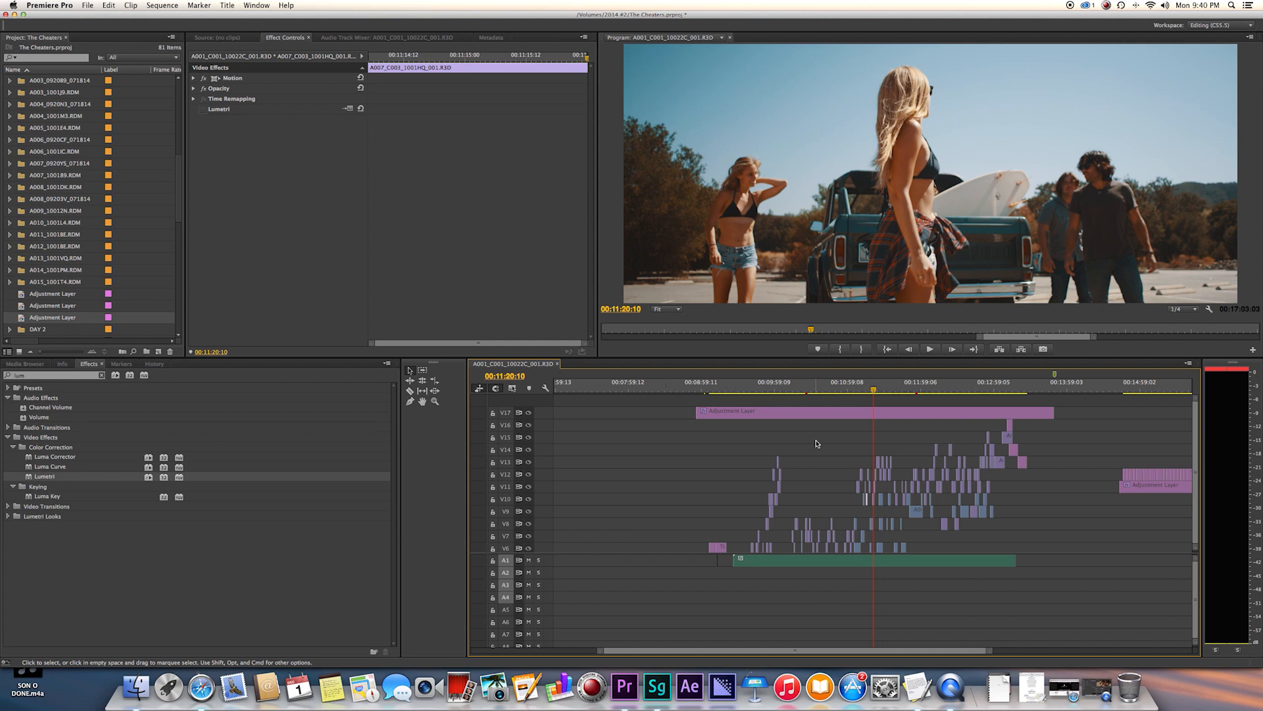
mouse_move(822, 431)
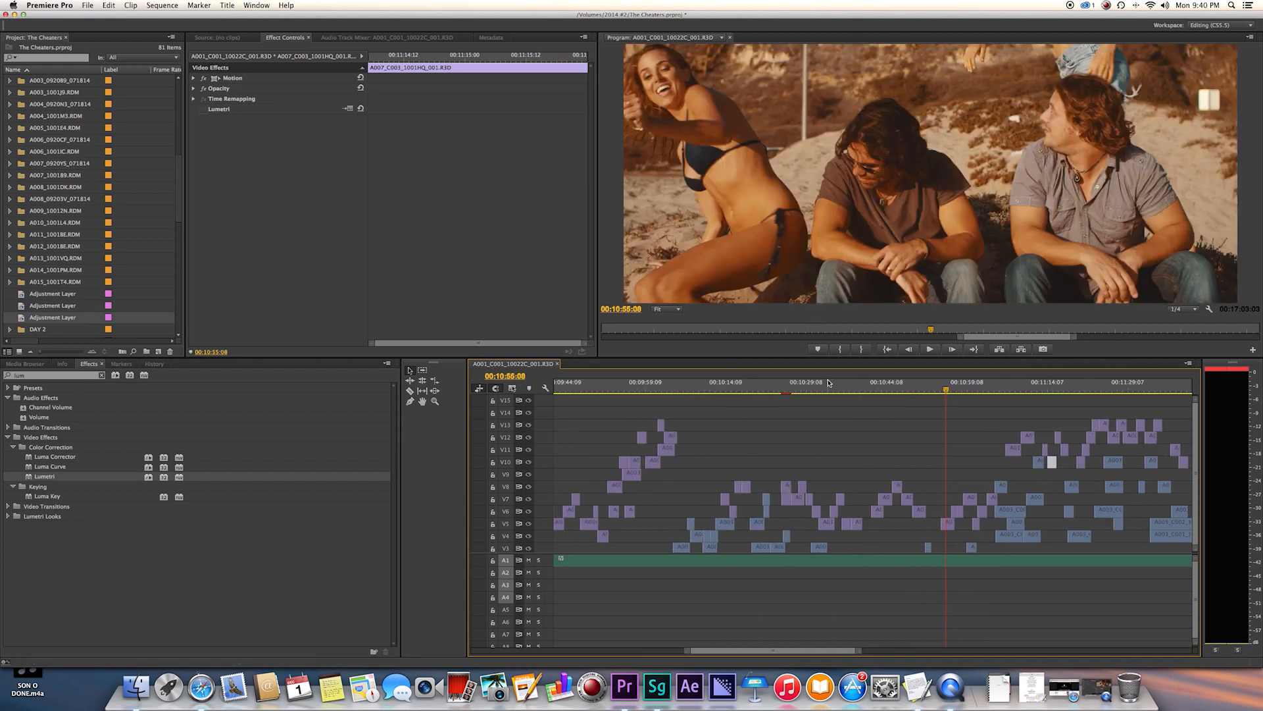
Find Levels in Effects ('lev') and apply it to the shoreline clip
click(857, 383)
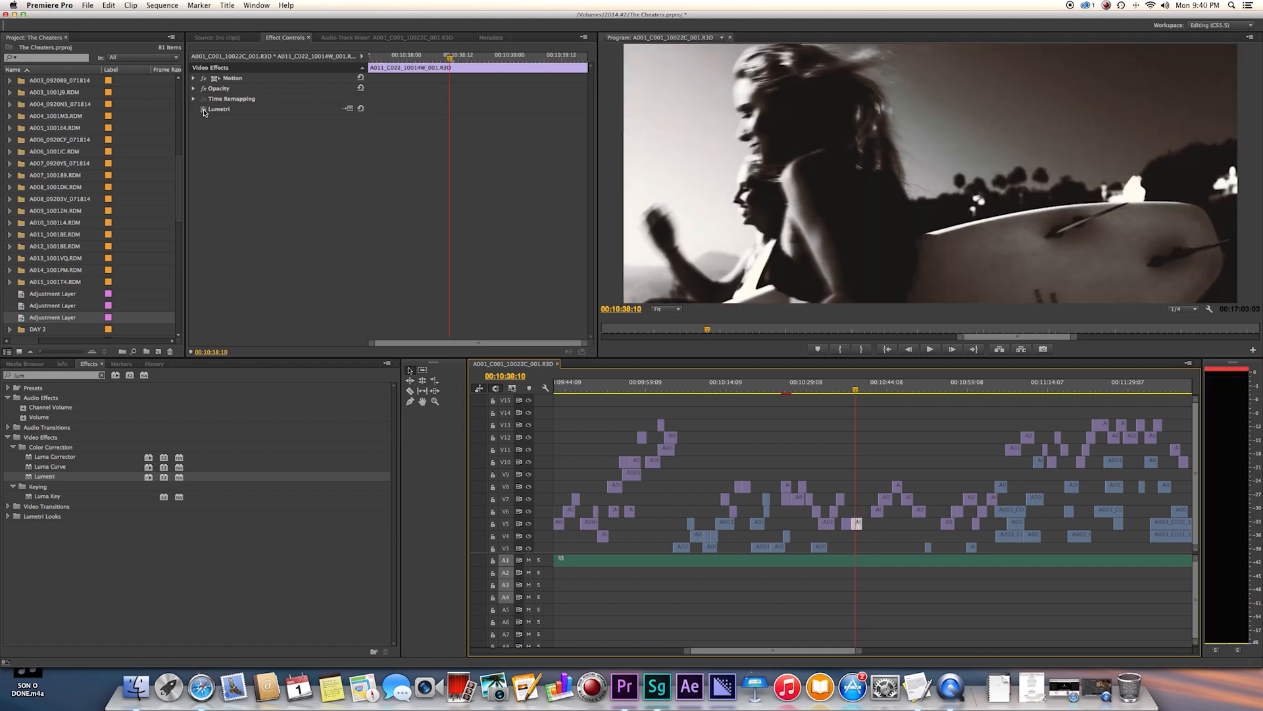
click(866, 392)
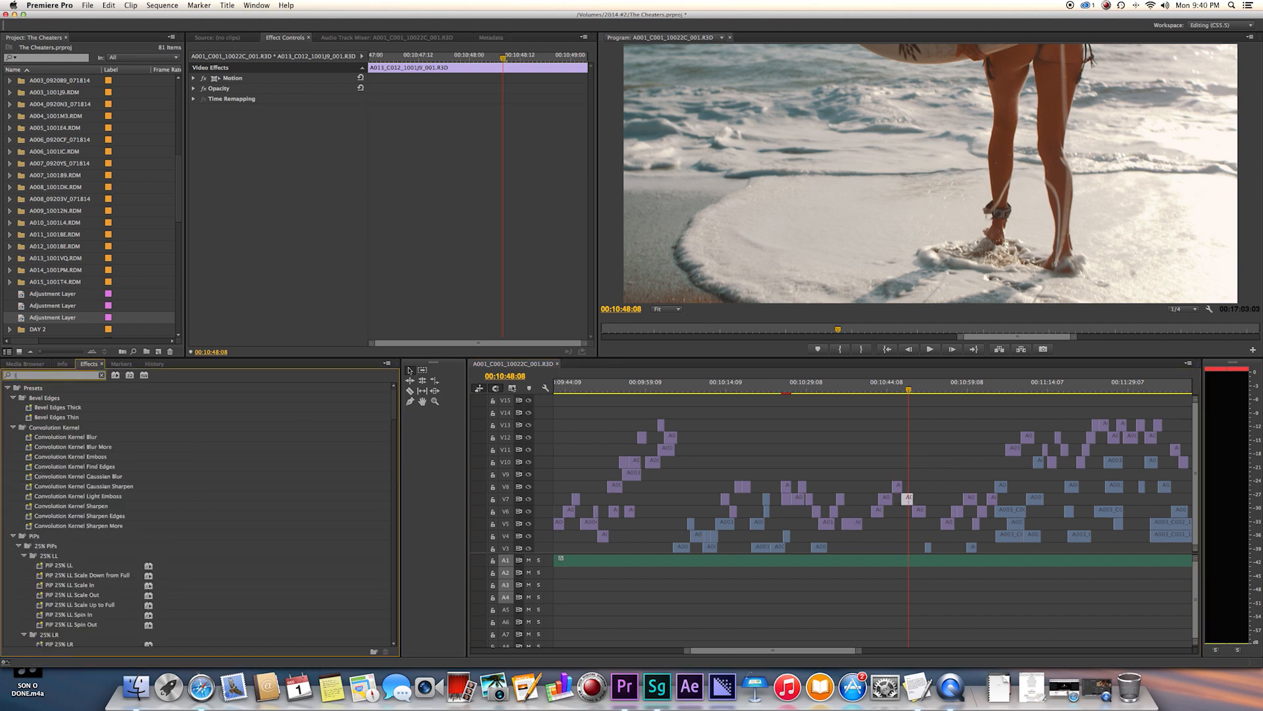
text(lev)
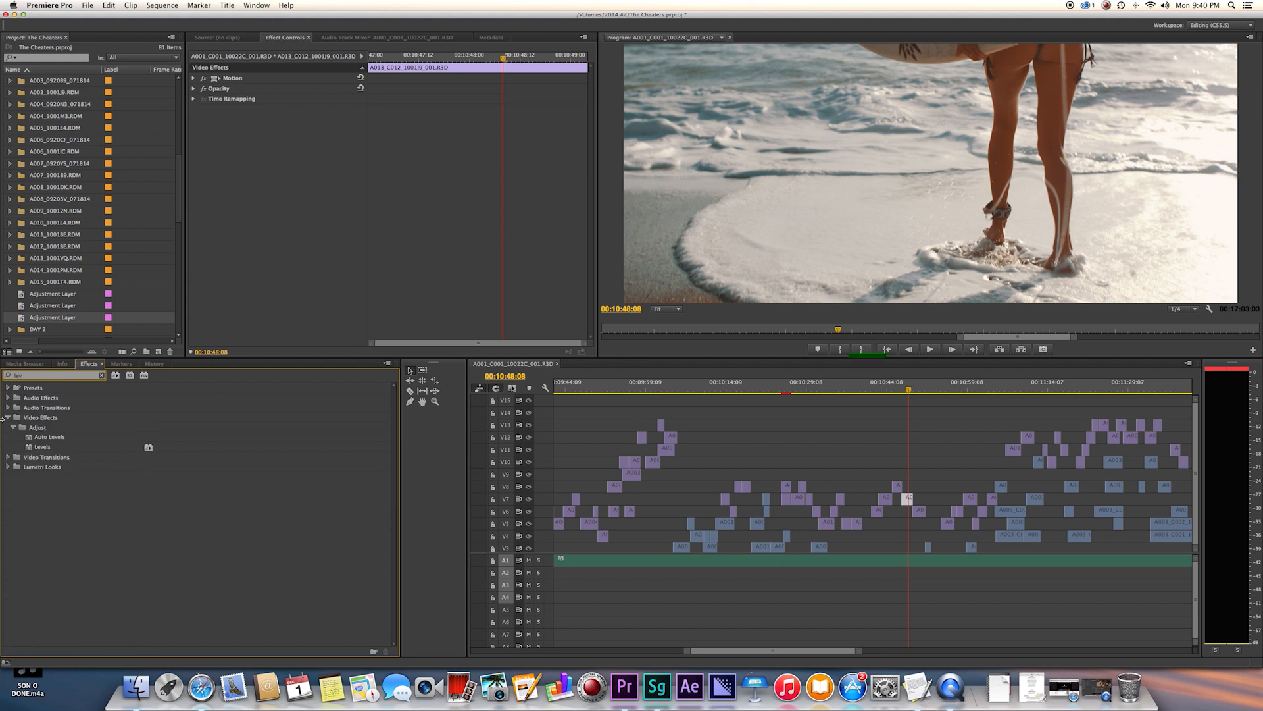
drag(42, 446, 907, 500)
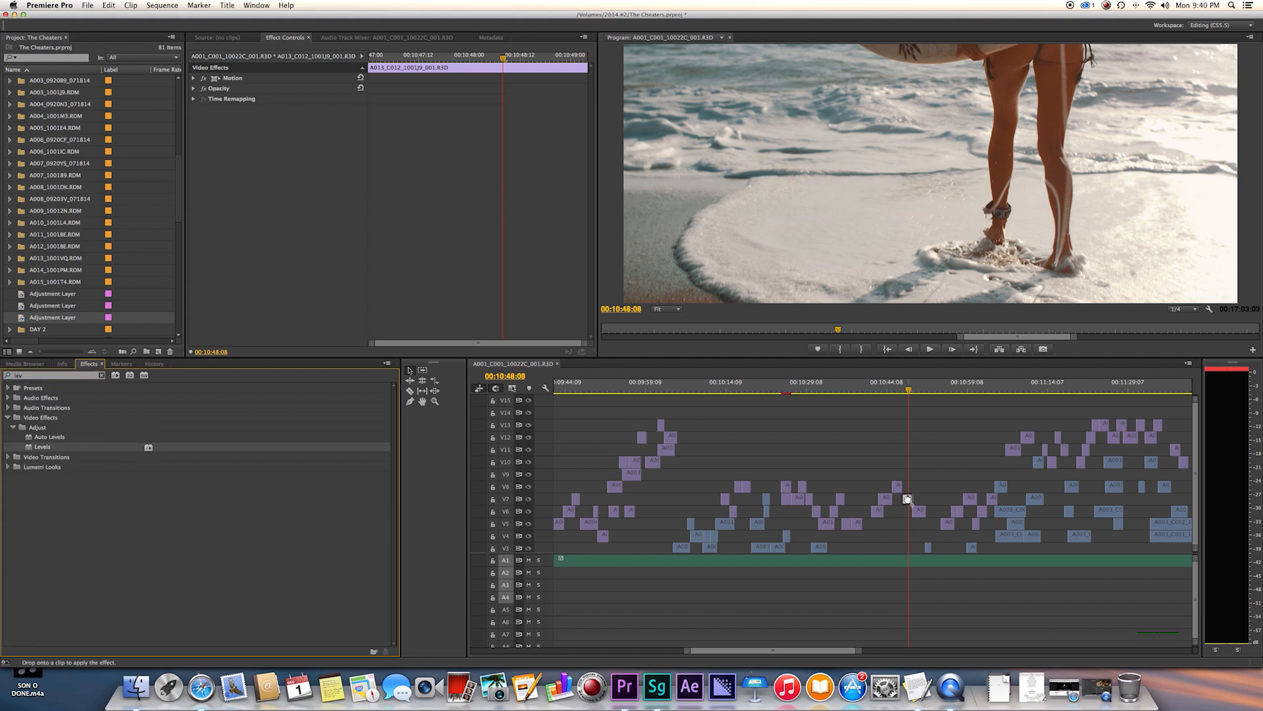
Set the Levels (RGB) Black Input Level to 56 to darken the clip
click(193, 109)
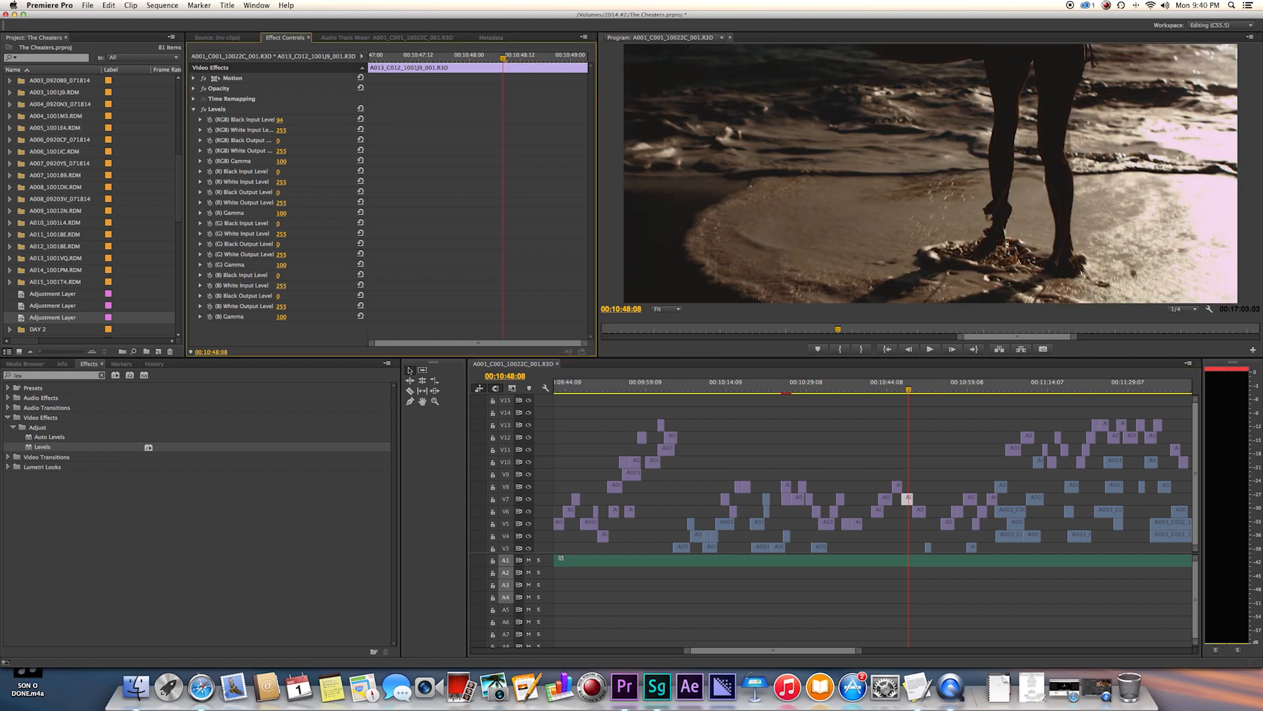
text(56)
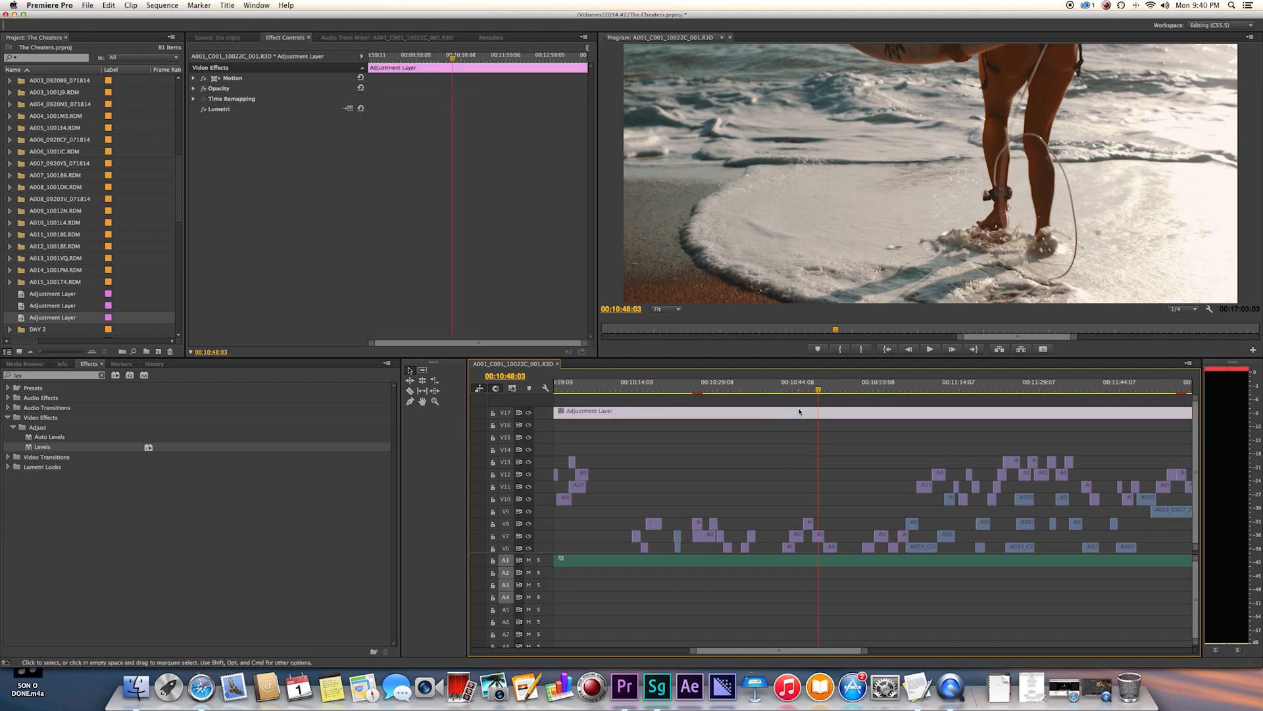
mouse_move(799, 411)
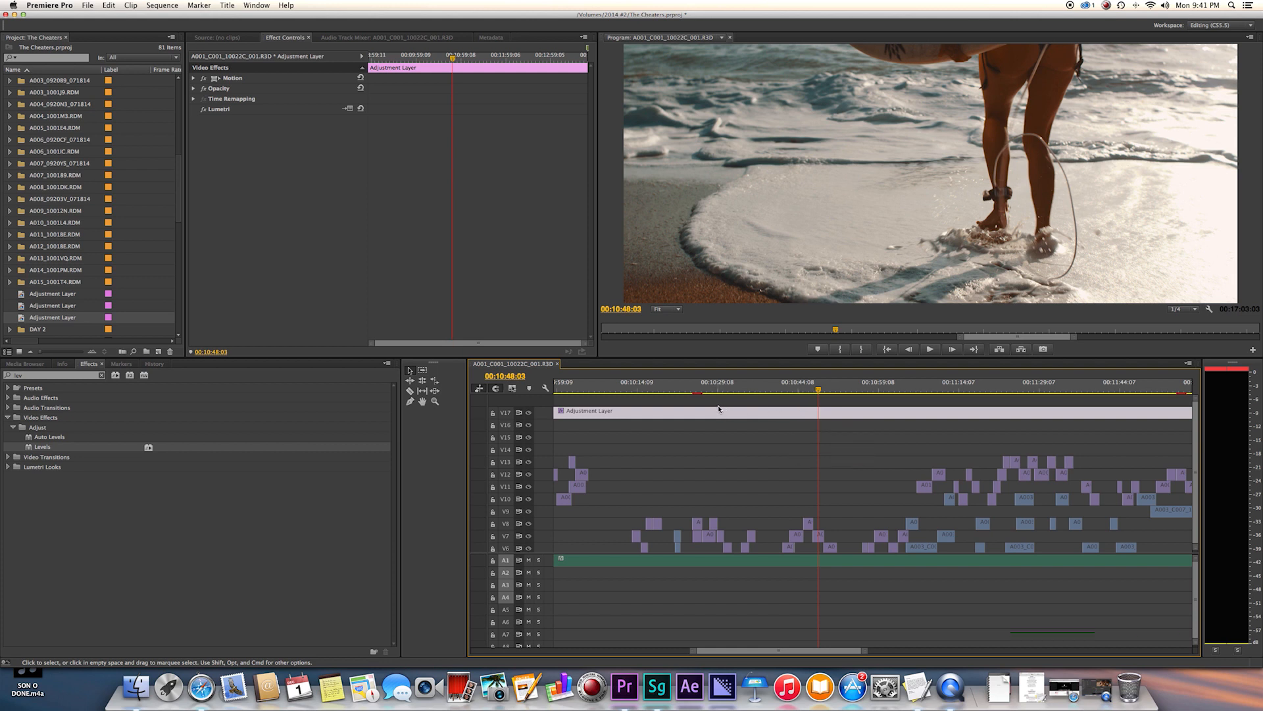
Find Sharpen ('shar') and apply it to the adjustment layer with Sharpen Amount 30
scroll(down, 3)
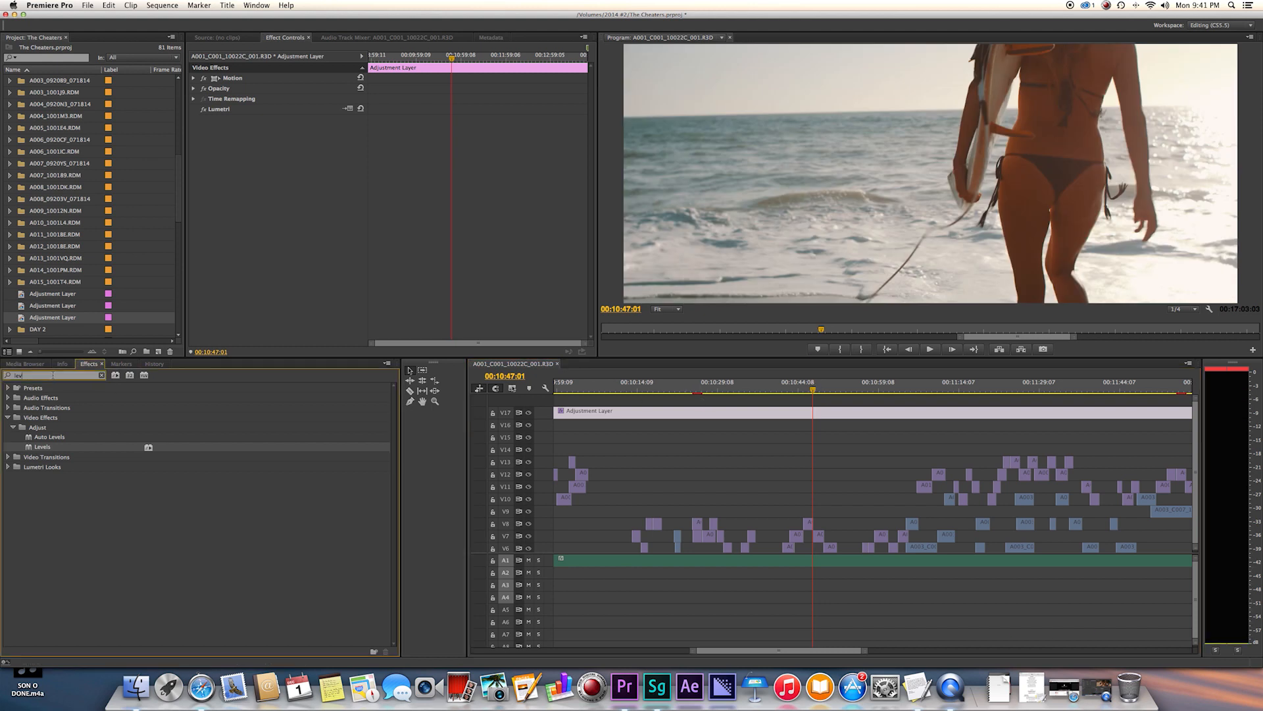
text(shar)
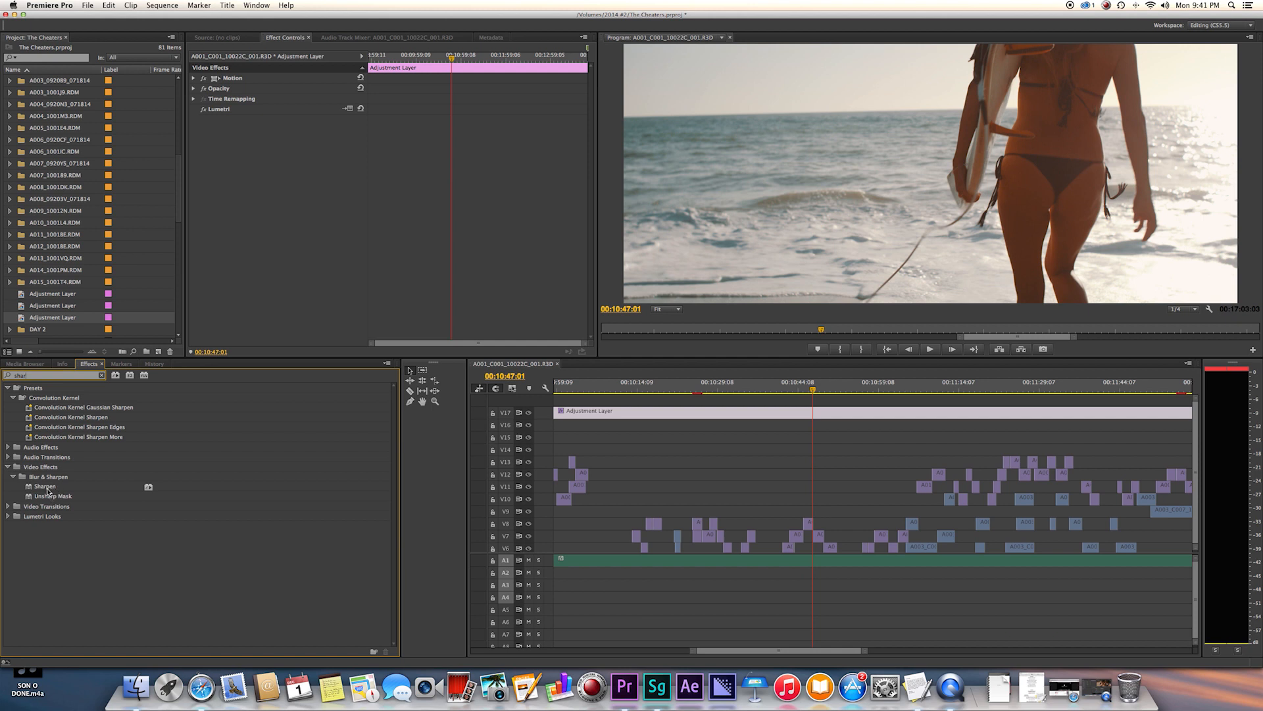
drag(45, 486, 831, 414)
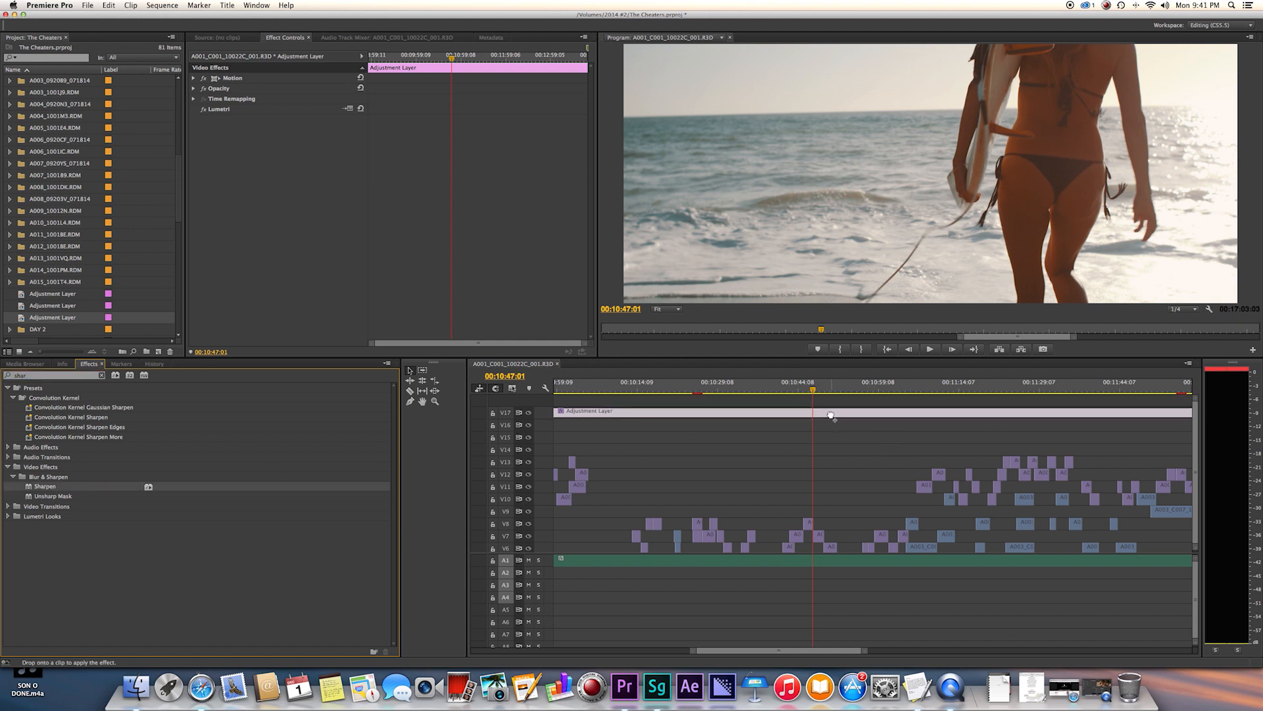
drag(45, 485, 831, 410)
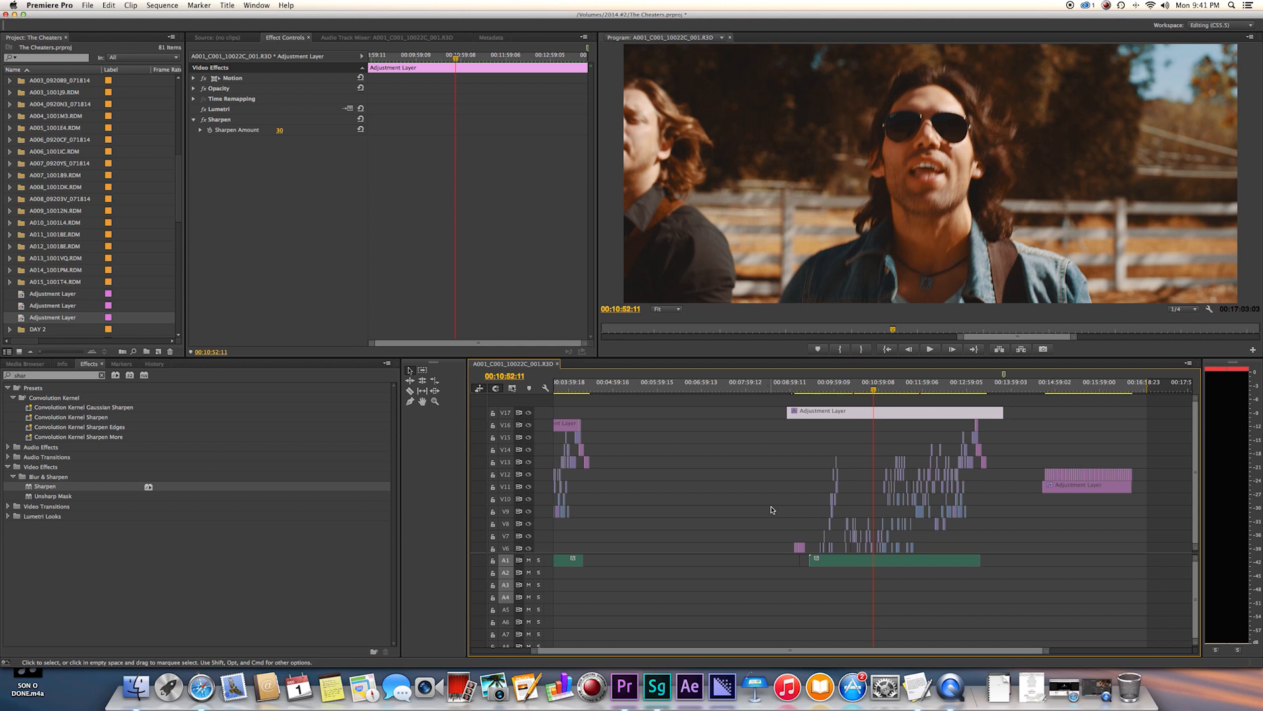
mouse_move(903, 457)
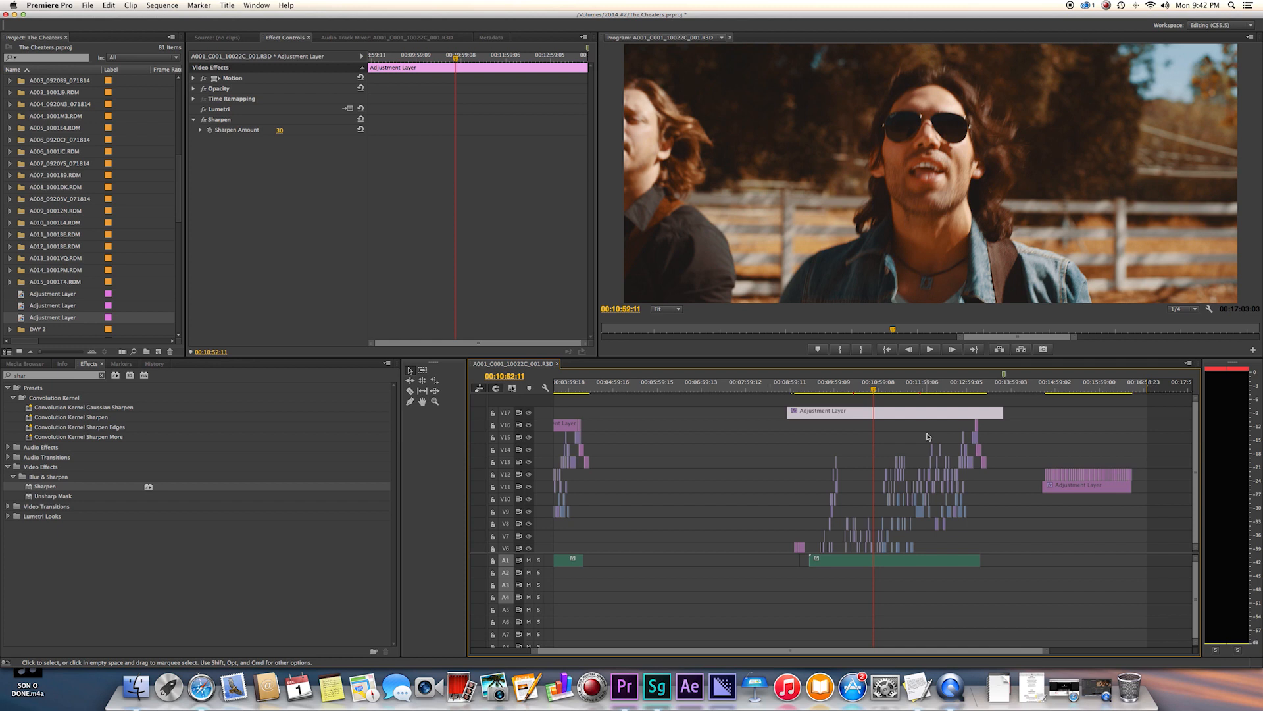
Save The Cheaters project and scrub to a couple of later shots to review the look
key(cmd+s)
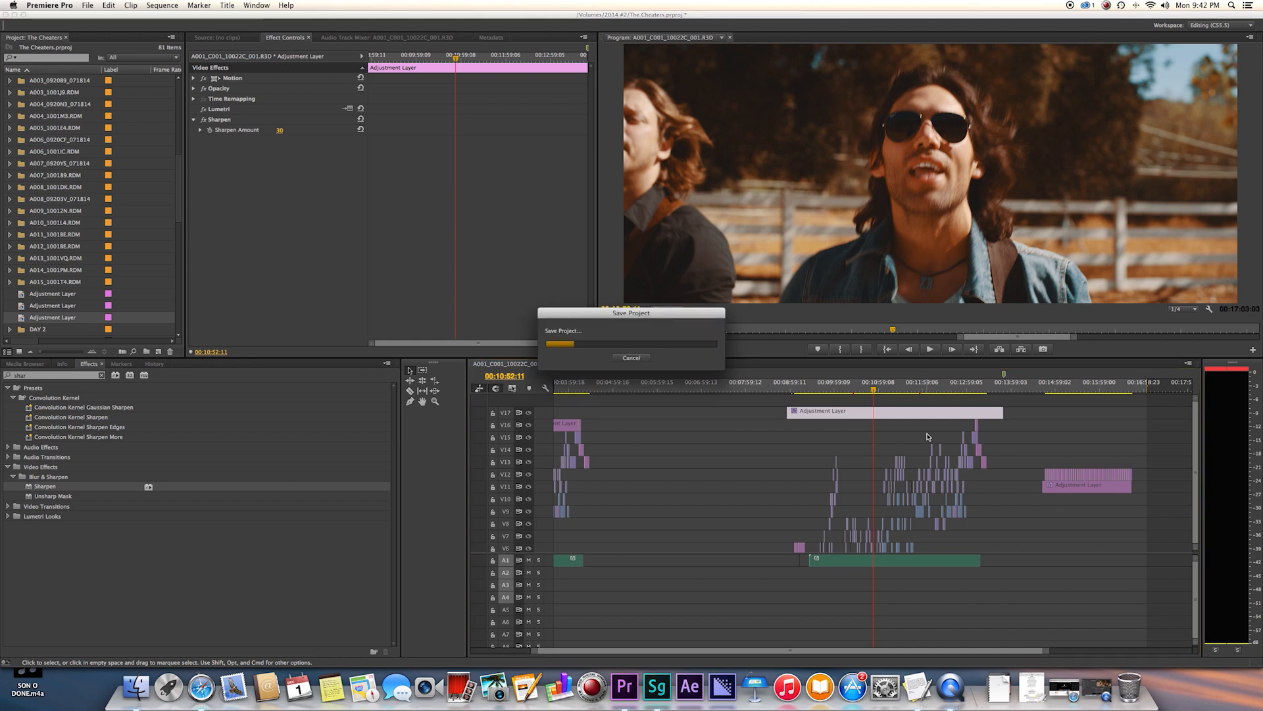
mouse_move(912, 439)
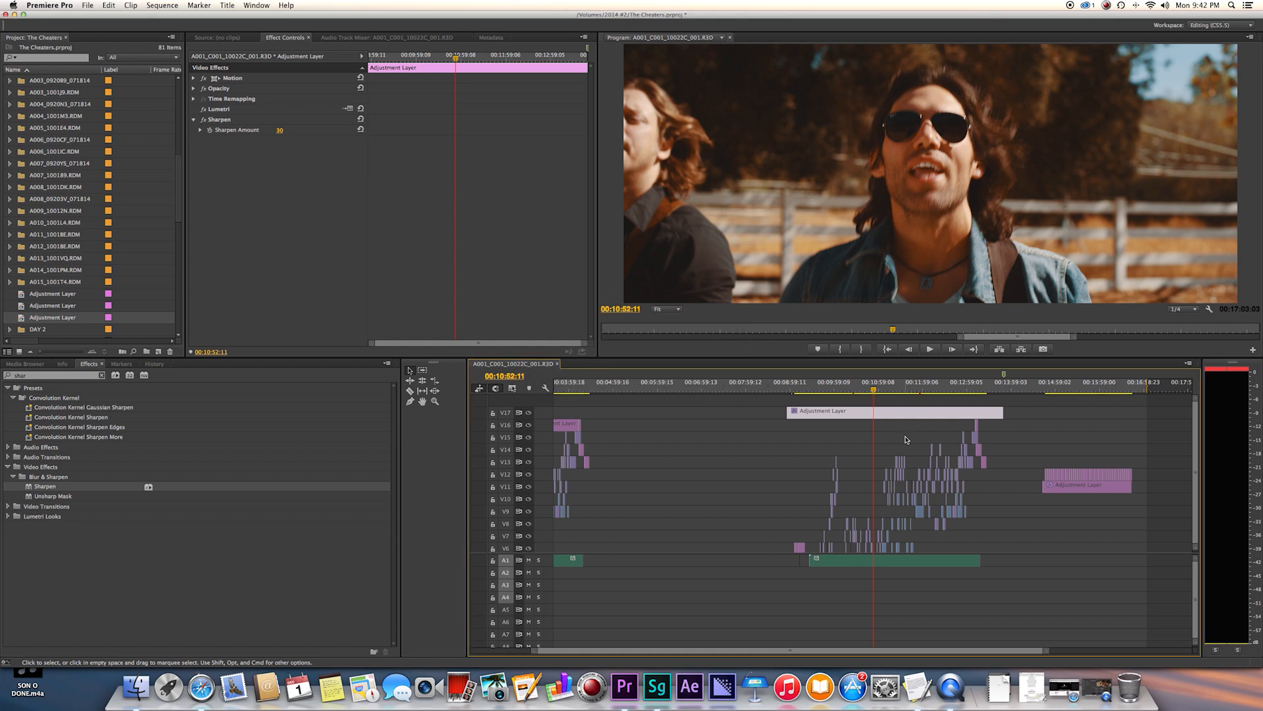
click(881, 387)
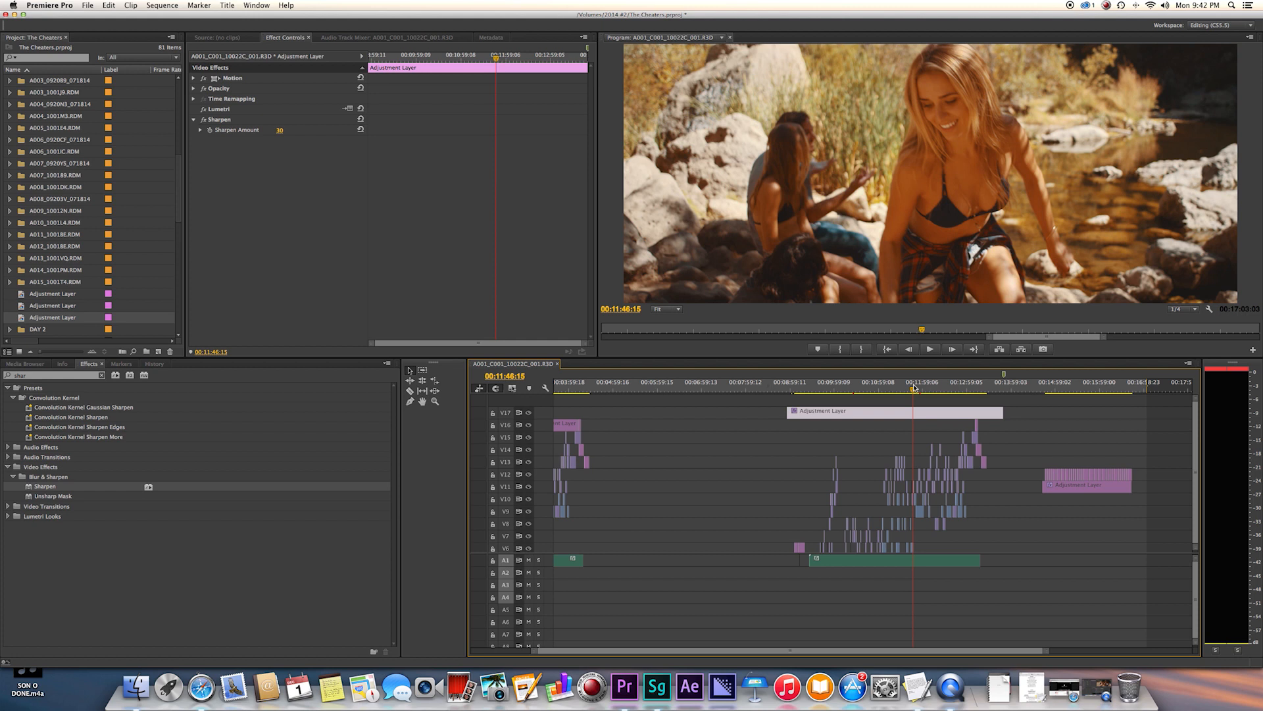
click(921, 388)
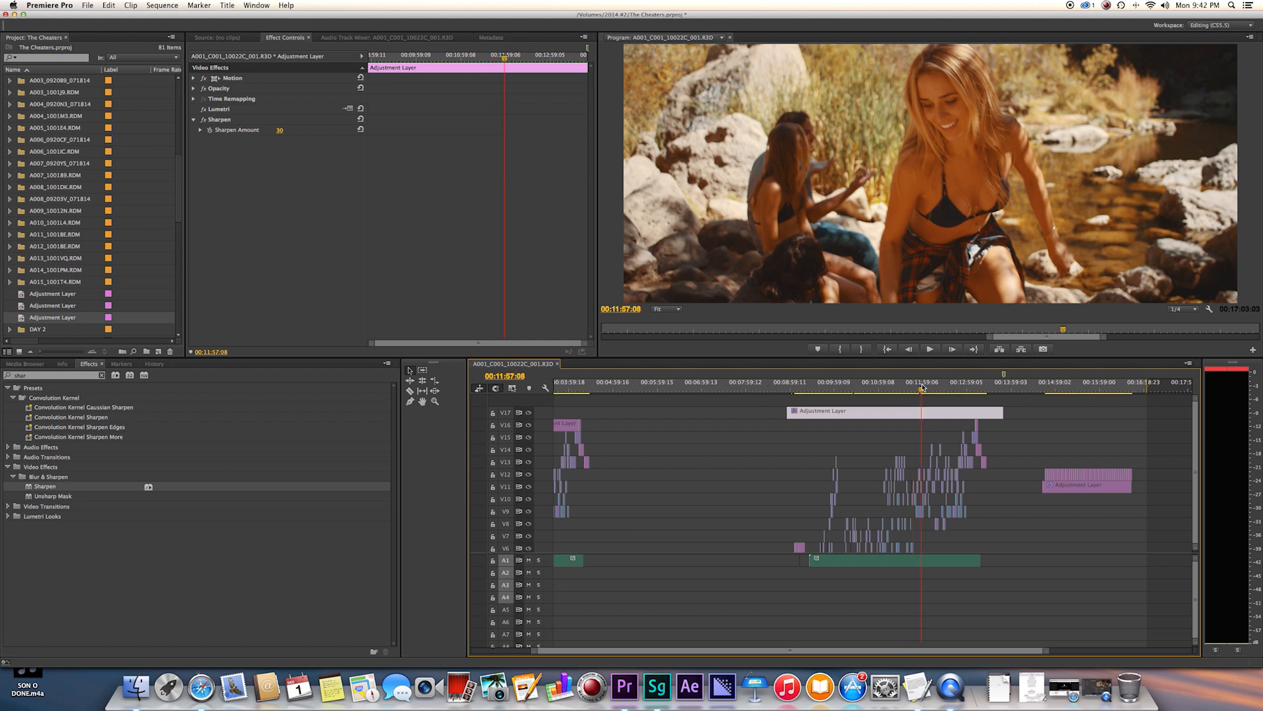